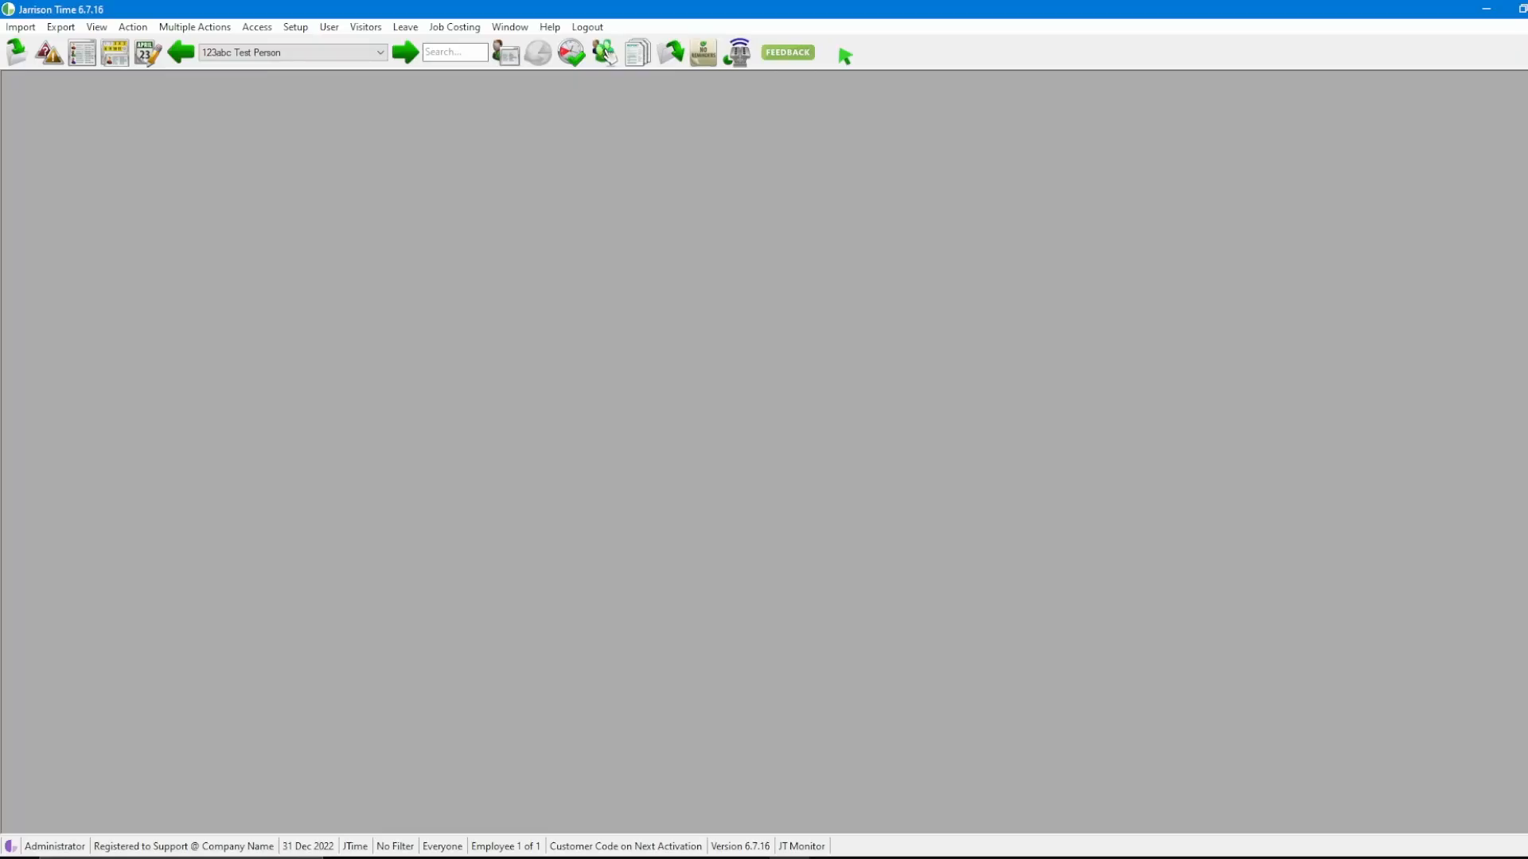
- Open the Report Creator from the Setup menu
click(289, 26)
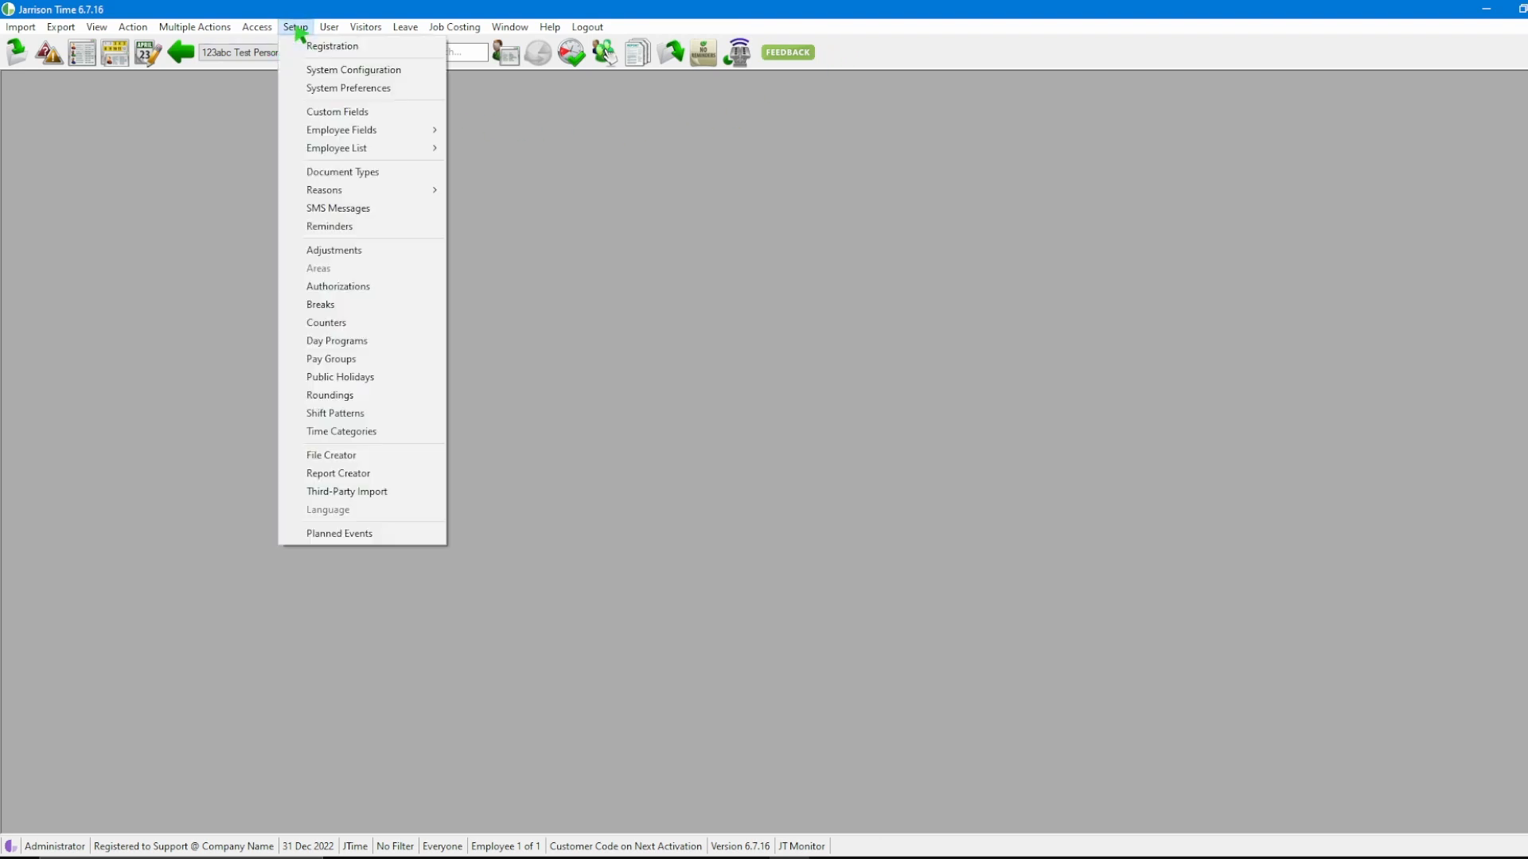
click(337, 473)
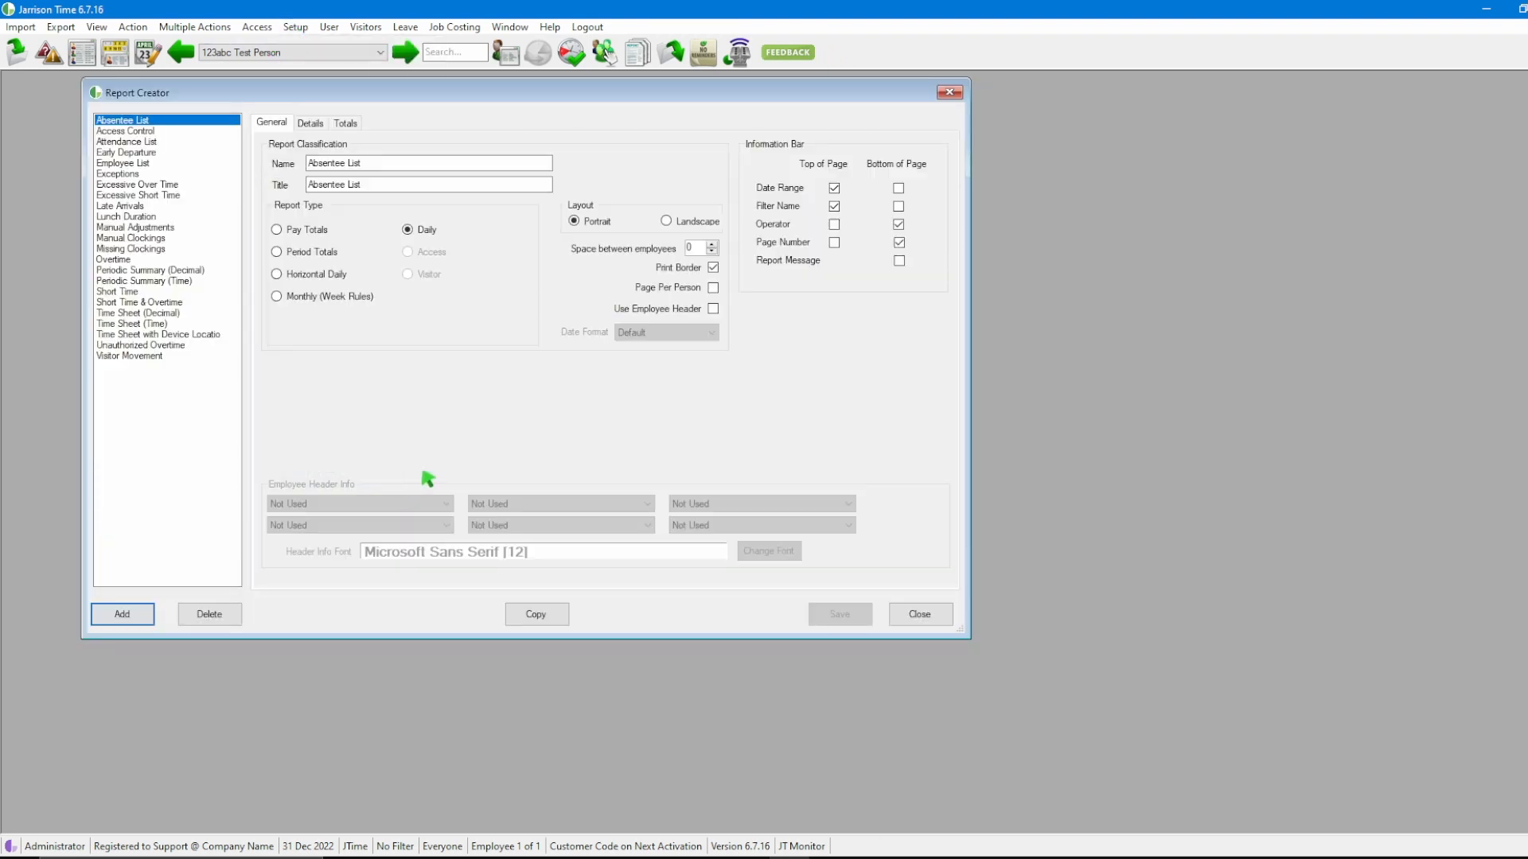
mouse_move(955, 580)
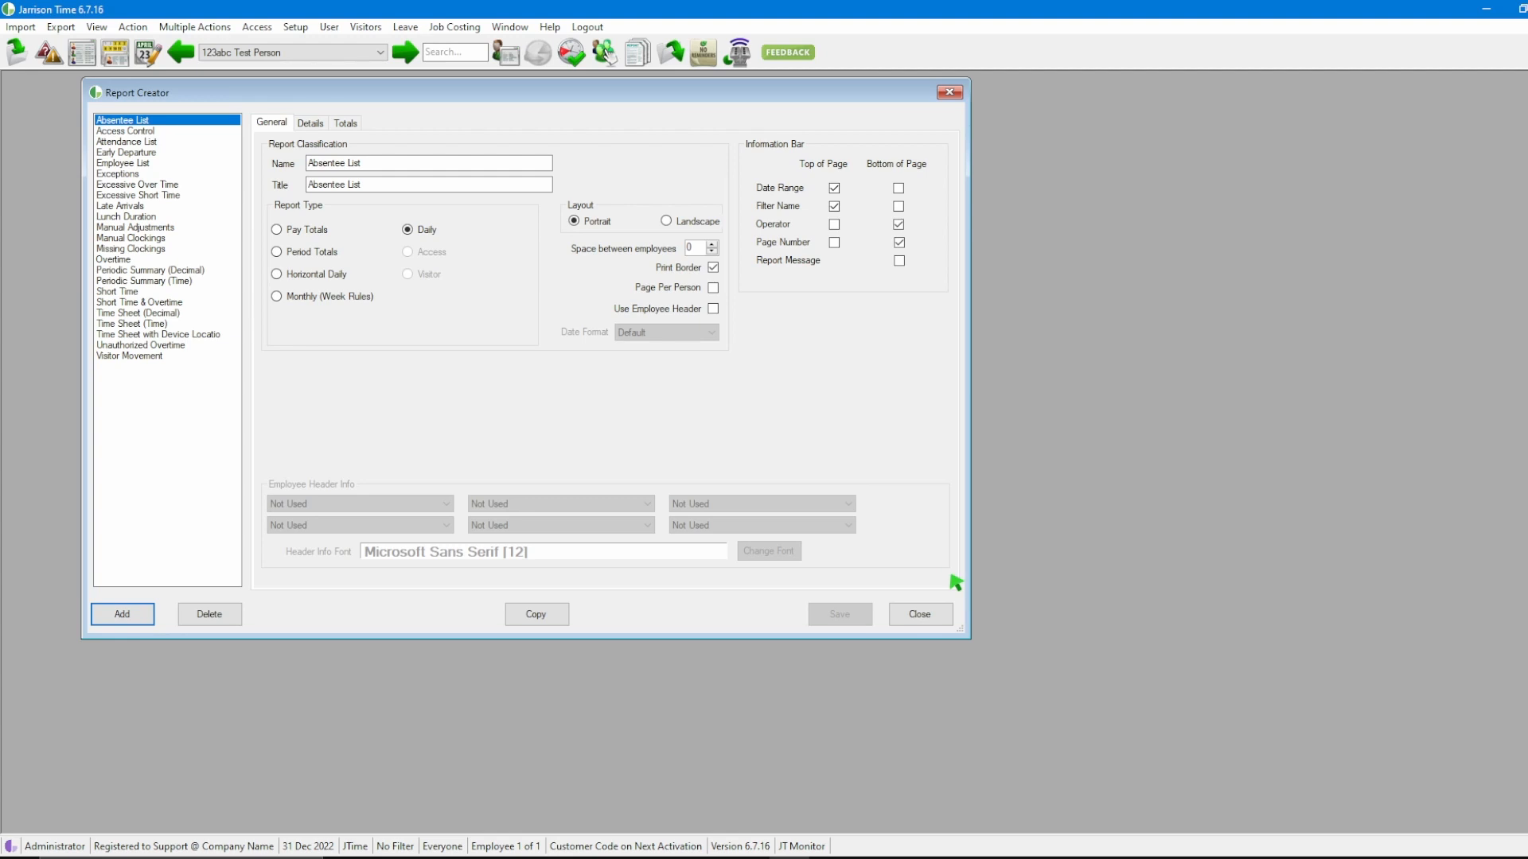
mouse_move(458, 576)
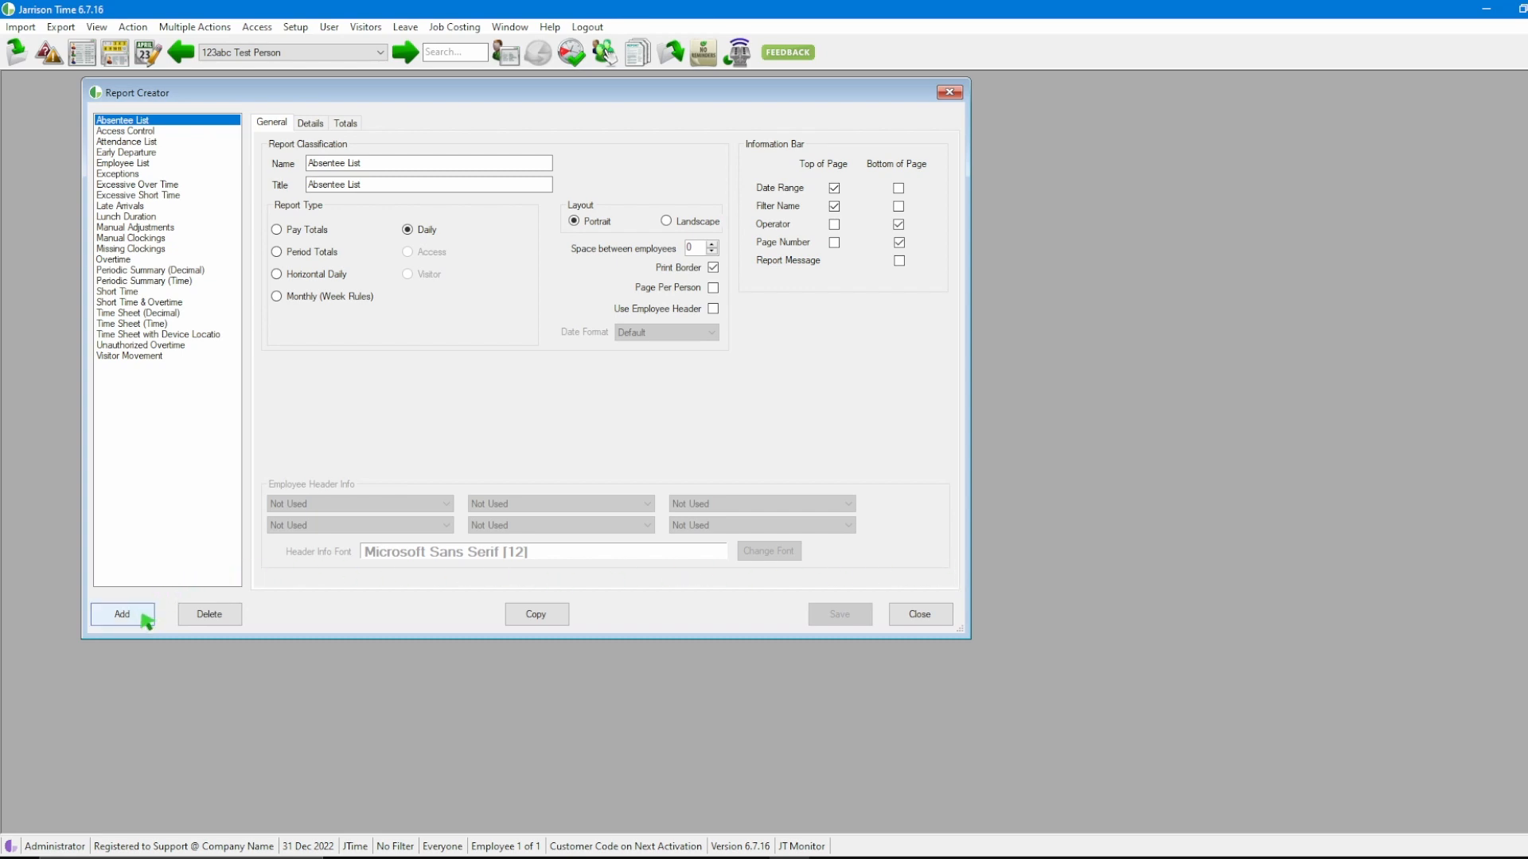
- Add a new report named and titled 'Employee Report'
click(121, 614)
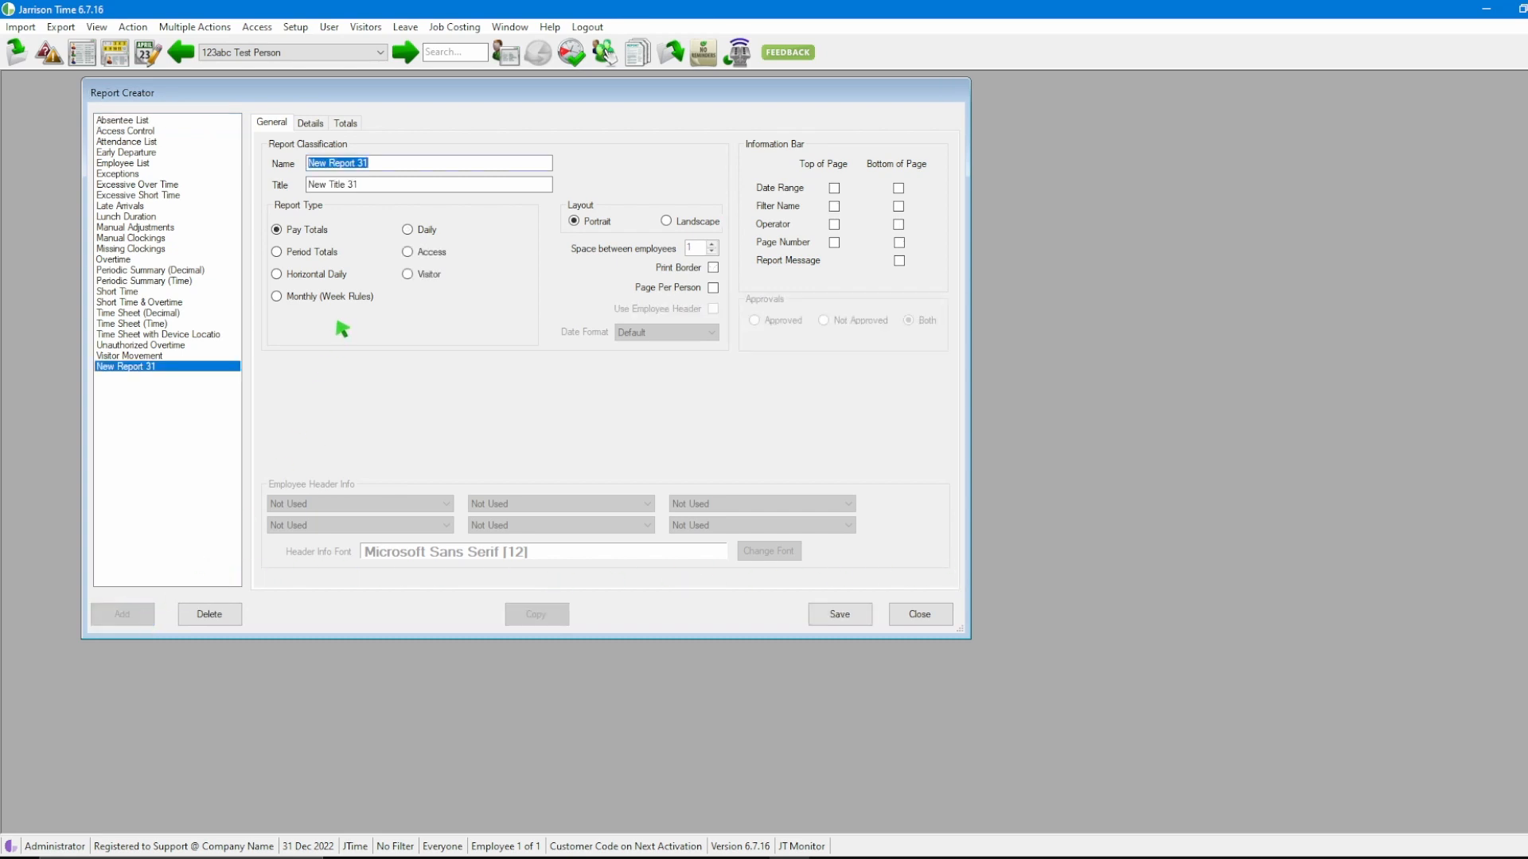
mouse_move(385, 127)
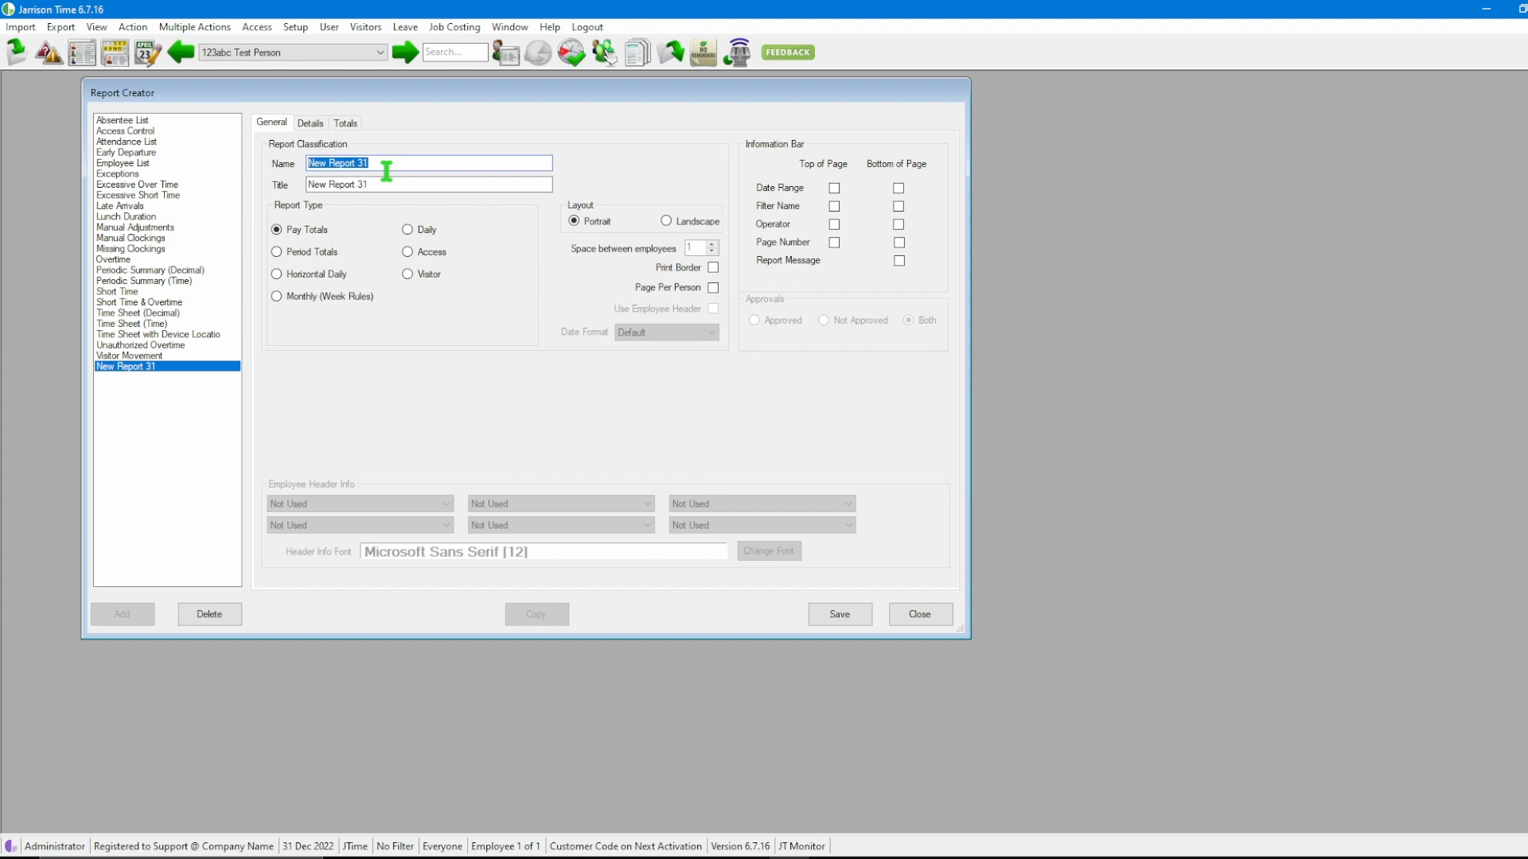
text(Employee)
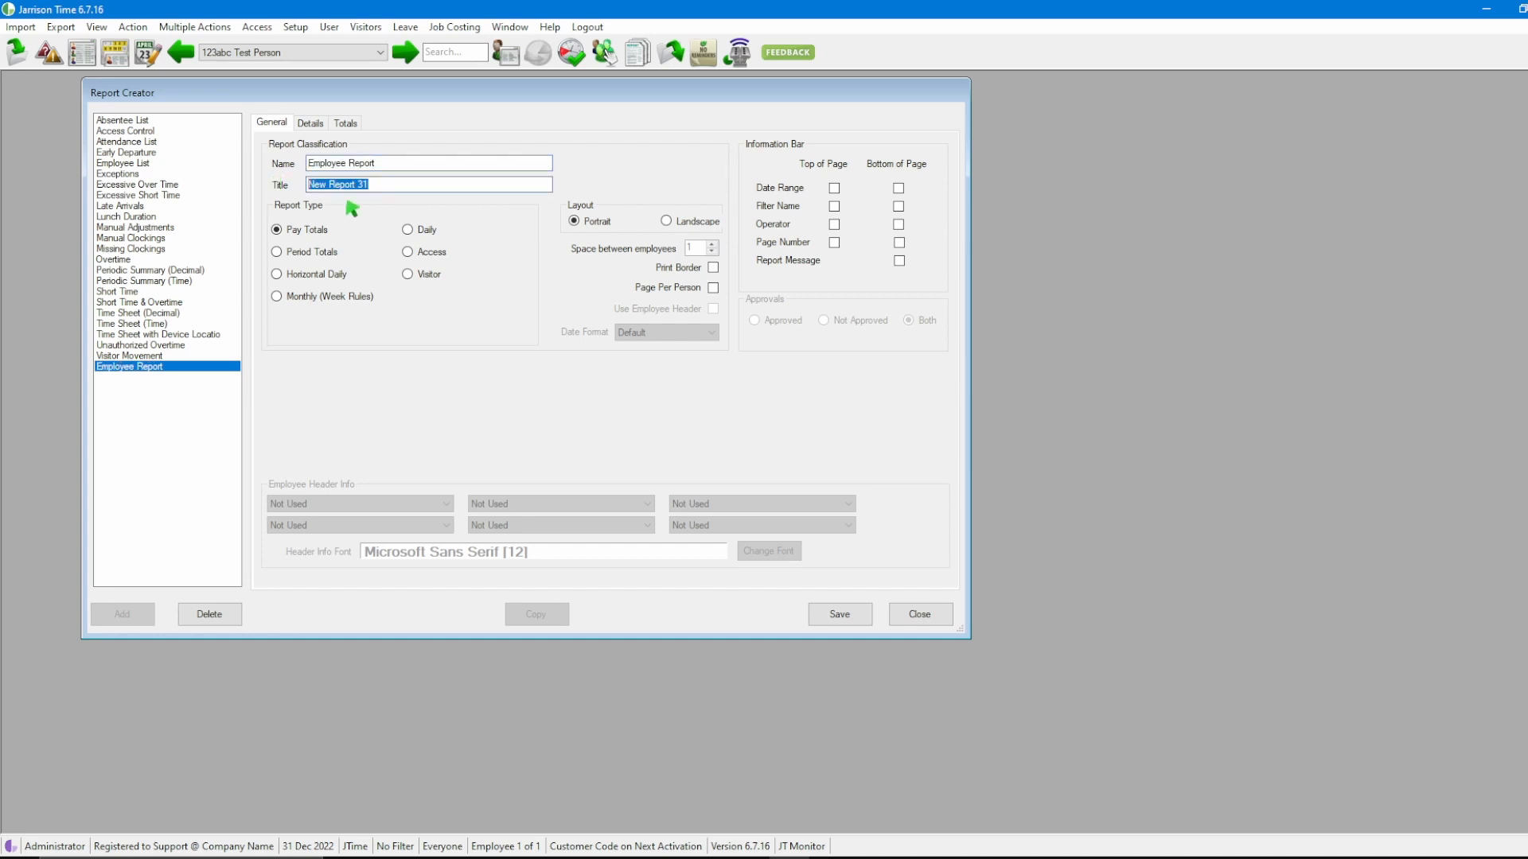
text(Employee Report)
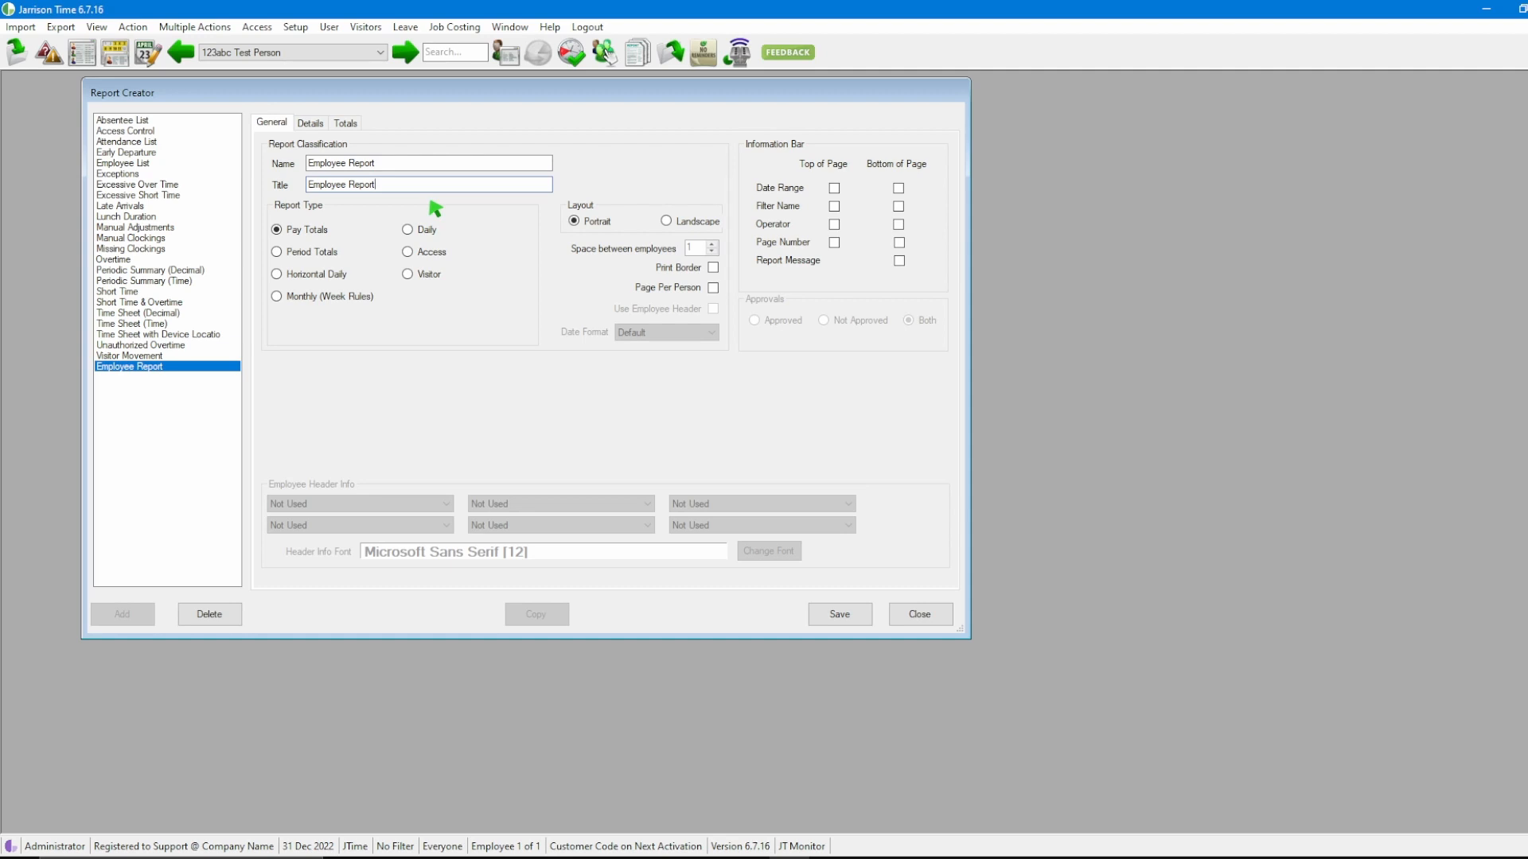
mouse_move(358, 214)
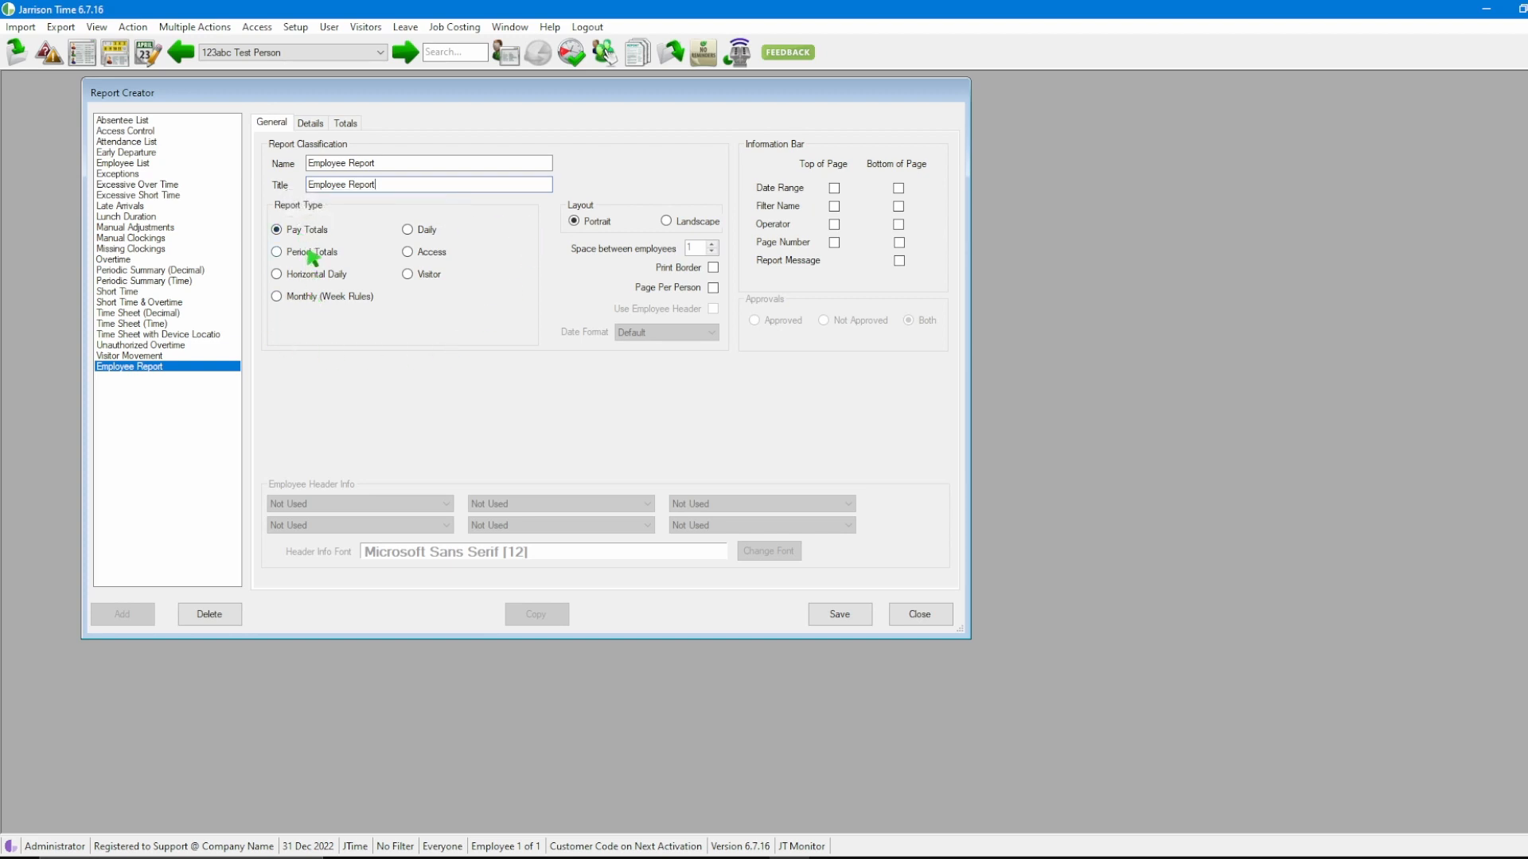
mouse_move(301, 253)
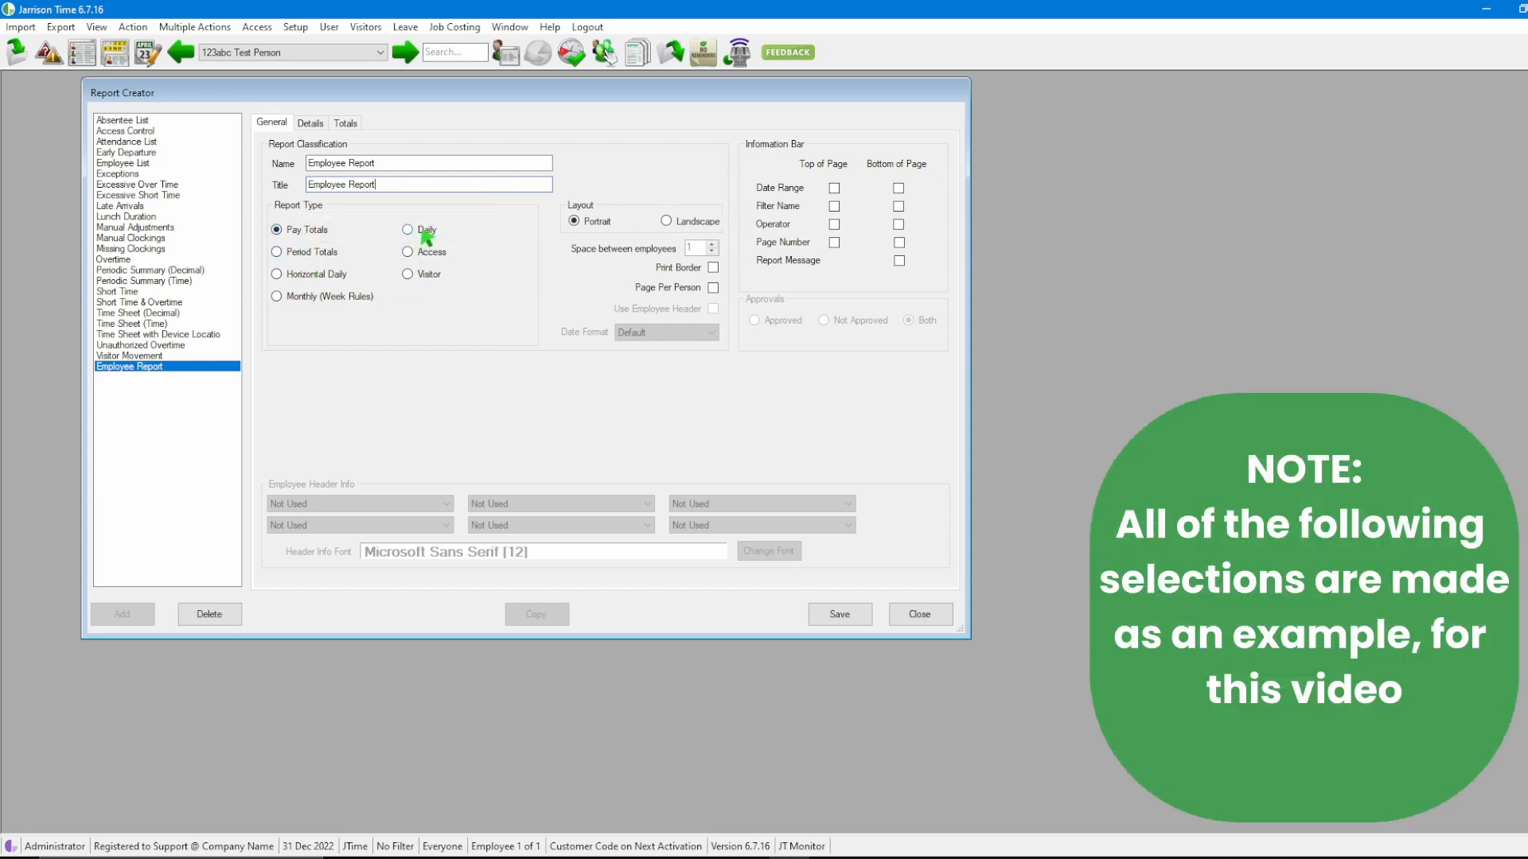
- Make it a Daily report with Date Range at page top and Page Number at page bottom
click(406, 229)
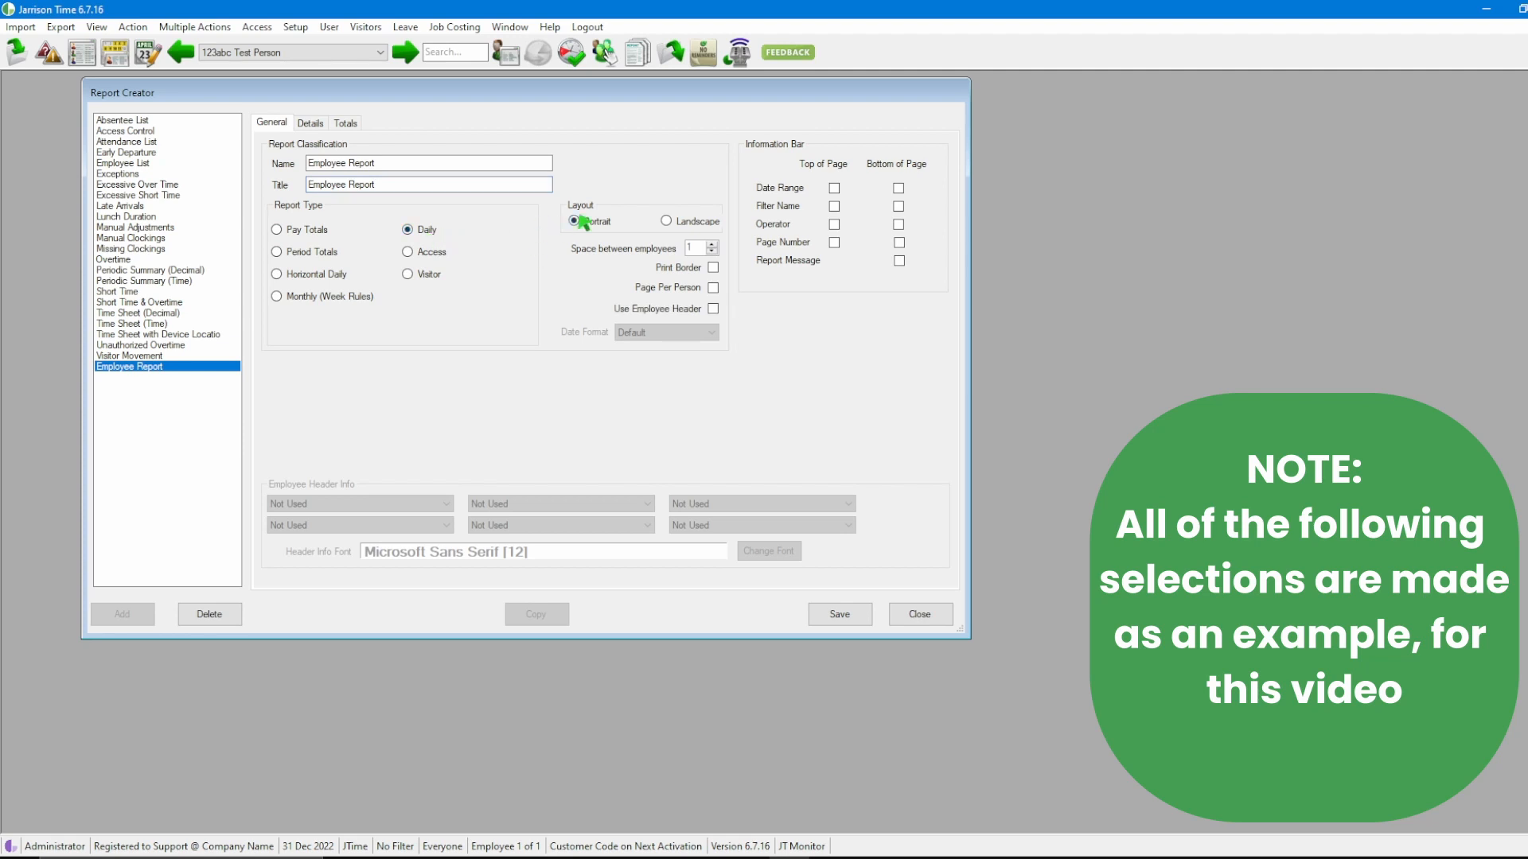
mouse_move(598, 214)
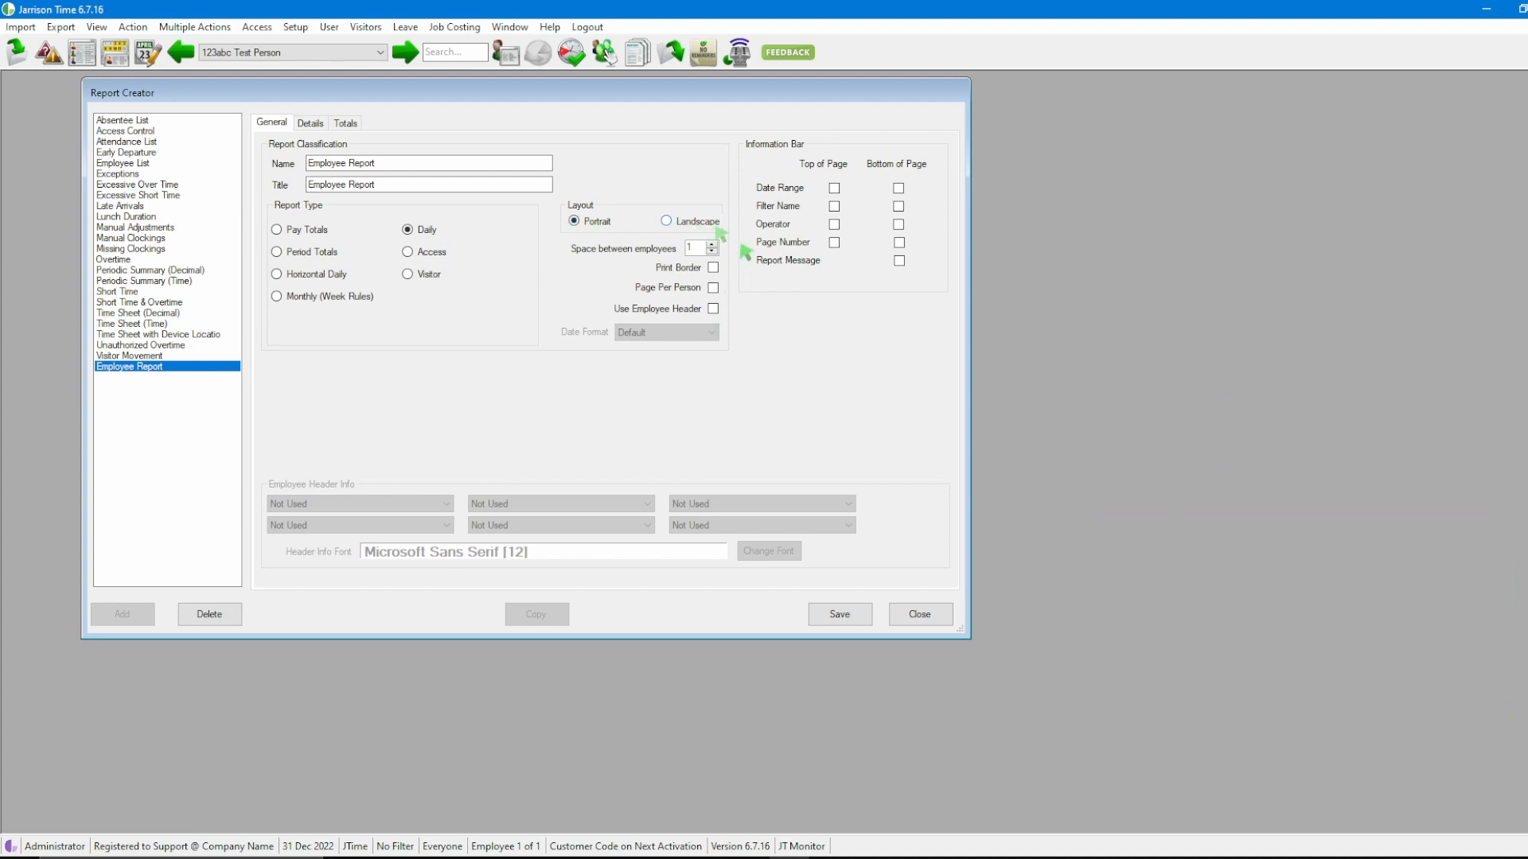
mouse_move(950, 156)
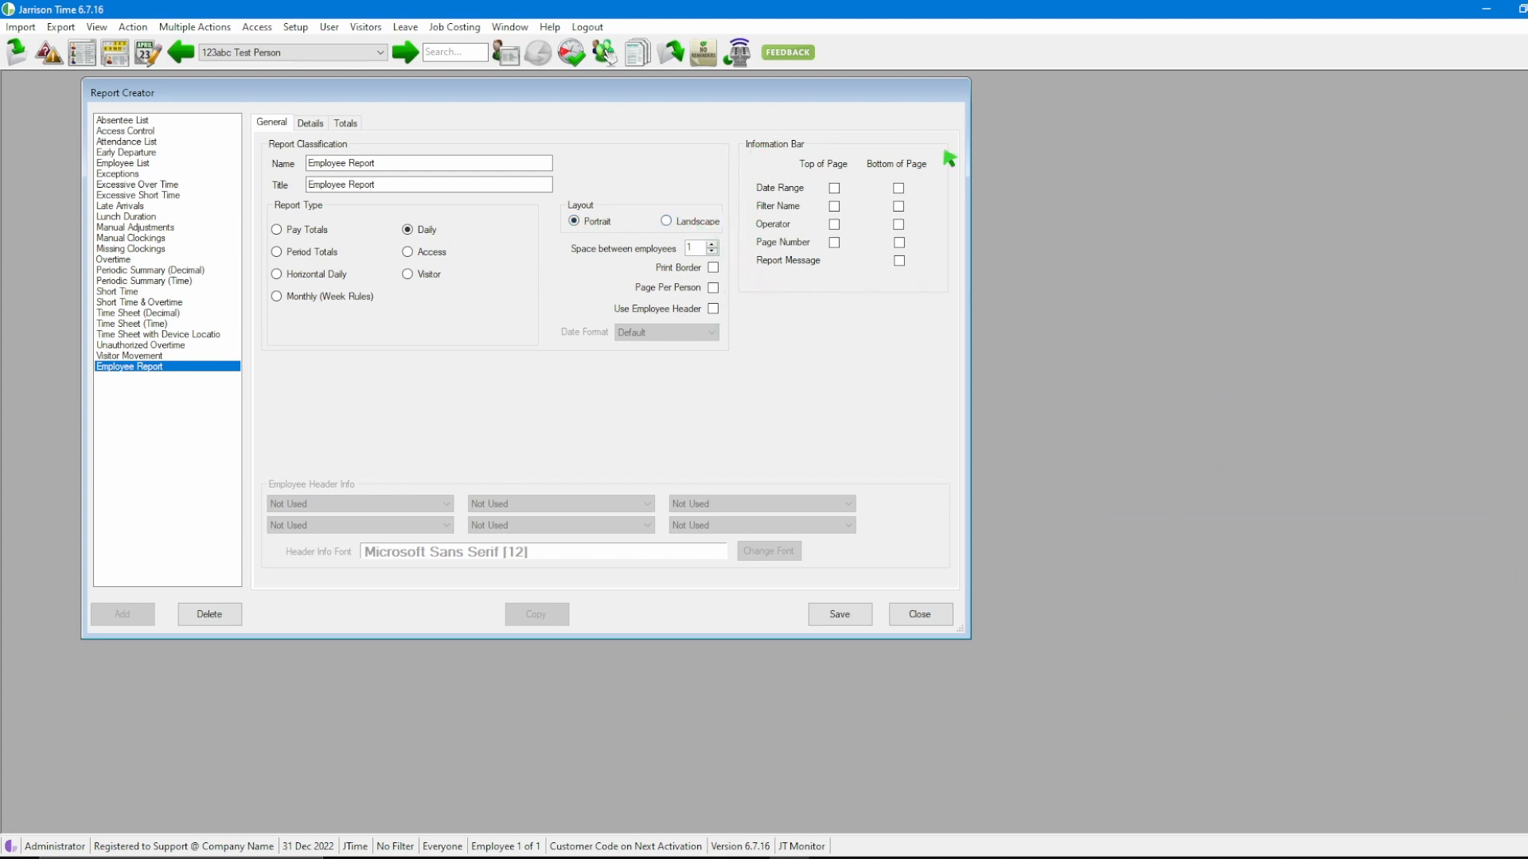
mouse_move(947, 172)
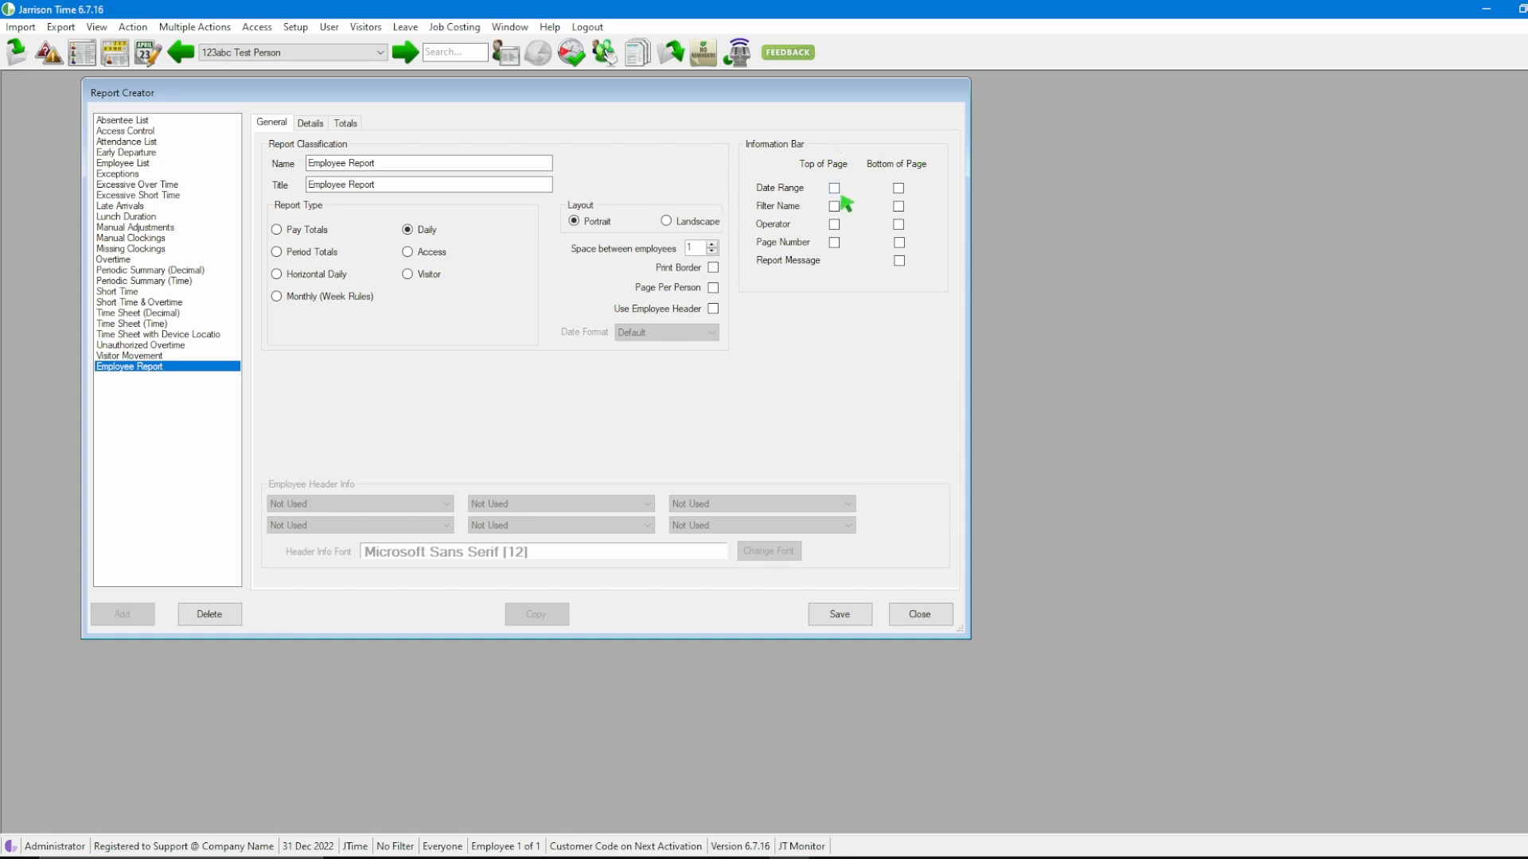
mouse_move(834, 188)
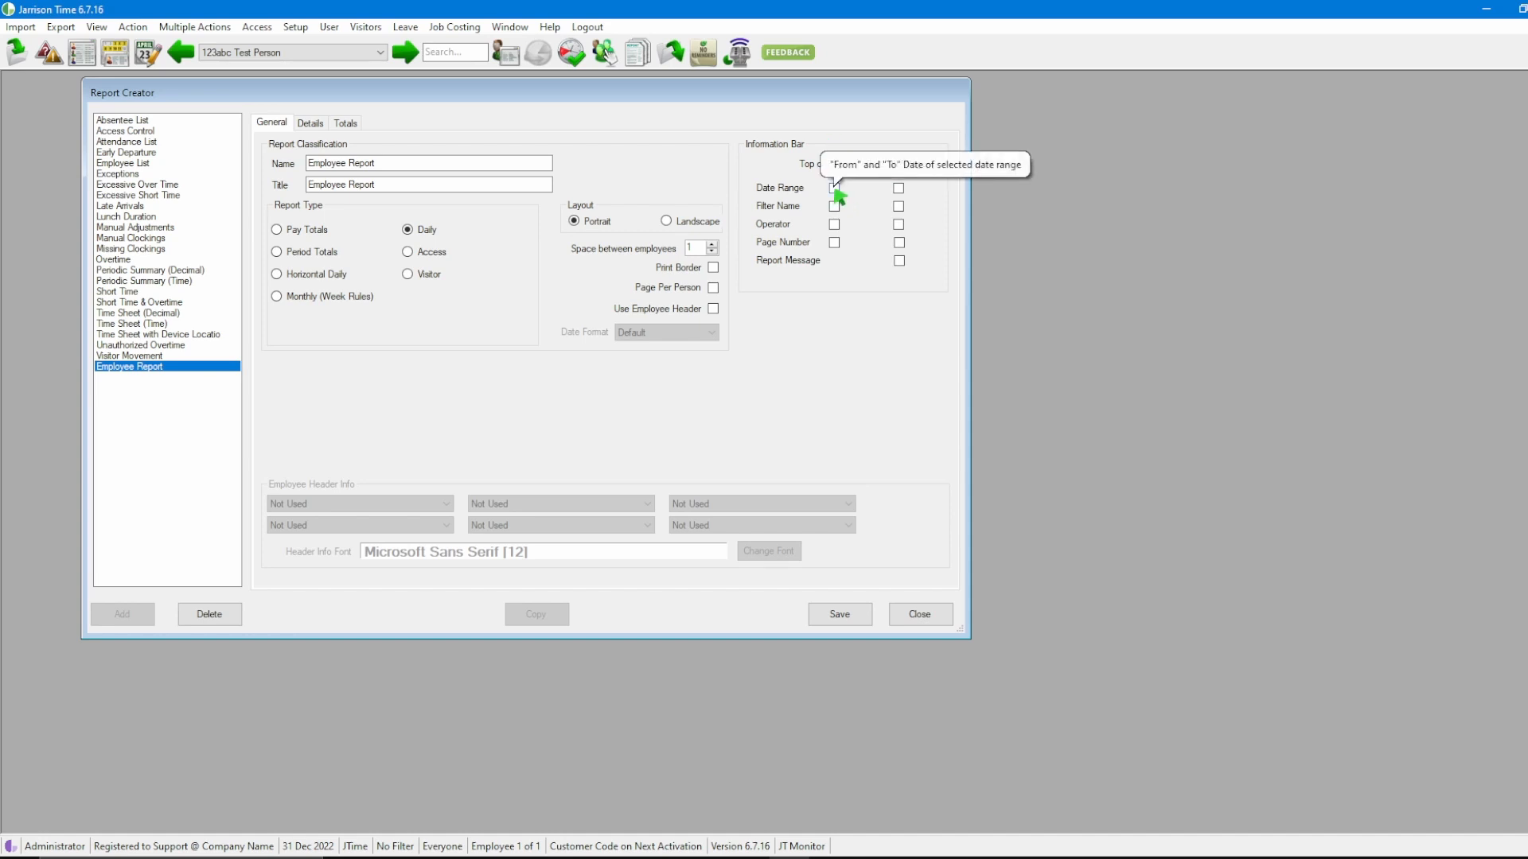
click(834, 188)
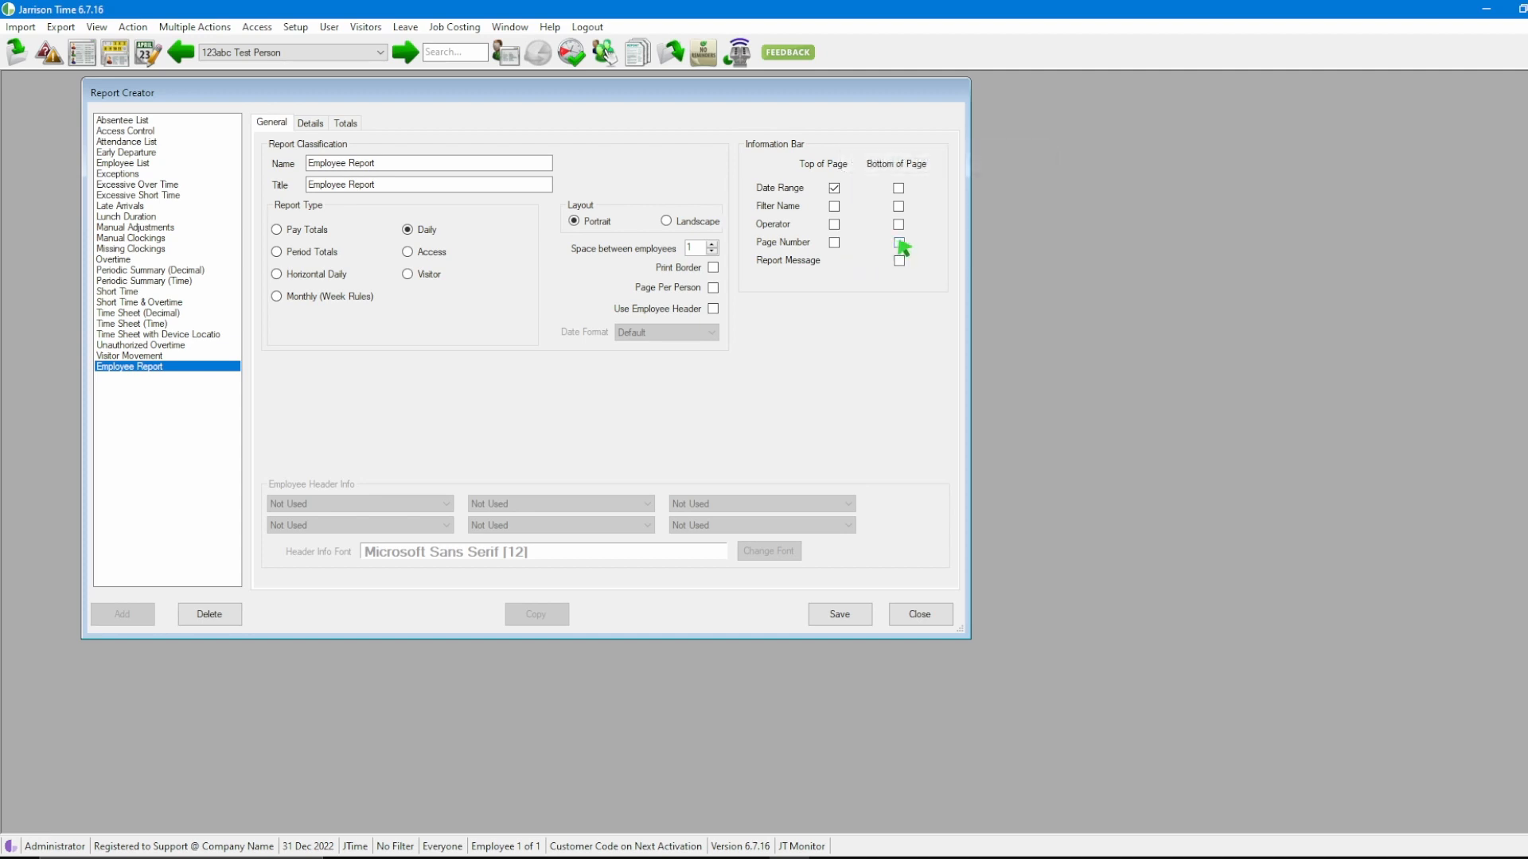
click(898, 242)
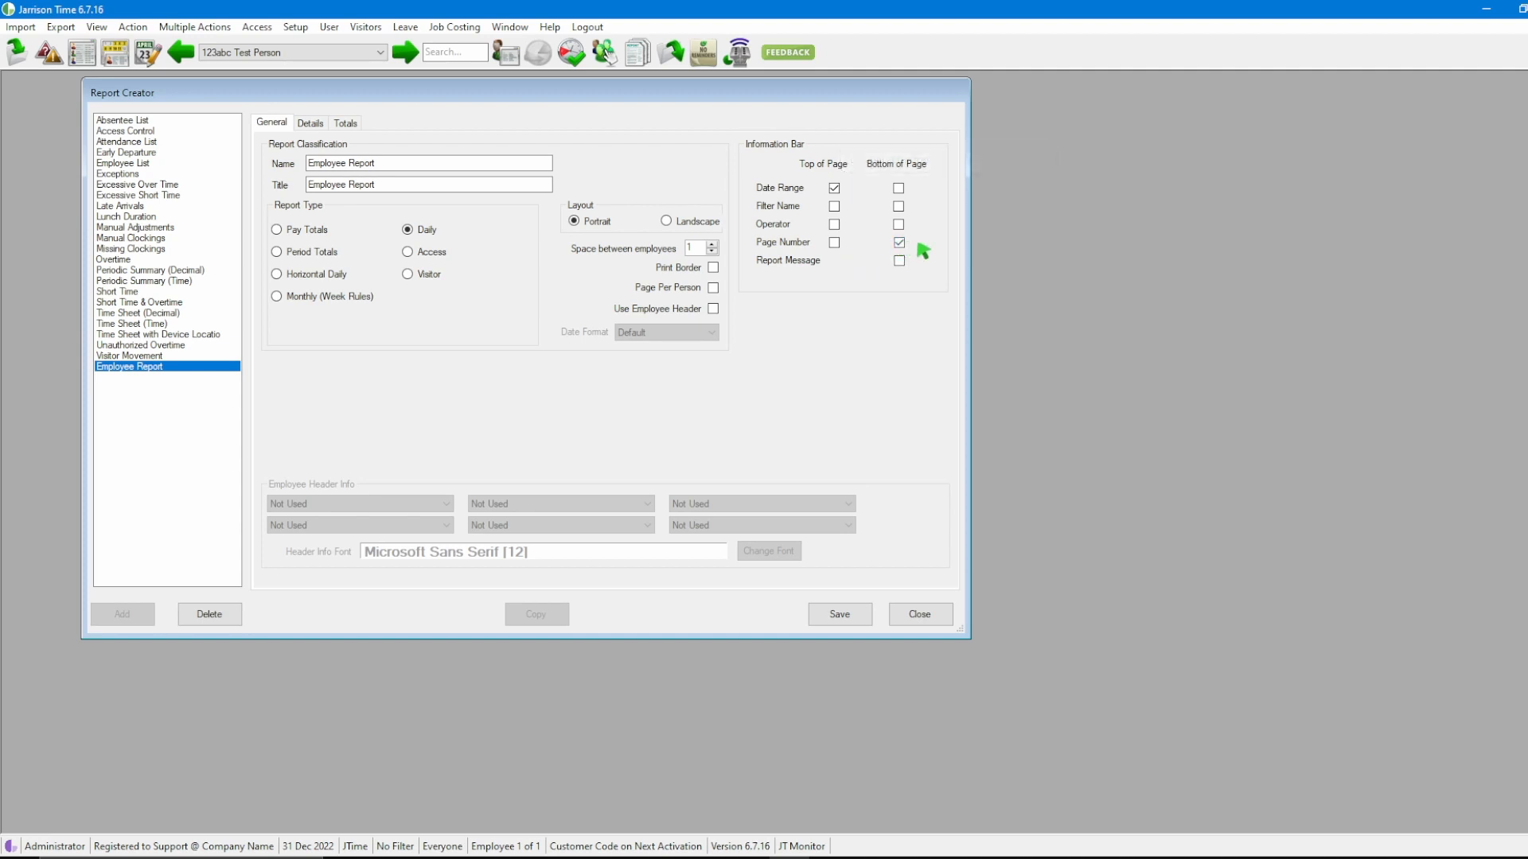
click(897, 242)
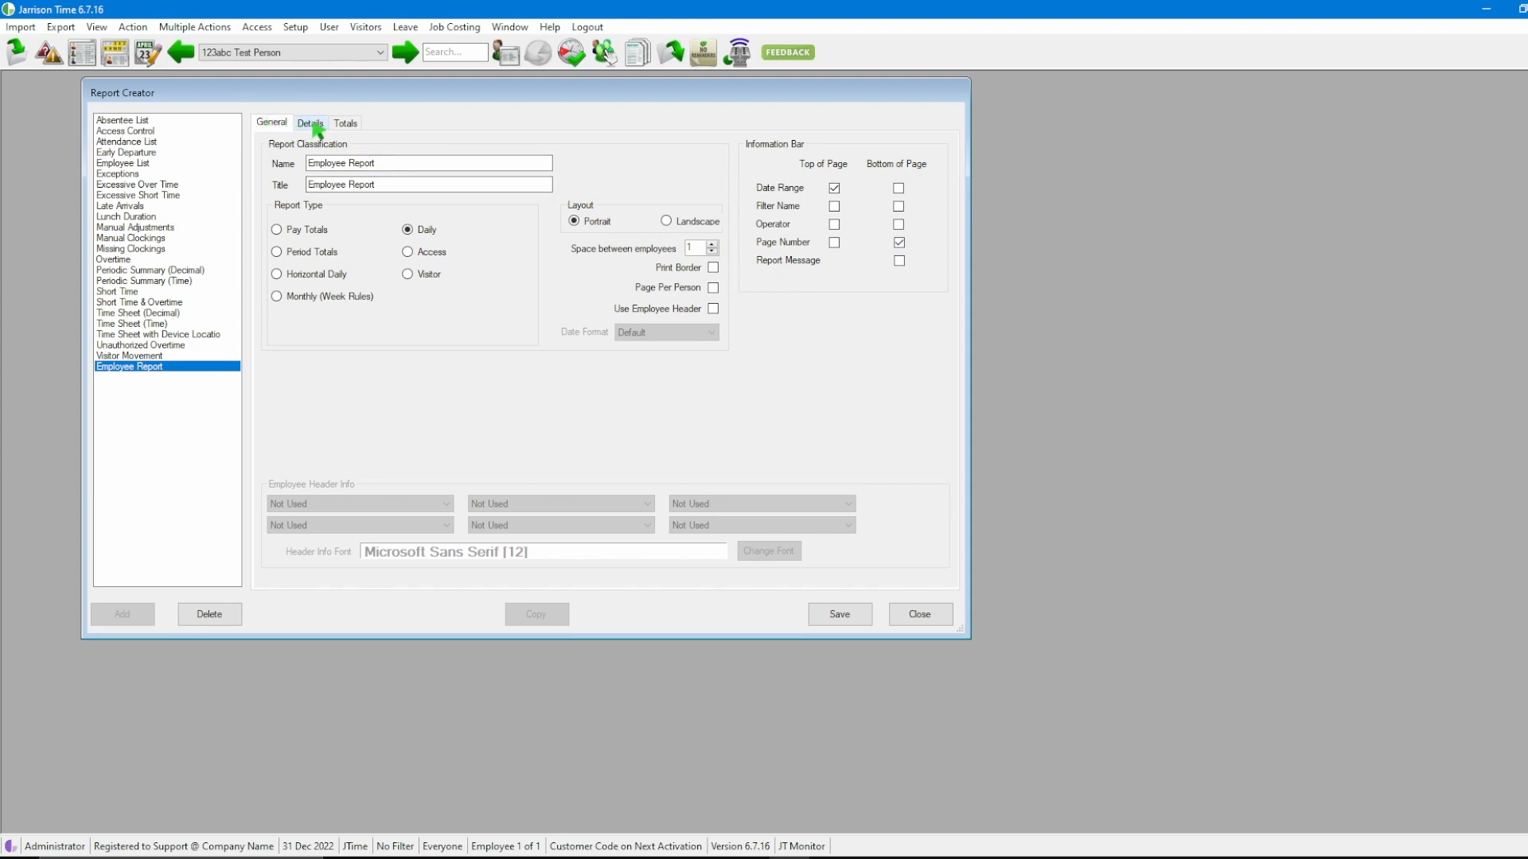
- In Details, add a Name item, length 10, captioned Name, set as print trigger, and begin a second item
click(309, 122)
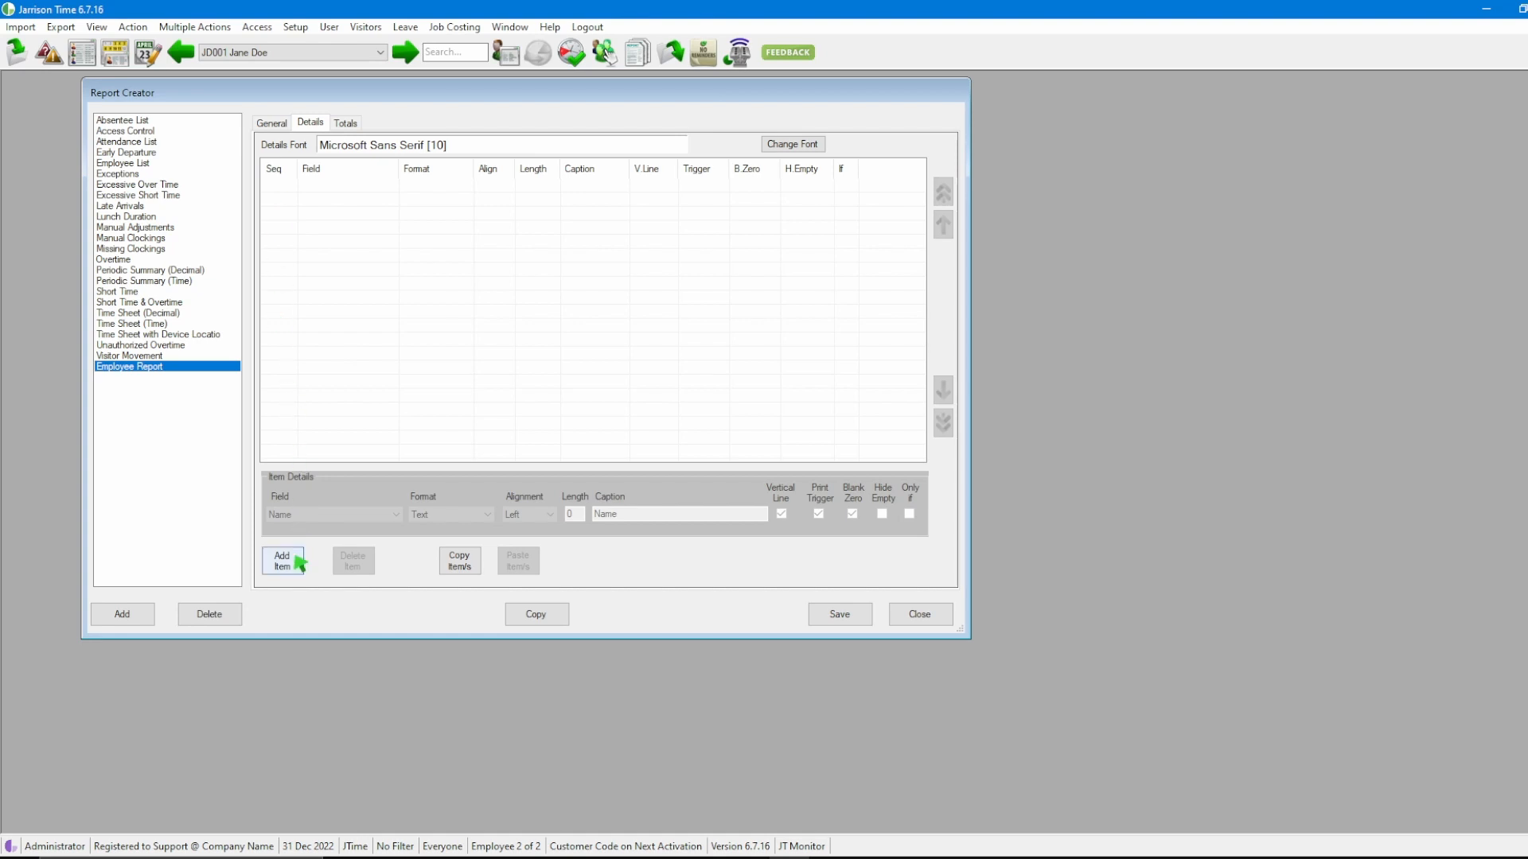
click(283, 560)
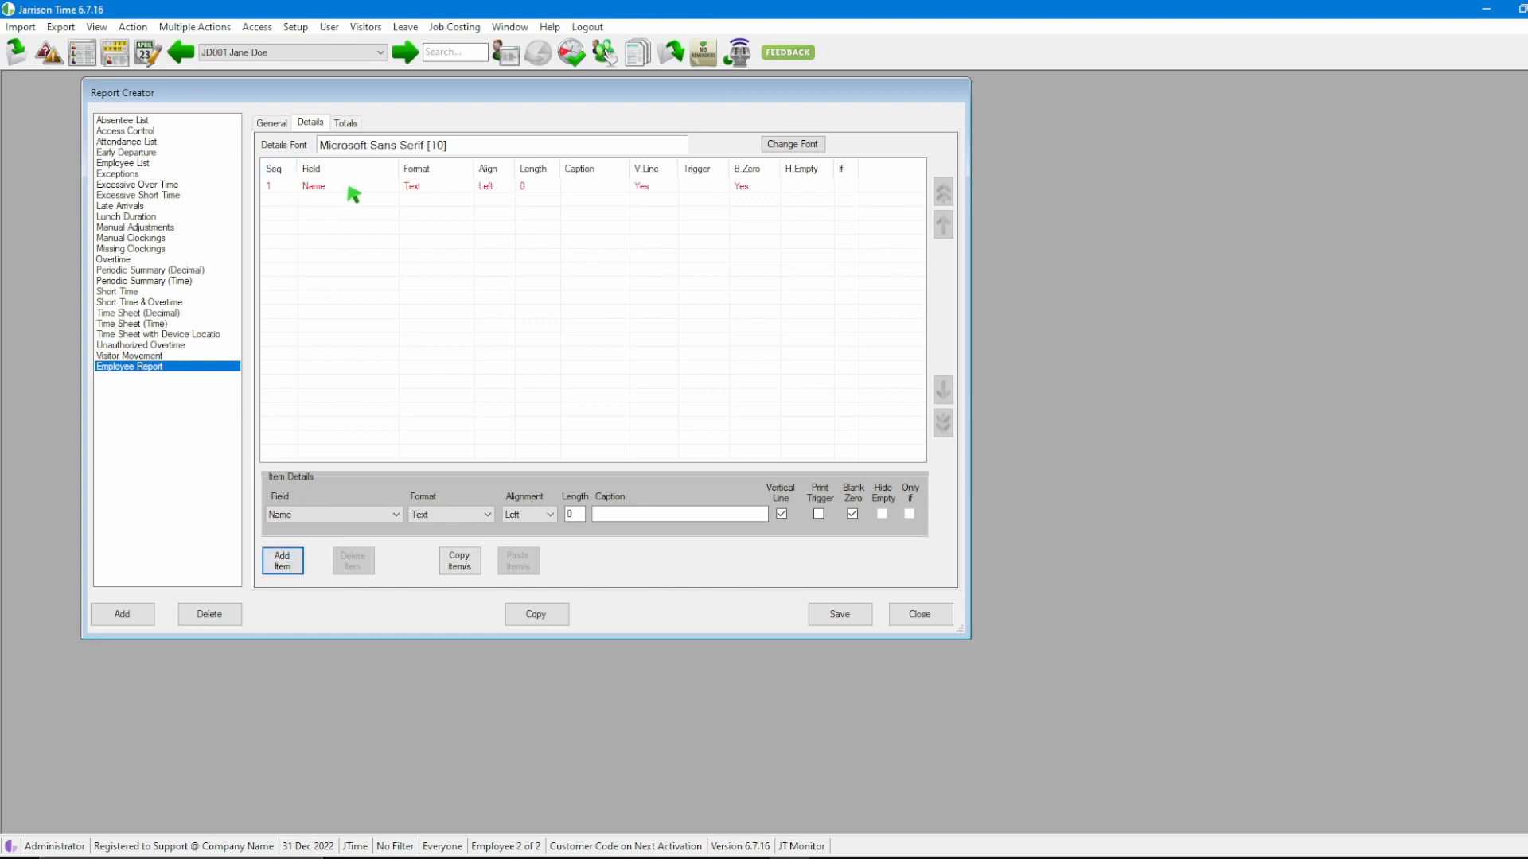
click(340, 185)
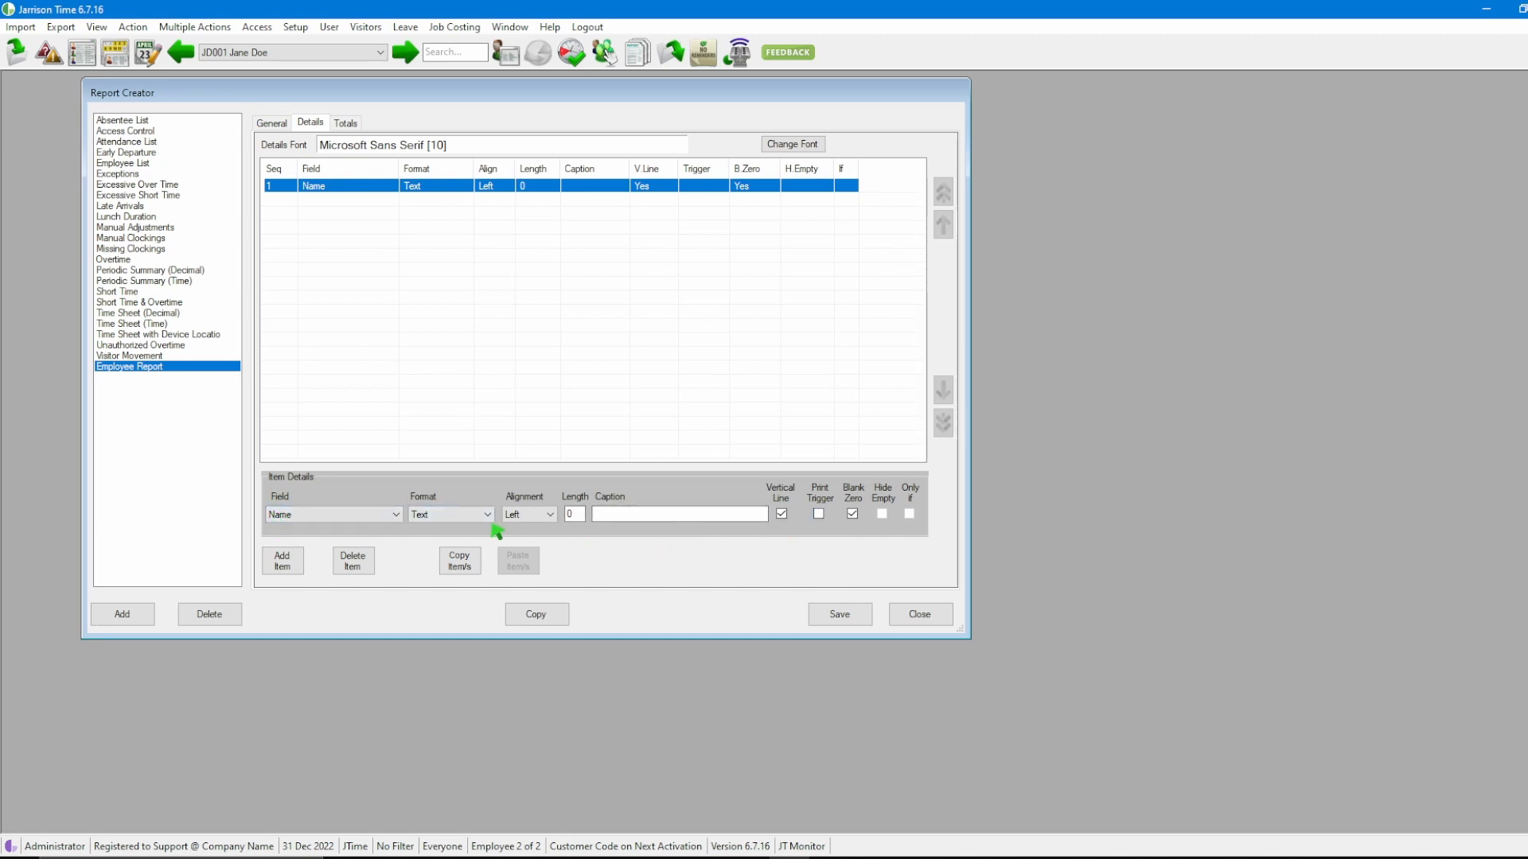
mouse_move(372, 530)
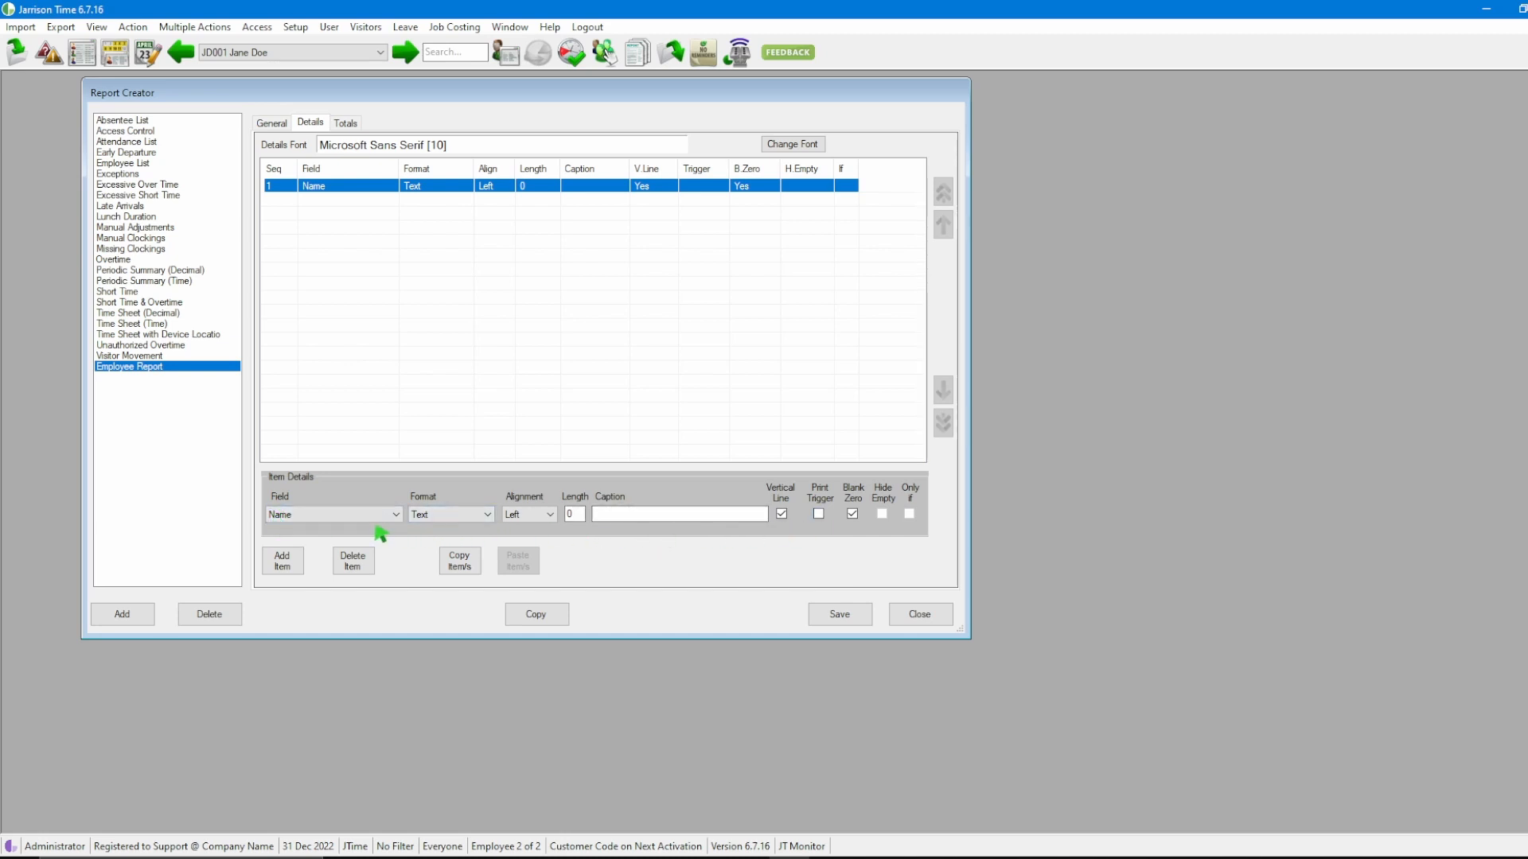
click(394, 514)
text(Name)
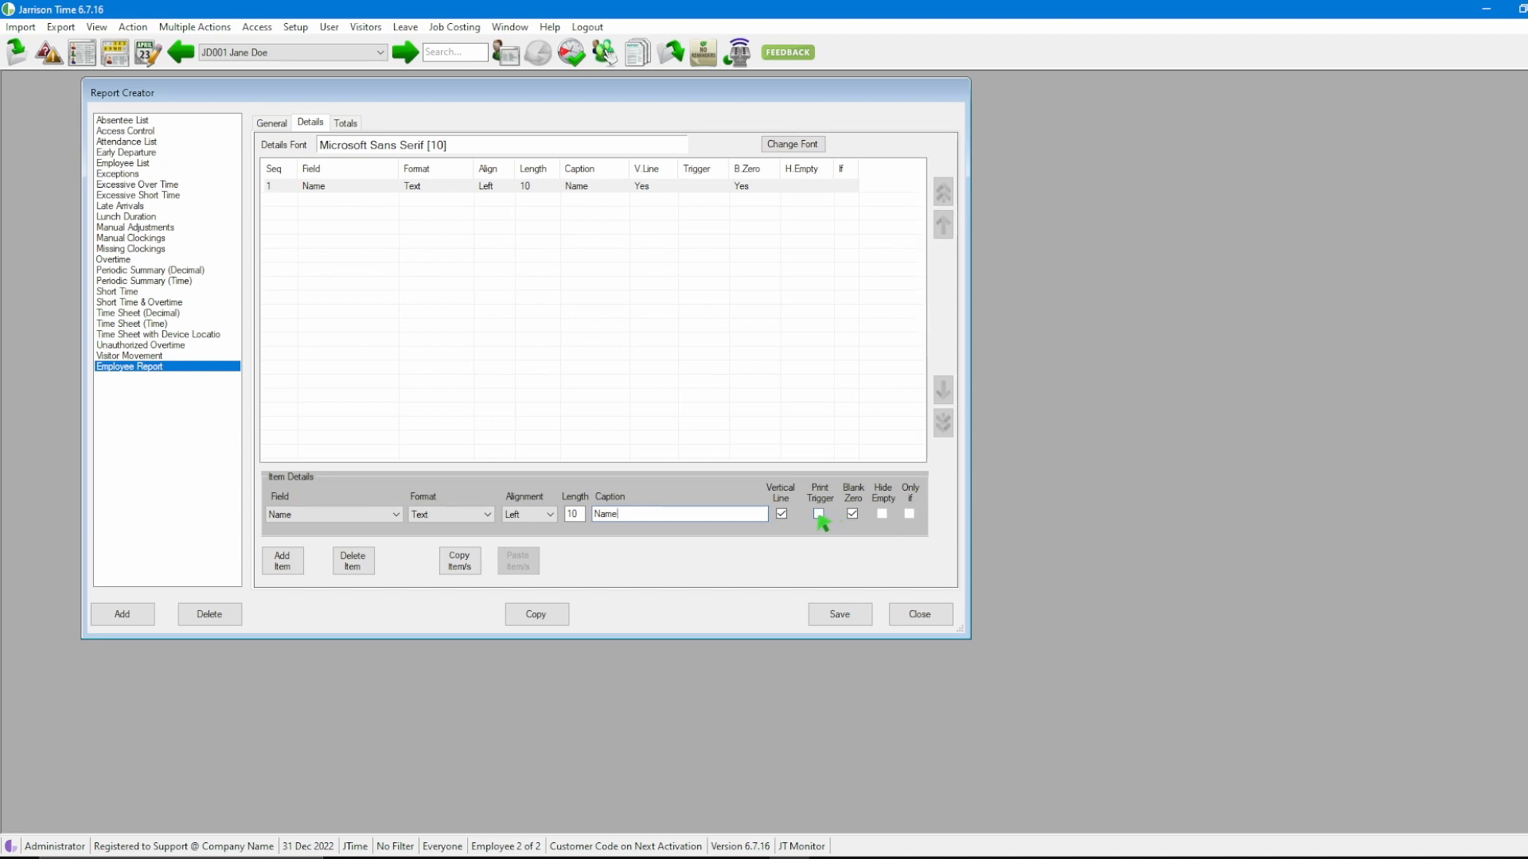
click(818, 512)
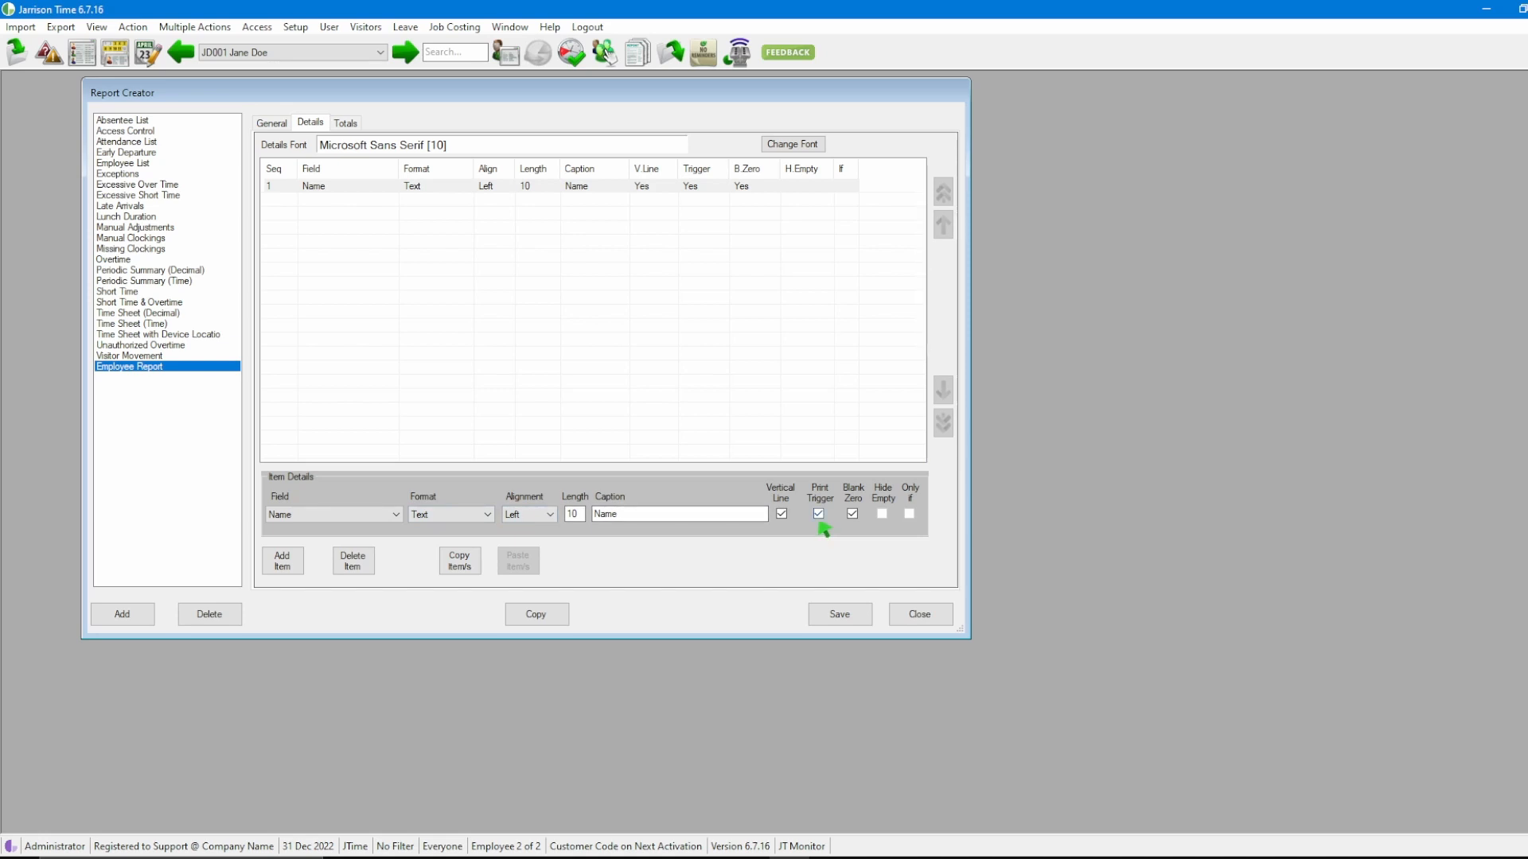
click(283, 560)
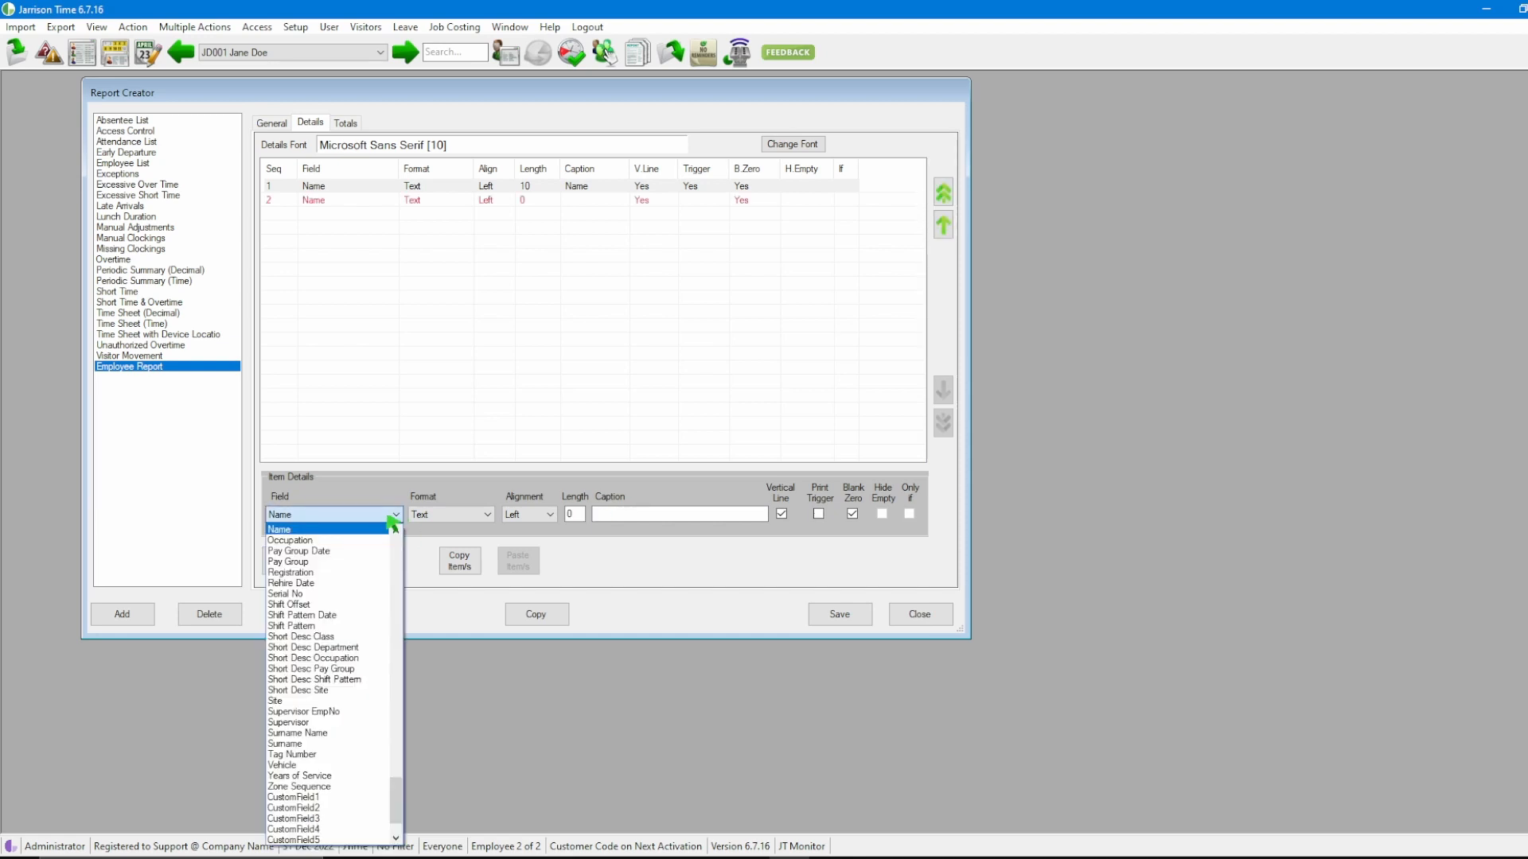
- Make the second item Surname, add a Date item formatted dd/mm, and add a fourth item
click(284, 743)
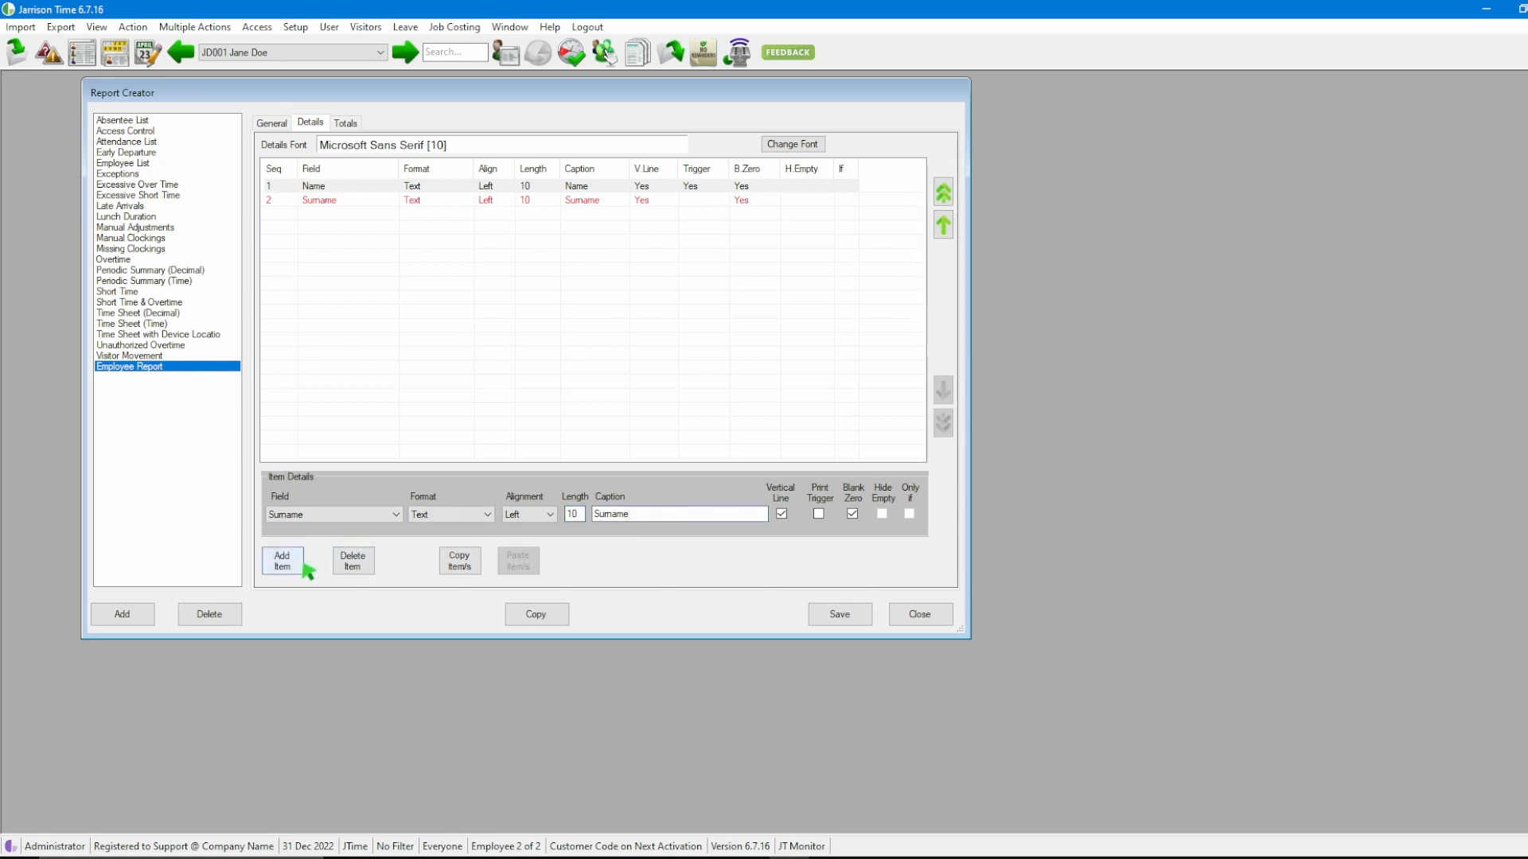
click(284, 560)
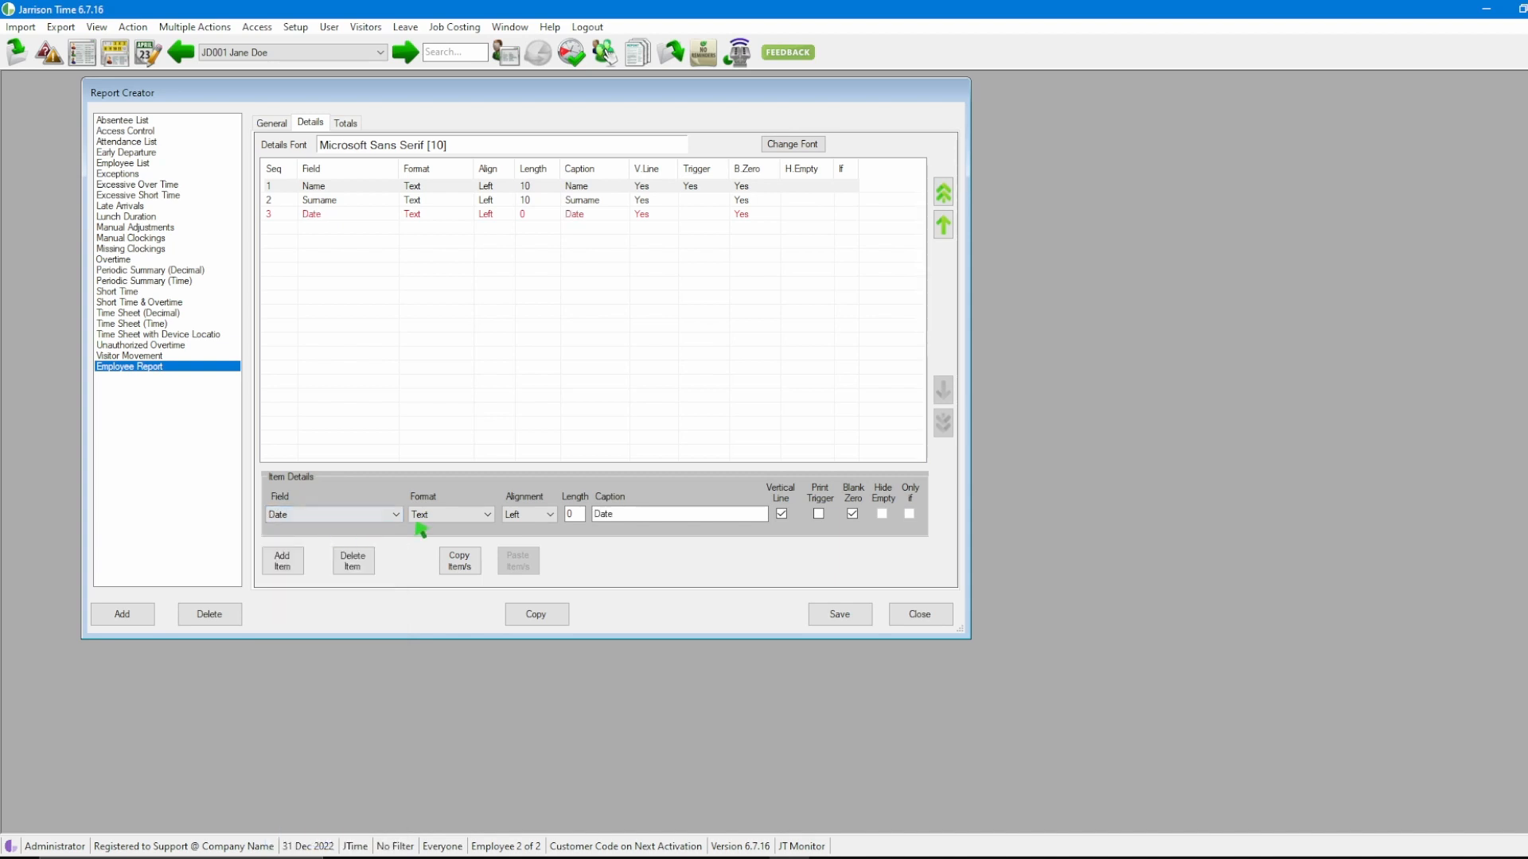
click(485, 514)
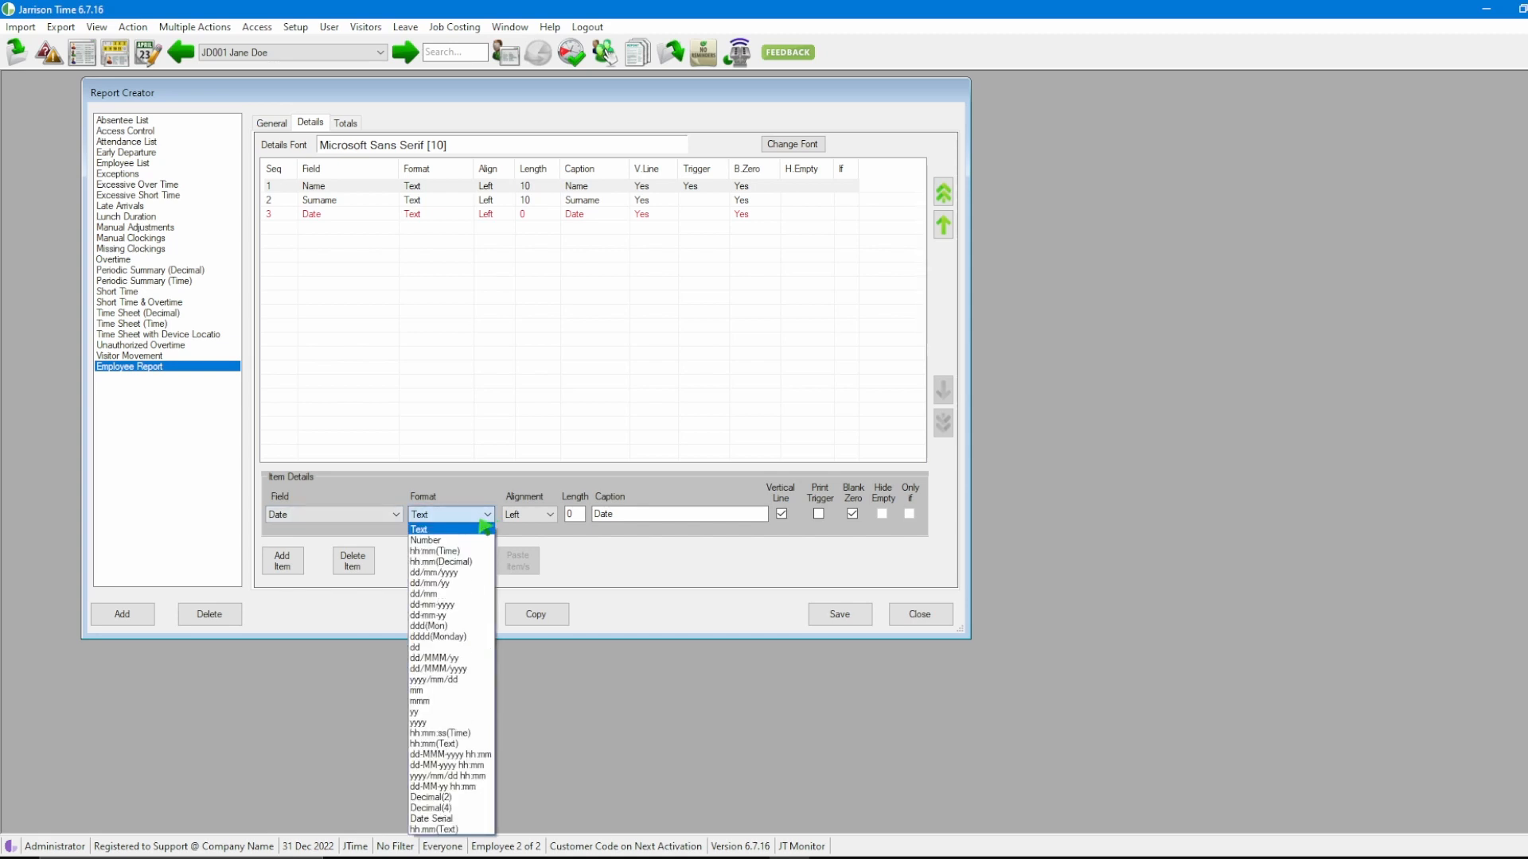
mouse_move(449, 594)
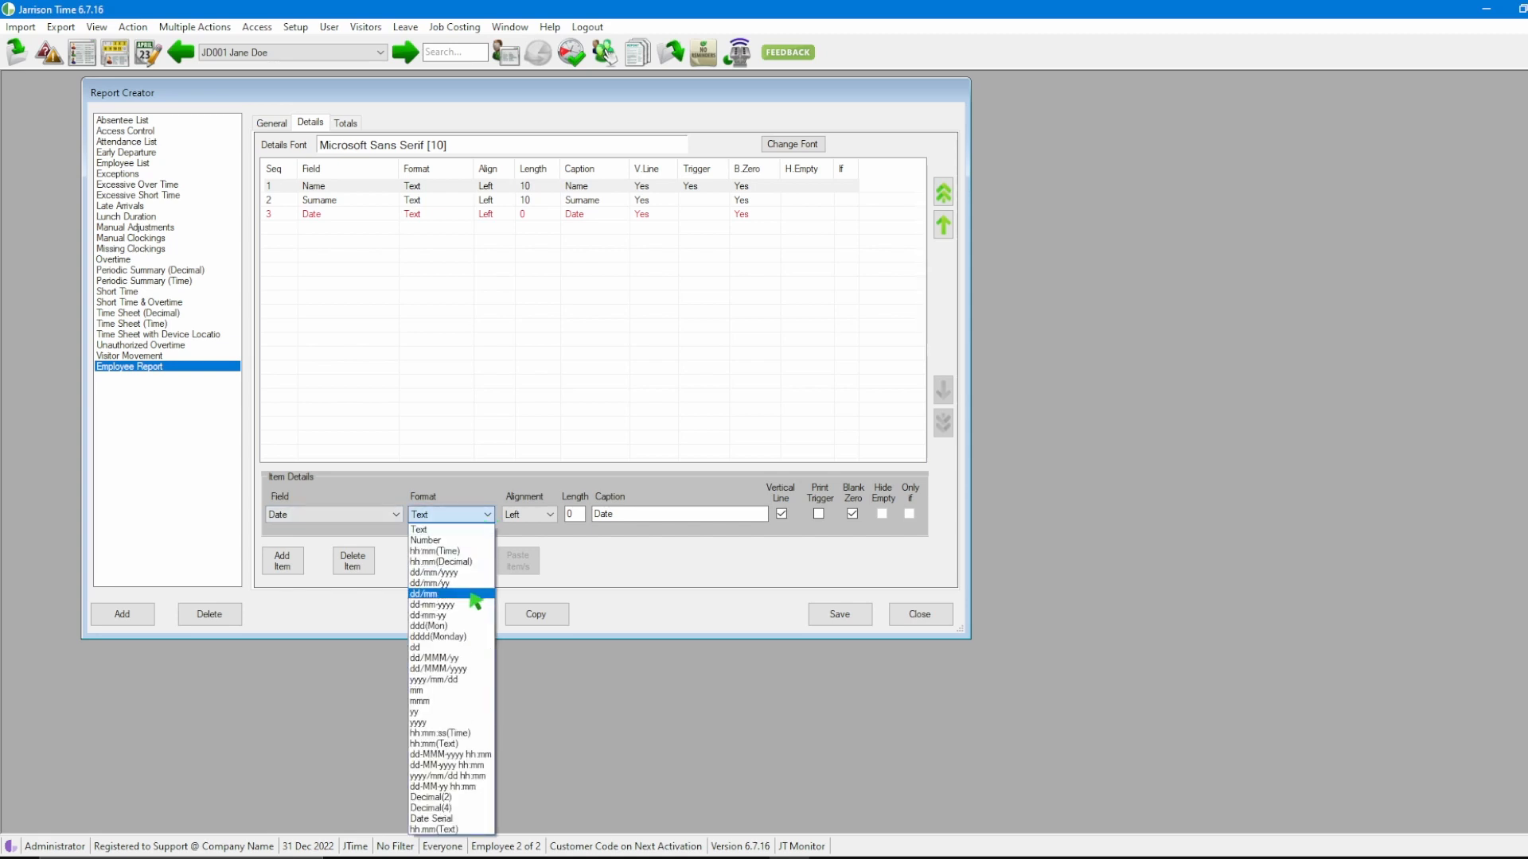
click(424, 594)
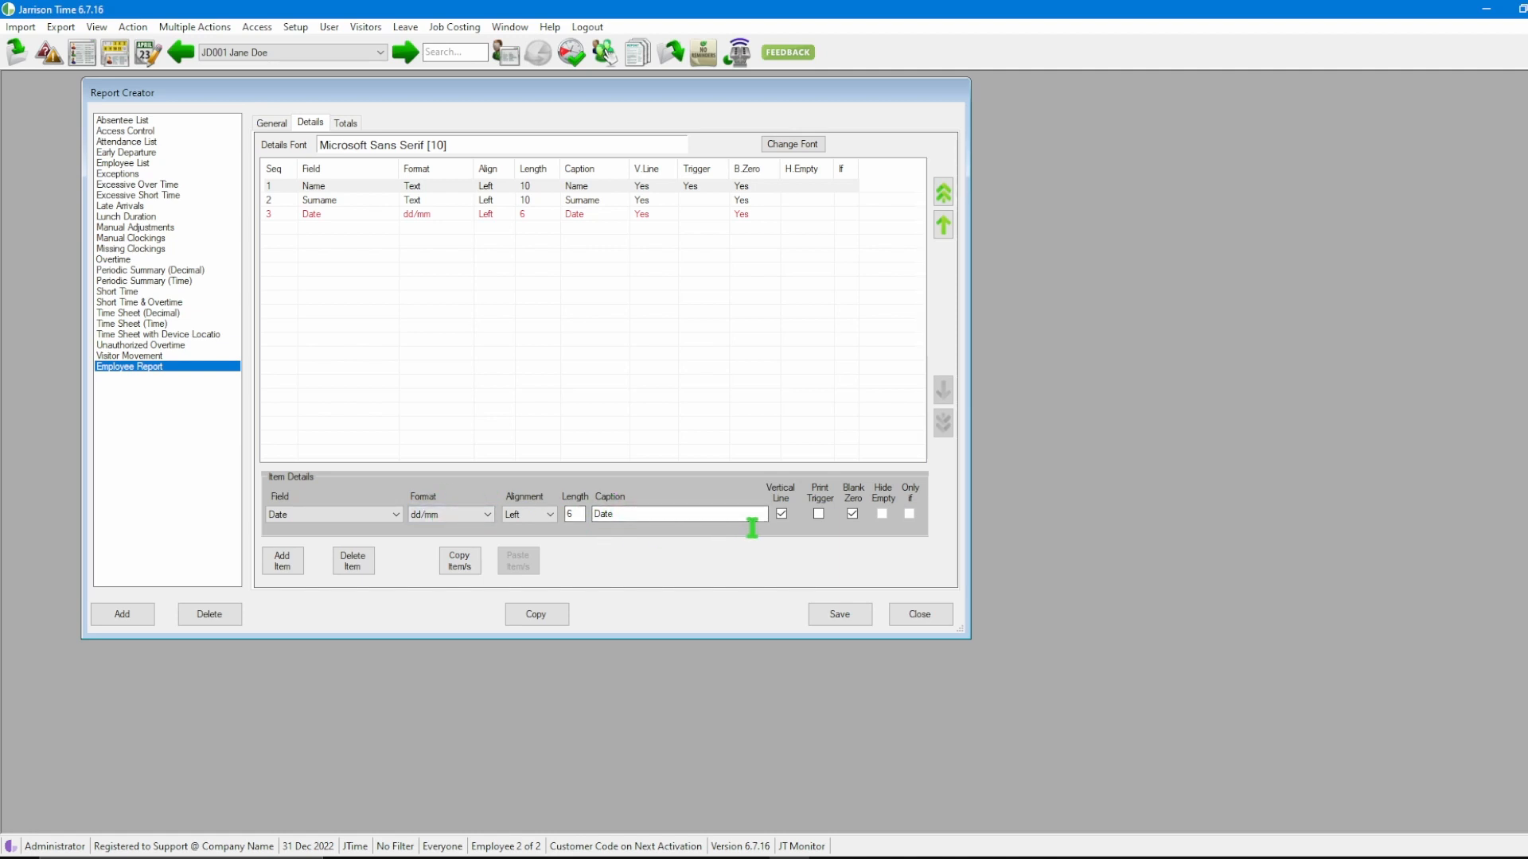
click(284, 560)
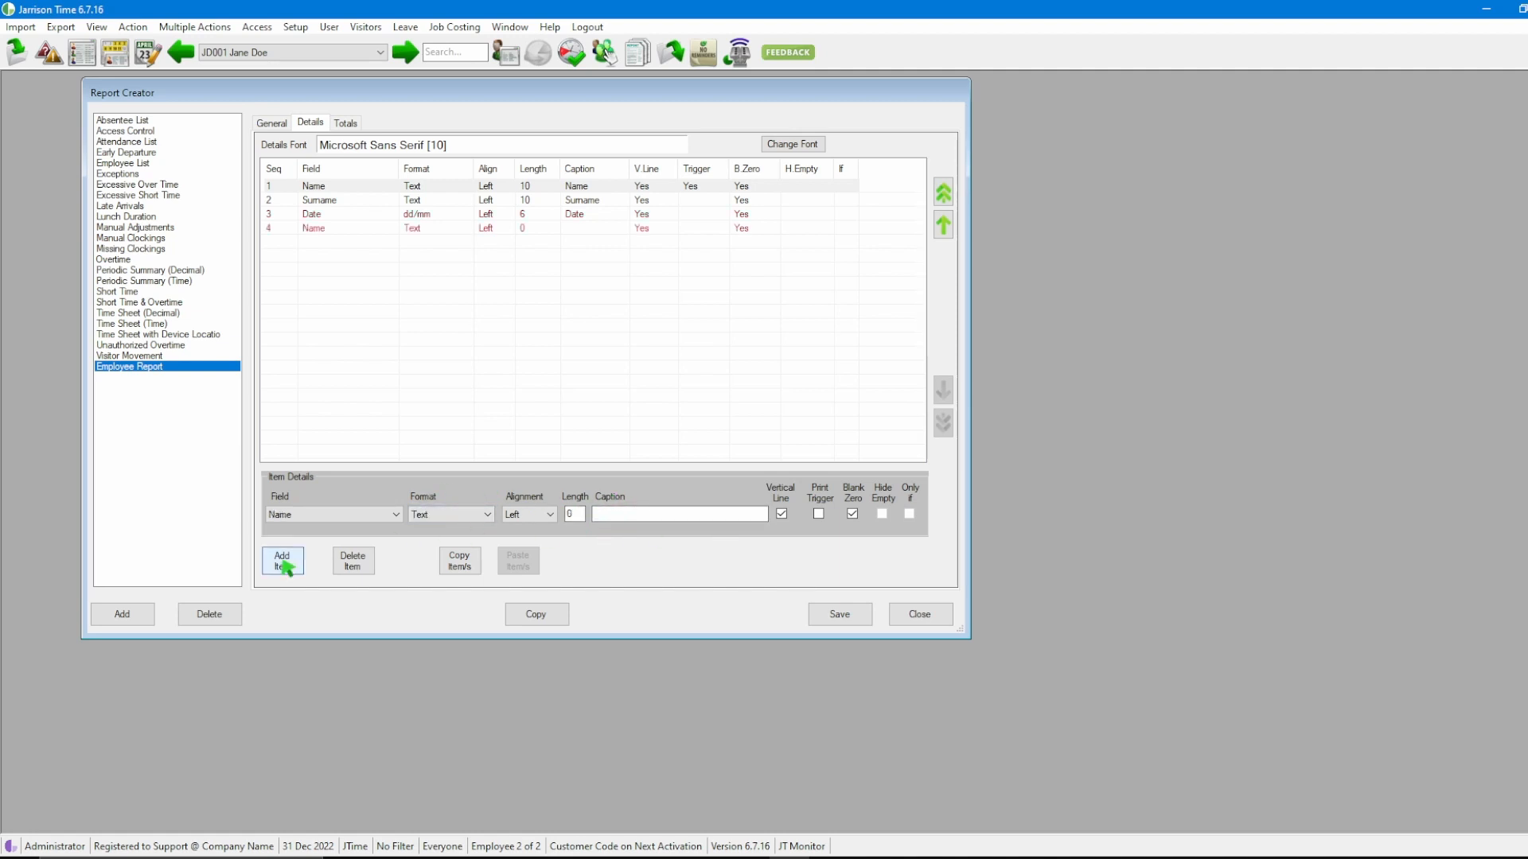
- Set the fourth item to First In and the fifth to Last Out, captioned In and Out
click(395, 514)
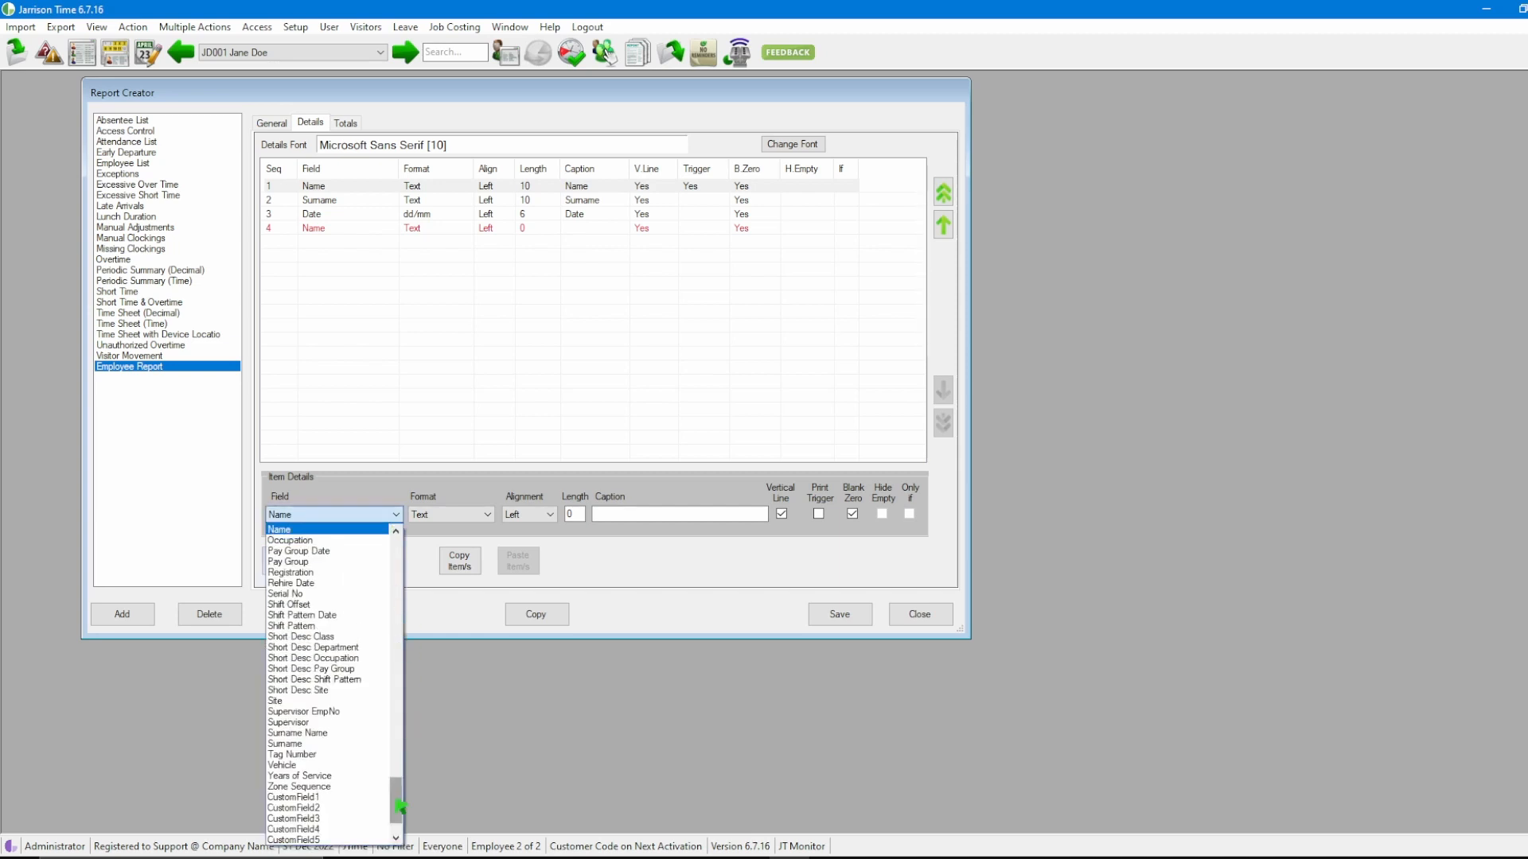
scroll(down, 3)
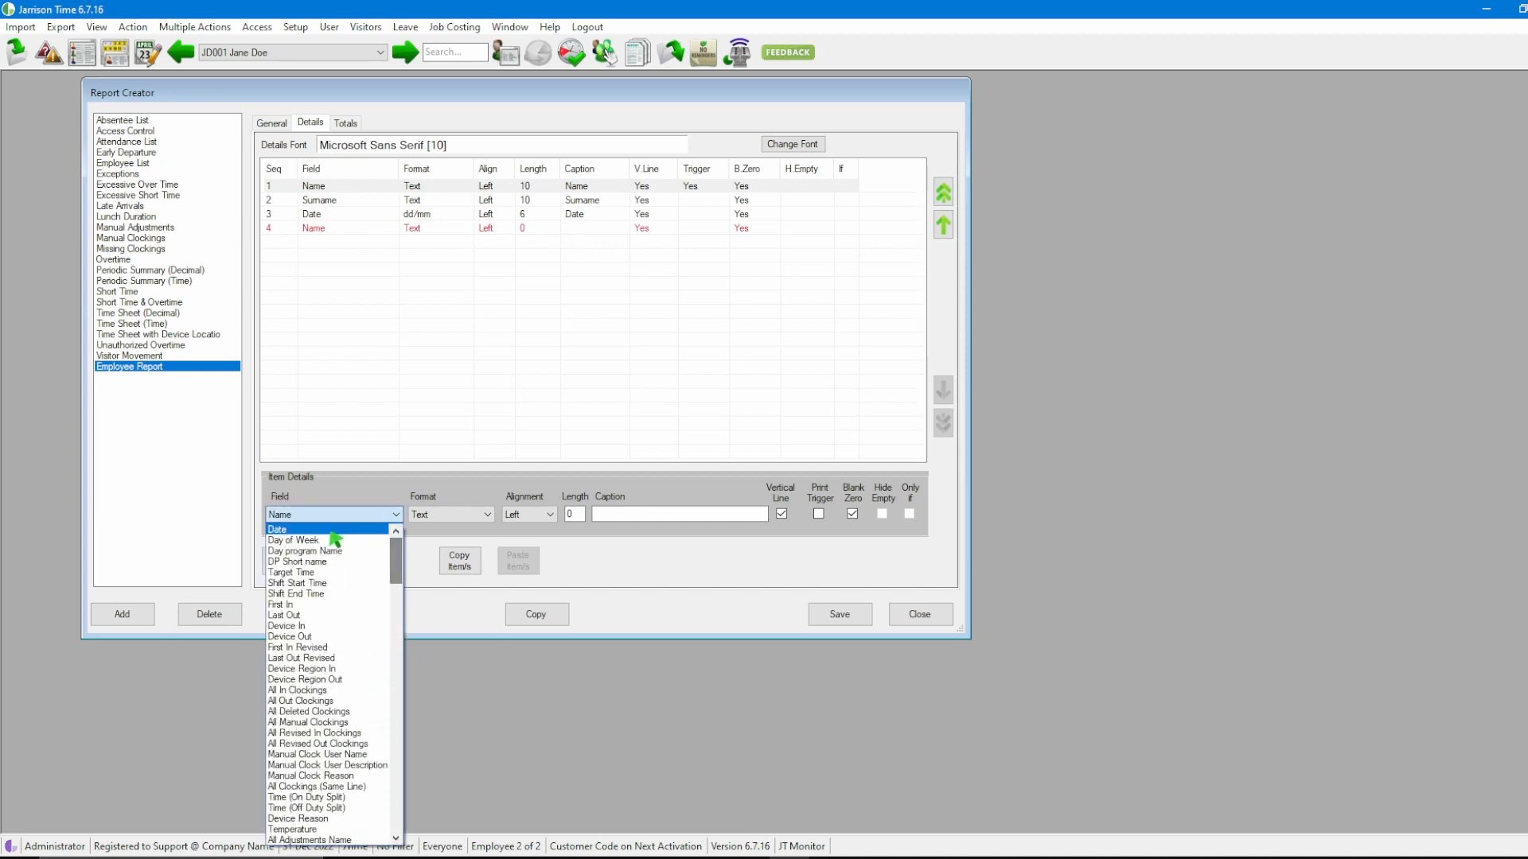
click(281, 605)
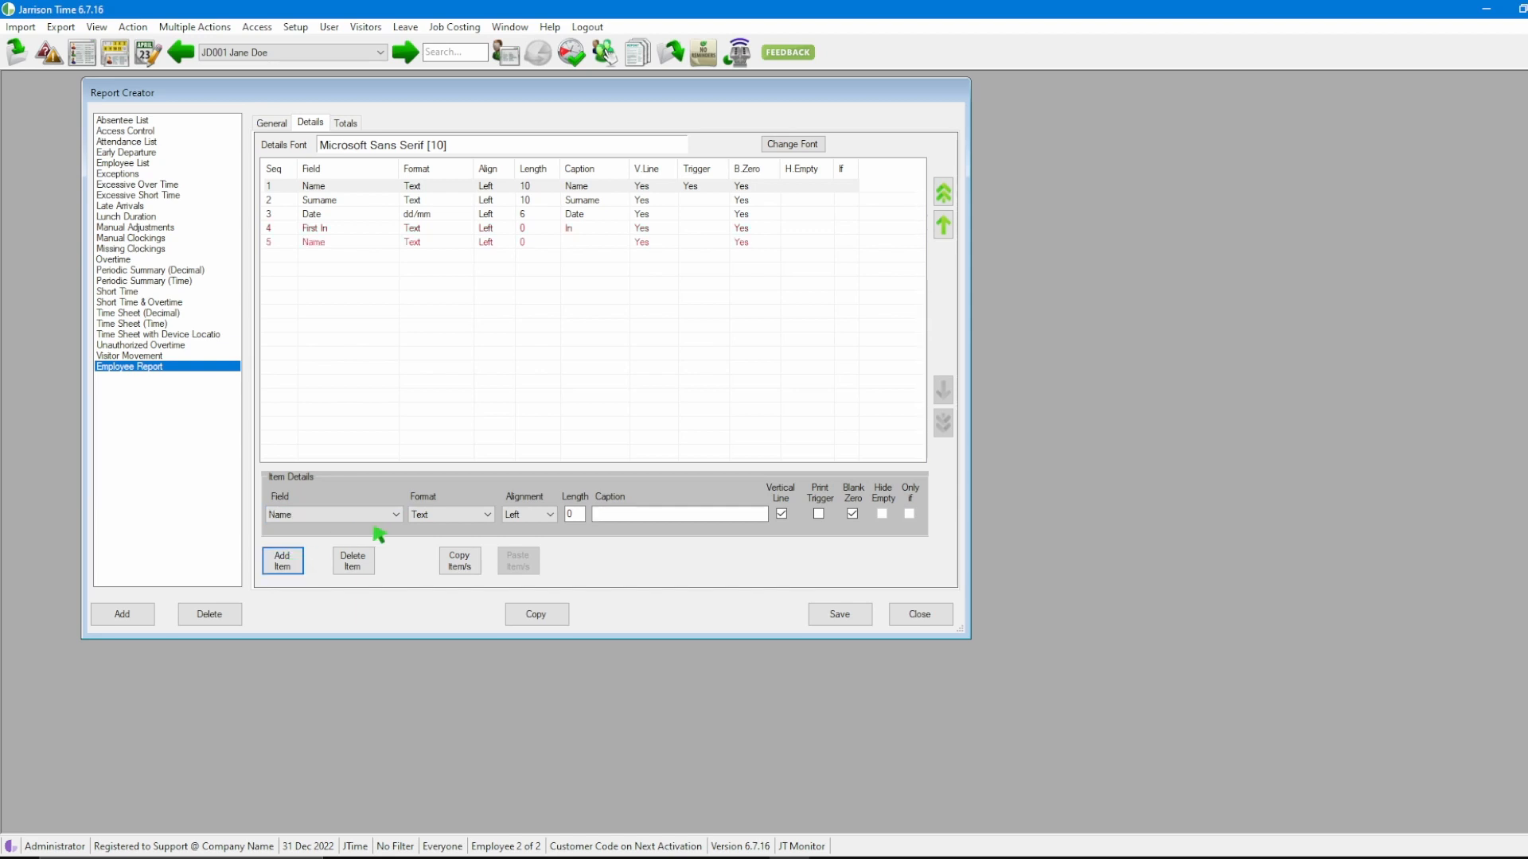
click(395, 514)
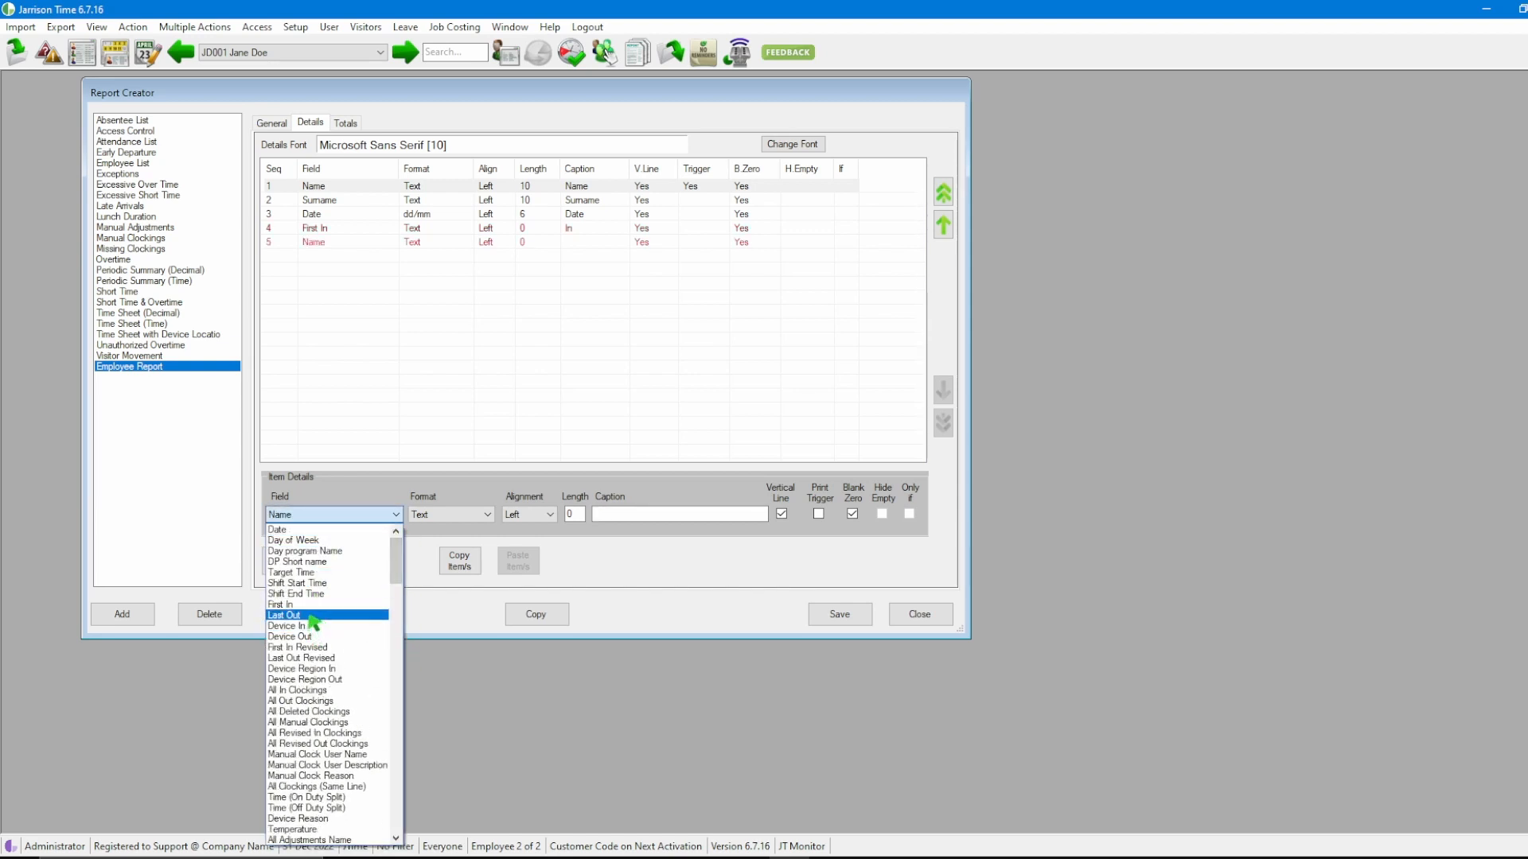
click(284, 615)
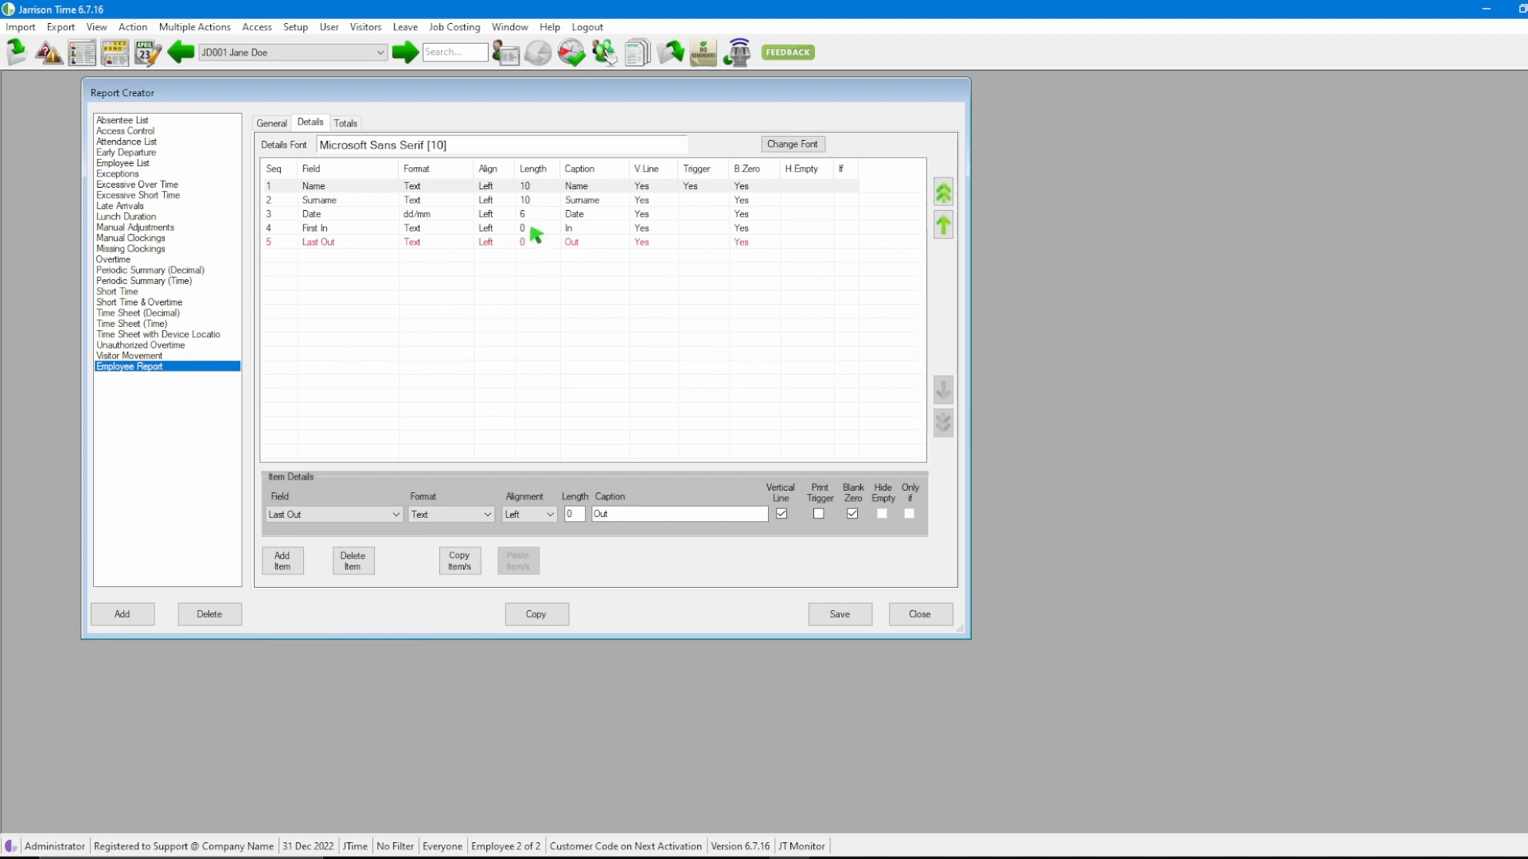
click(341, 228)
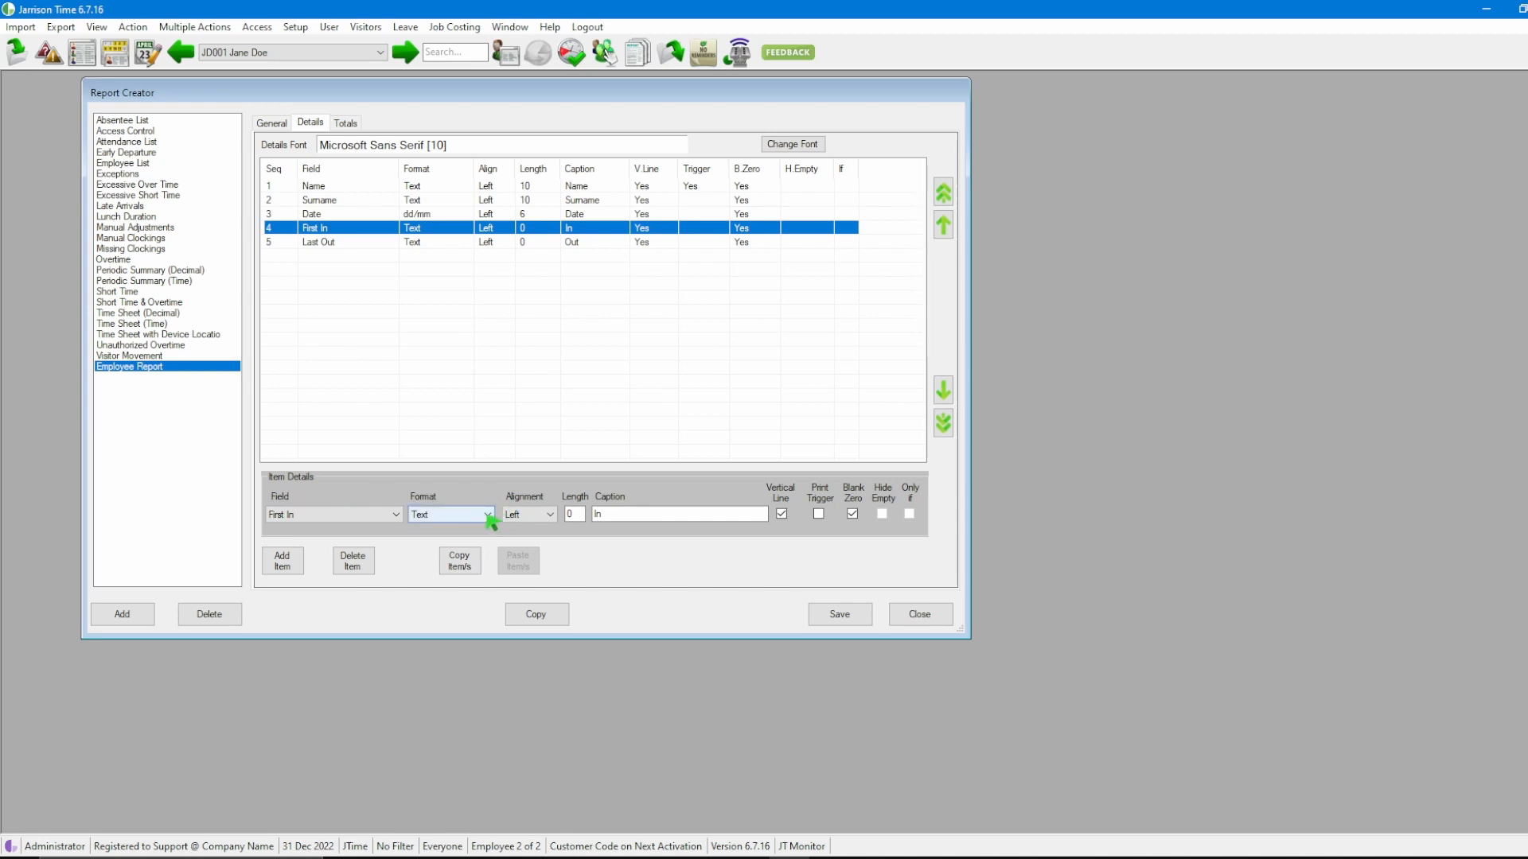
- Format both First In and Last Out as hh:mm:ss(Time), length 9
click(483, 514)
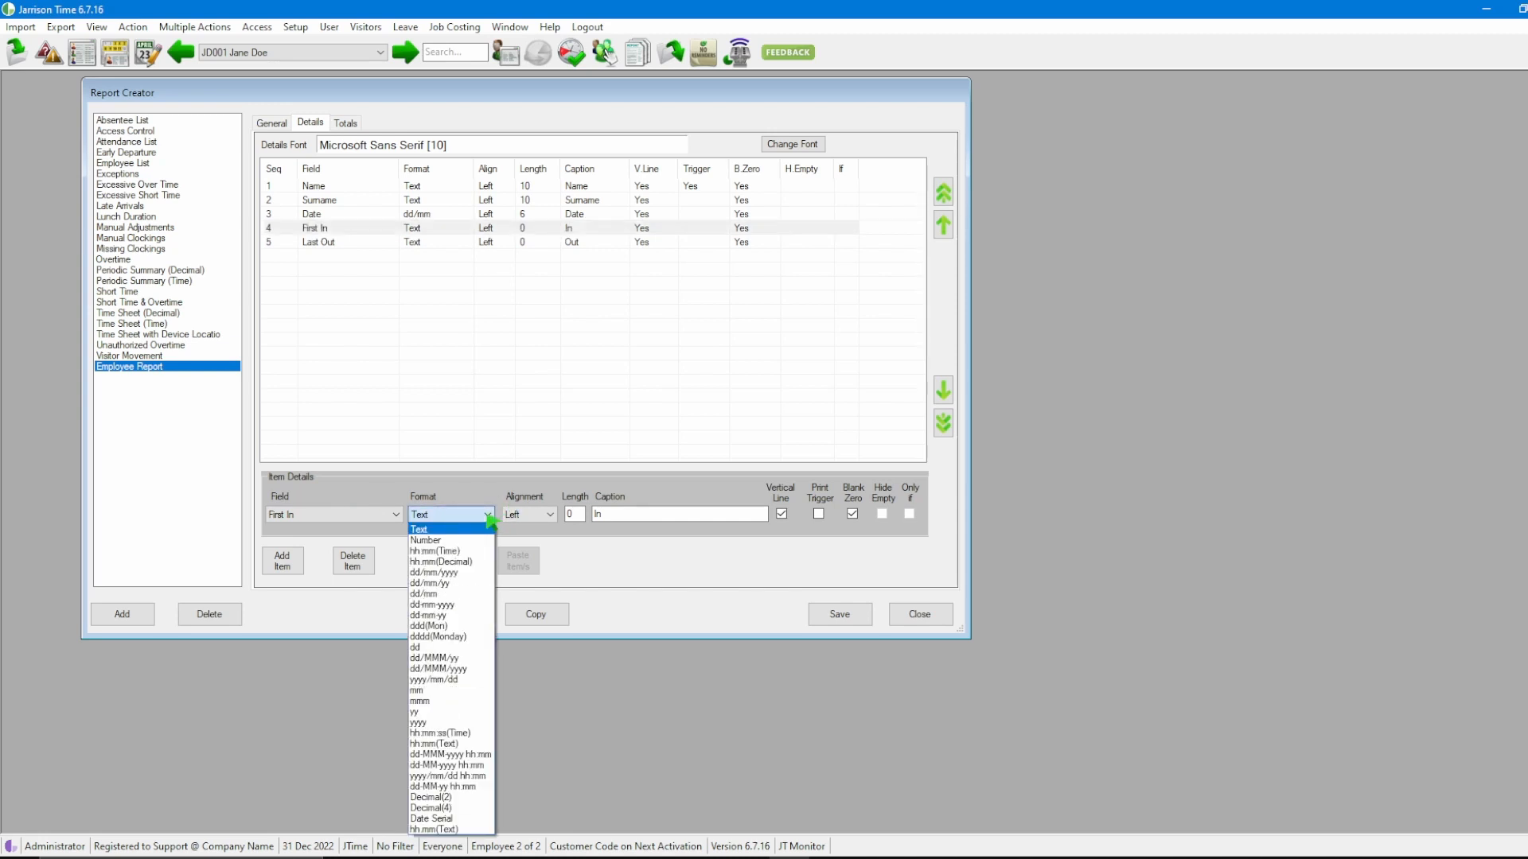
mouse_move(434, 679)
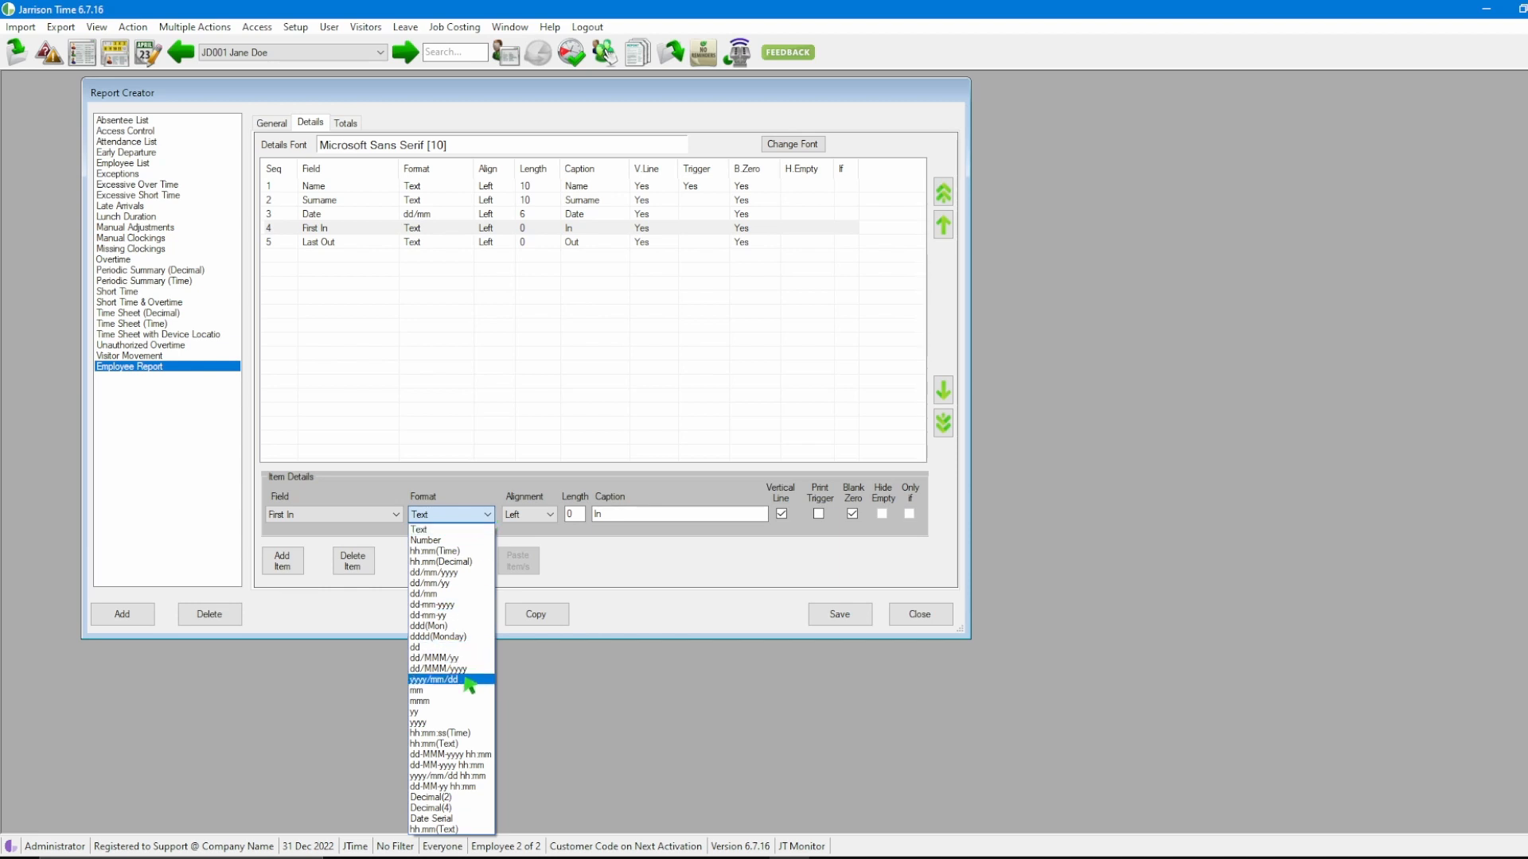
mouse_move(474, 734)
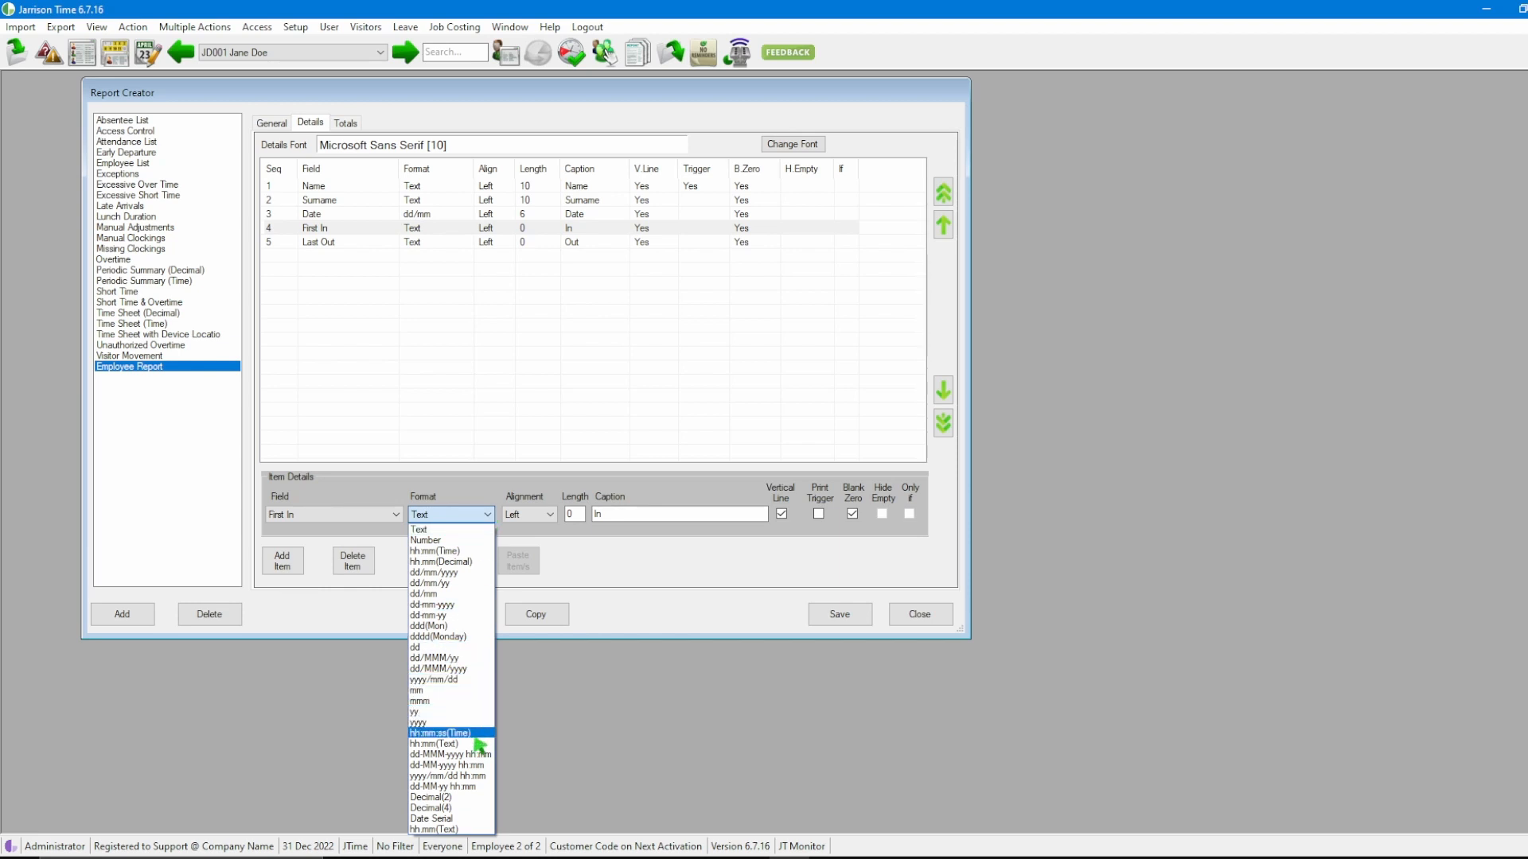
click(439, 732)
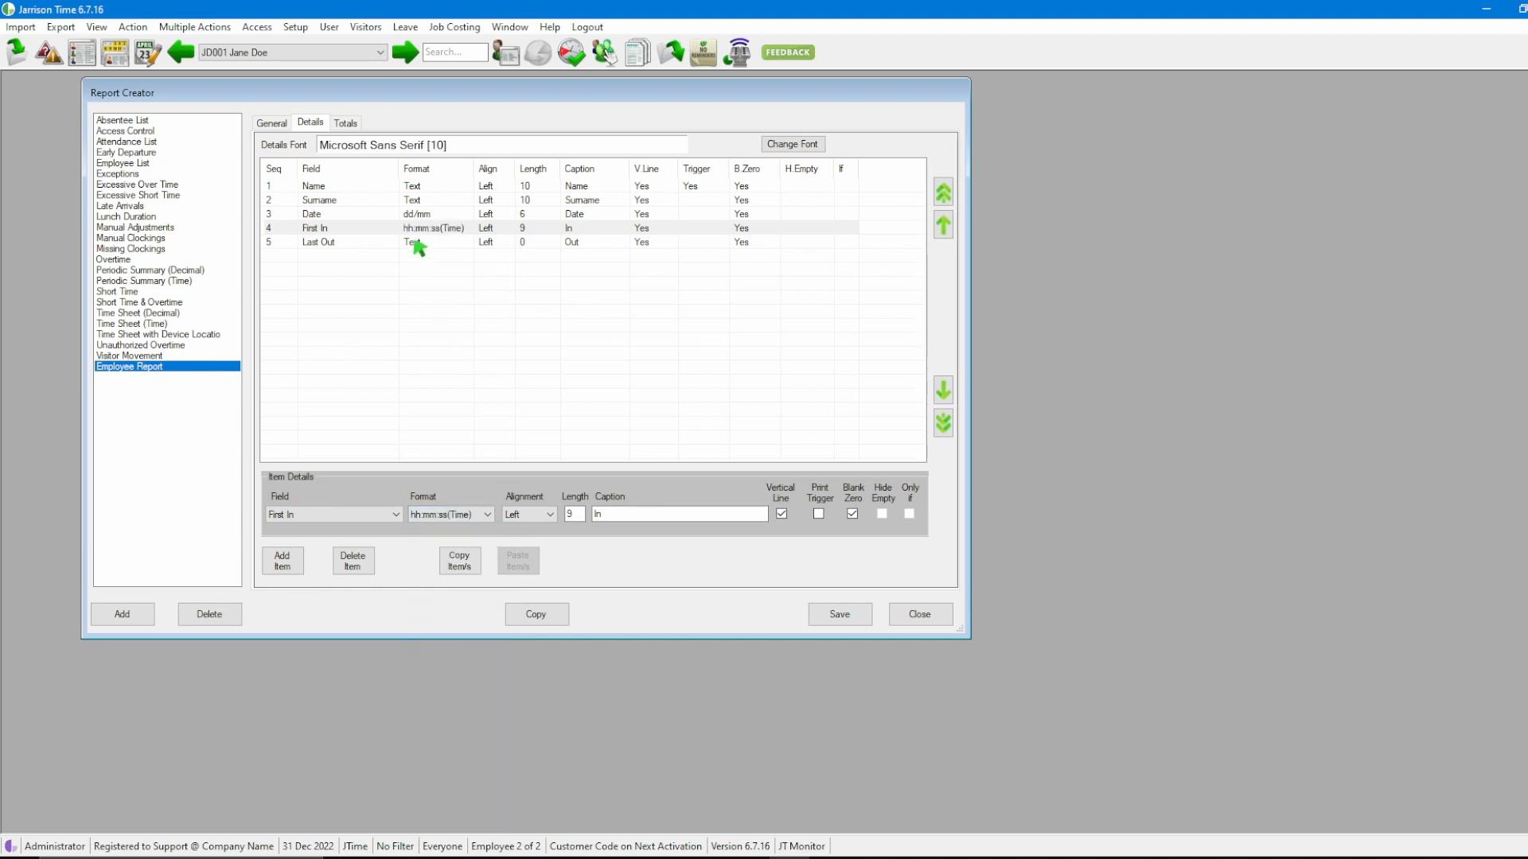
click(487, 514)
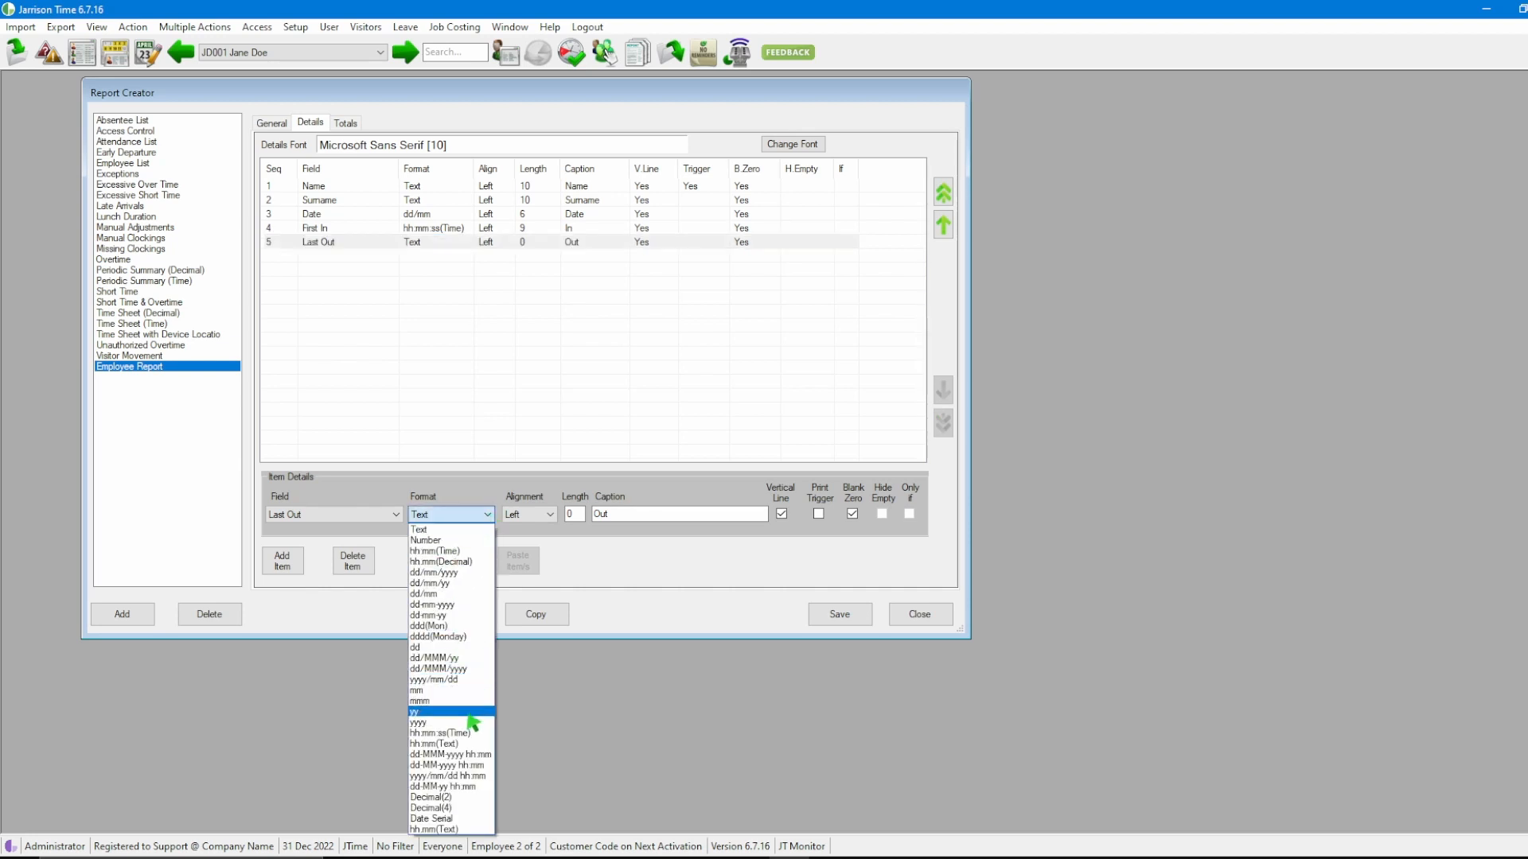
click(430, 732)
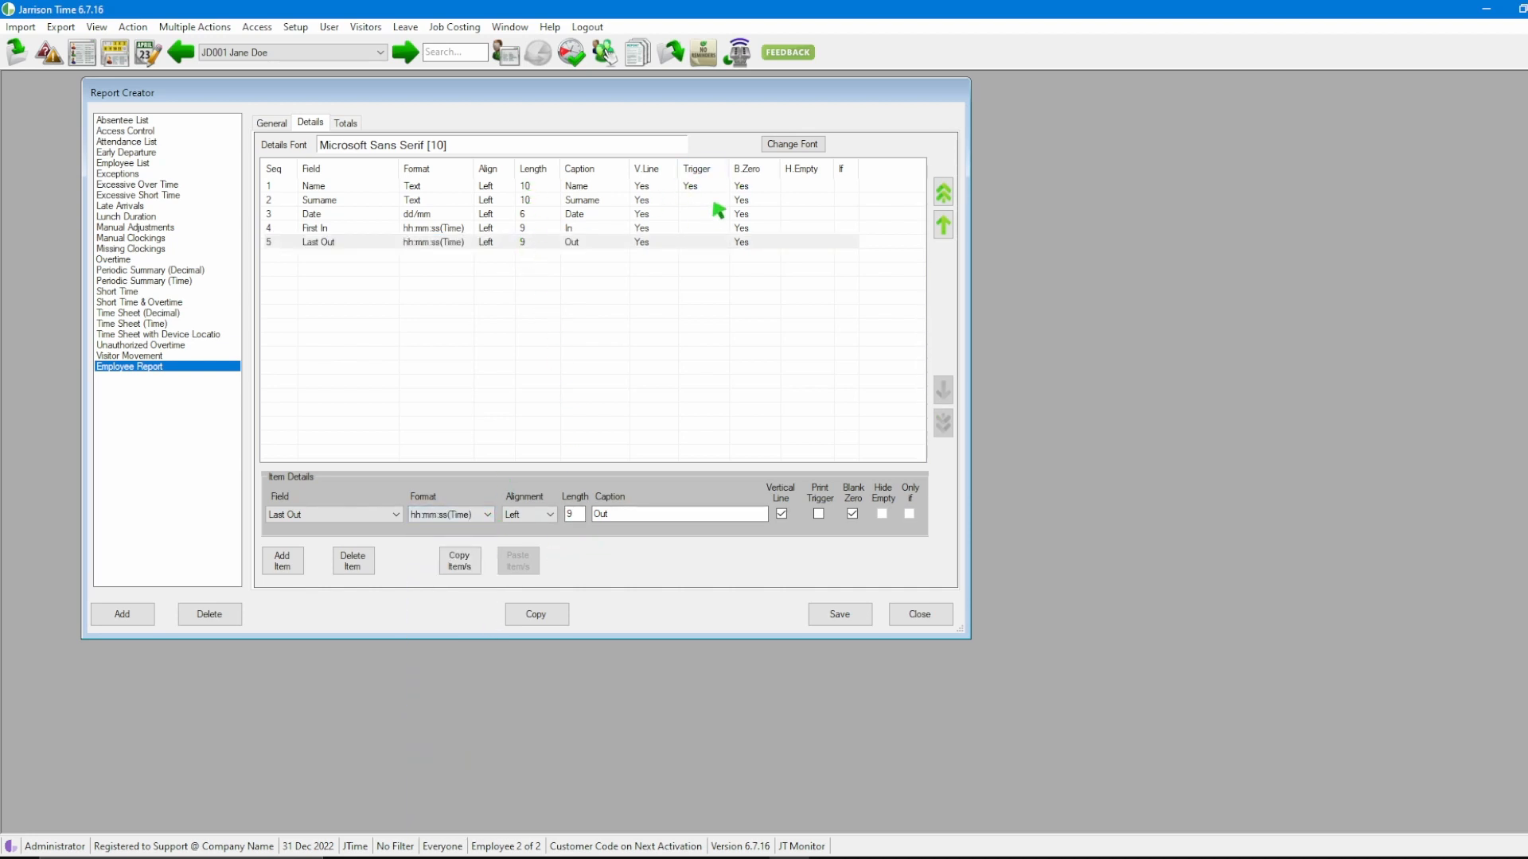
mouse_move(792, 263)
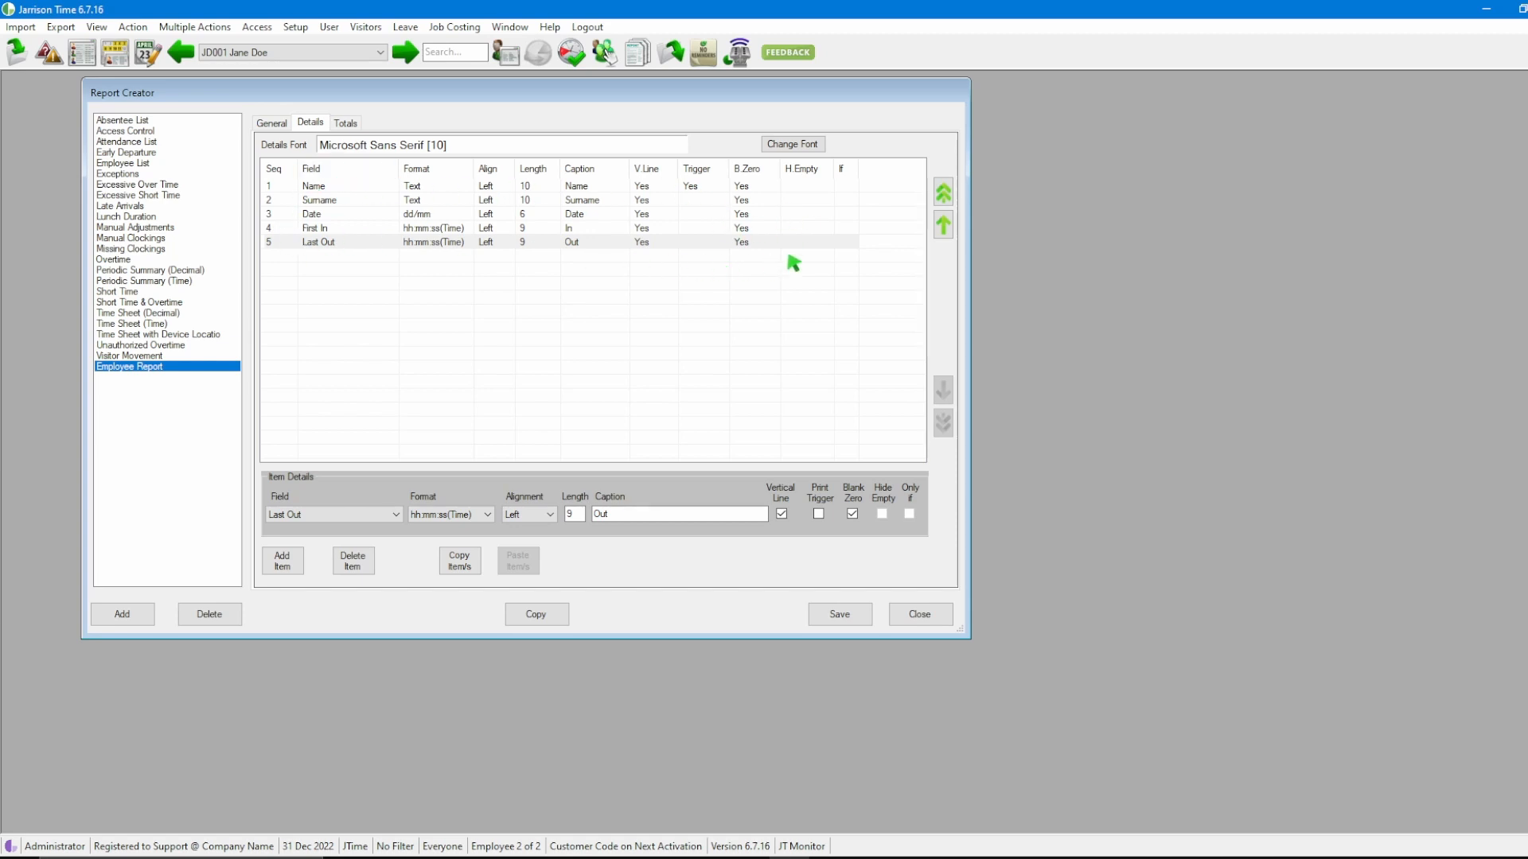
mouse_move(535, 205)
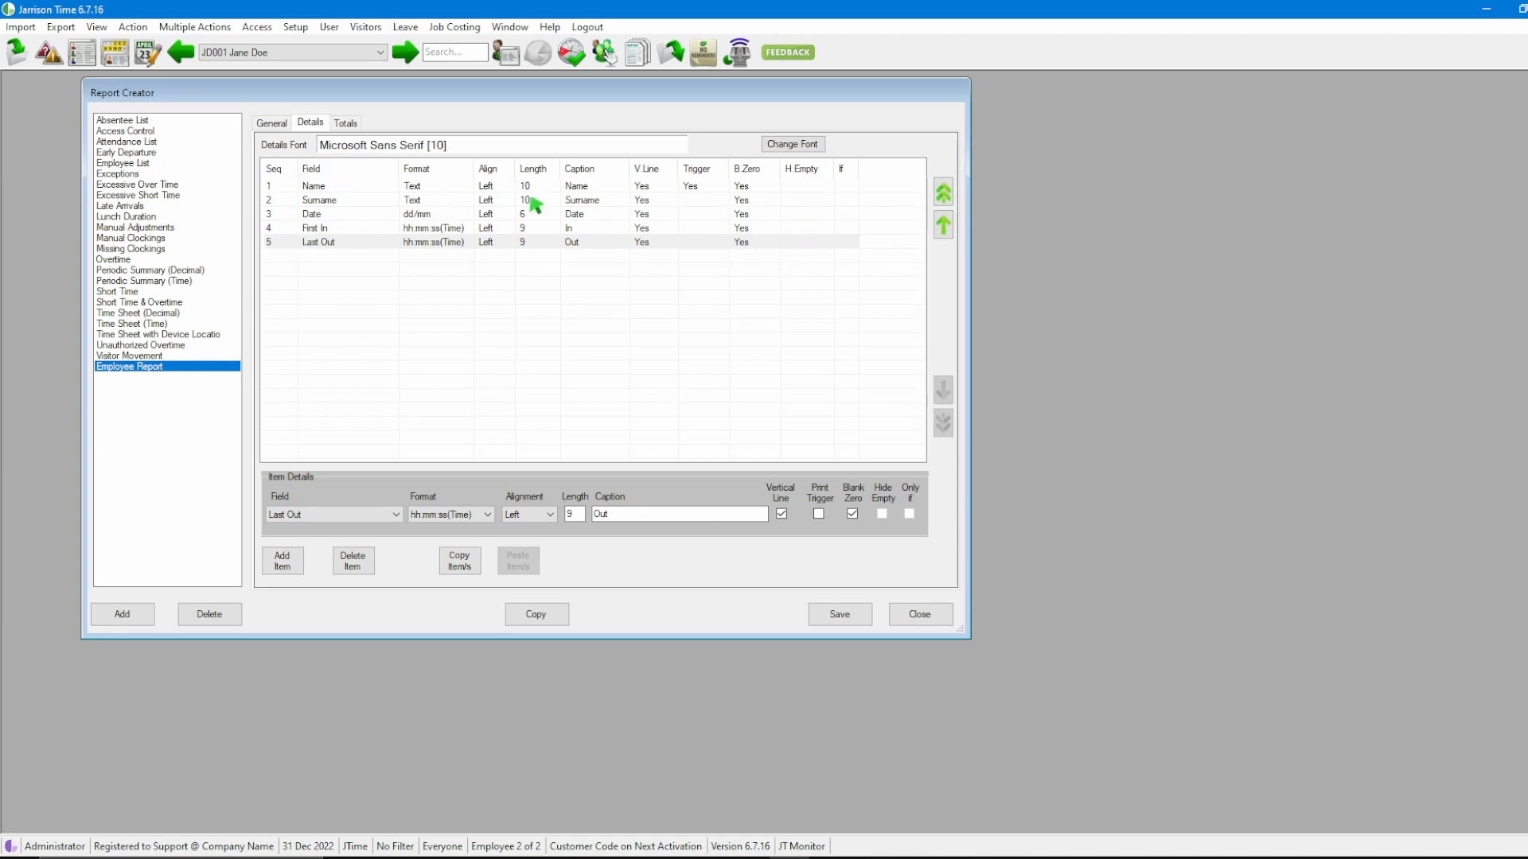
- Review the Totals tab's total and sort-order options, leaving none enabled
click(346, 123)
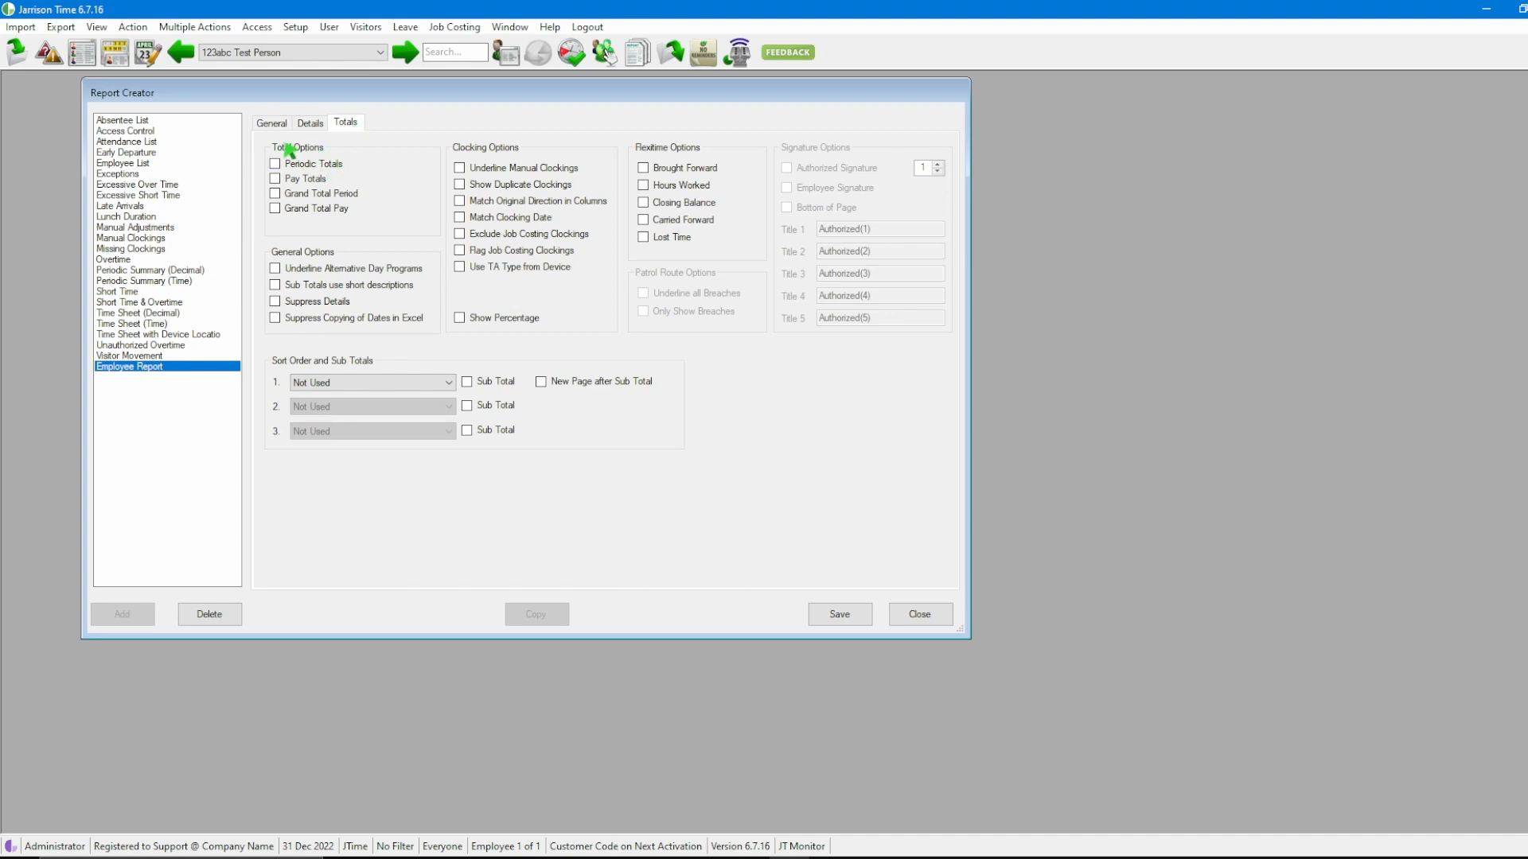
mouse_move(357, 224)
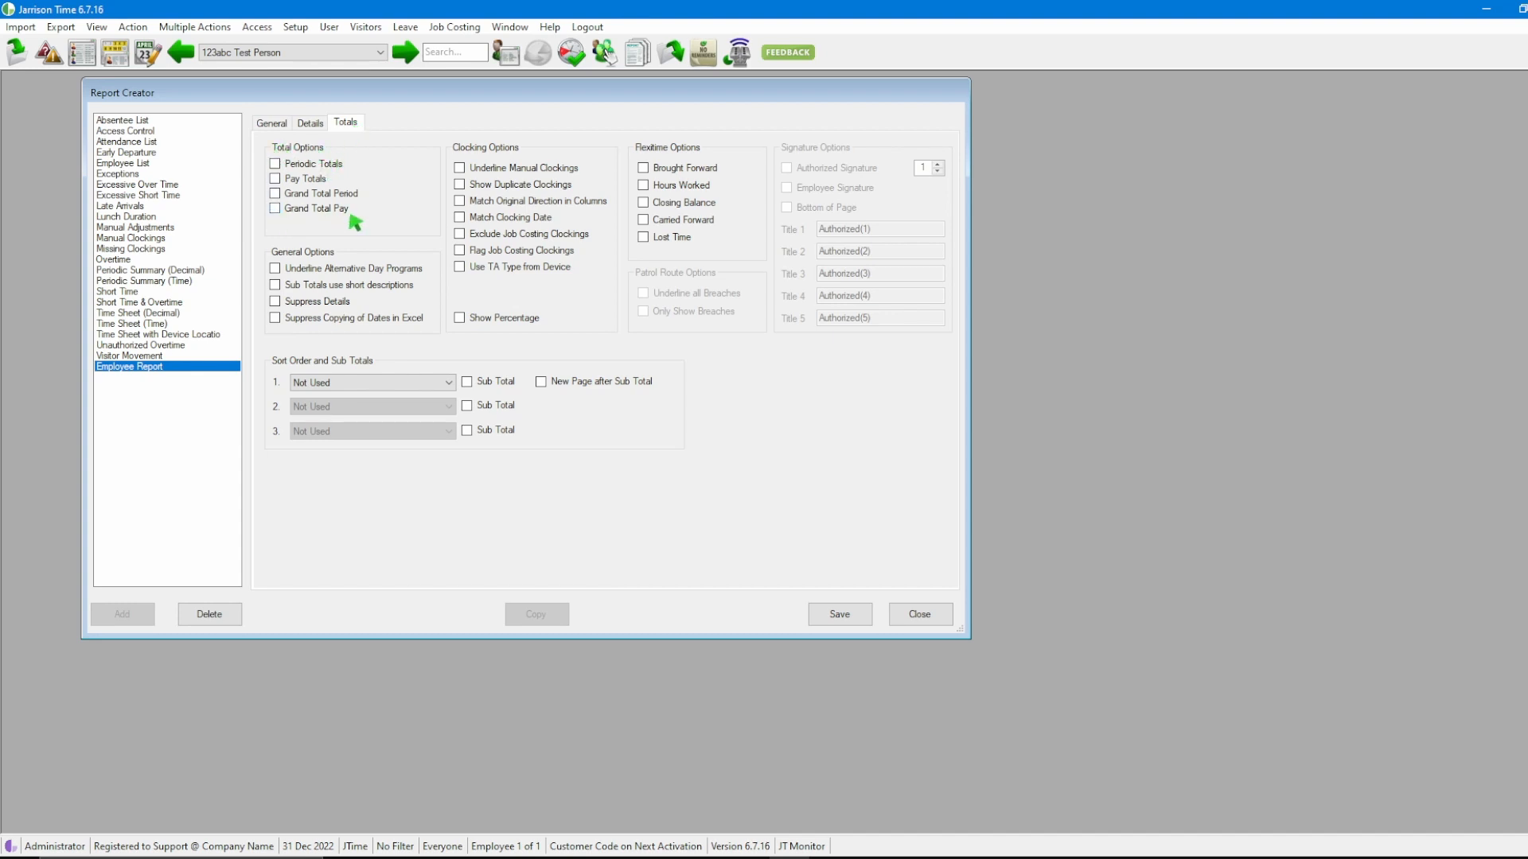
mouse_move(379, 226)
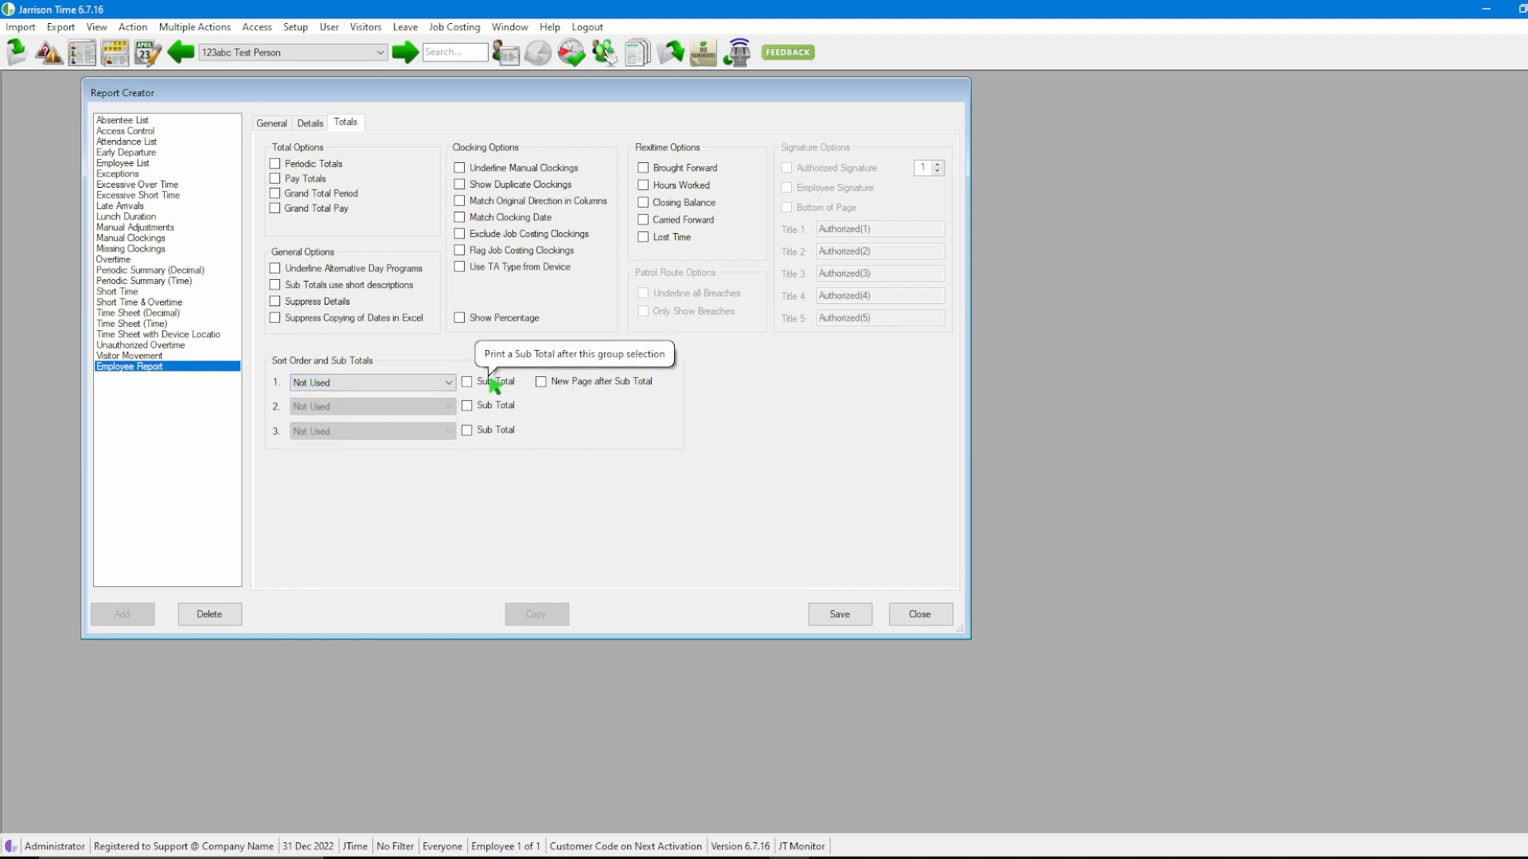
mouse_move(689, 459)
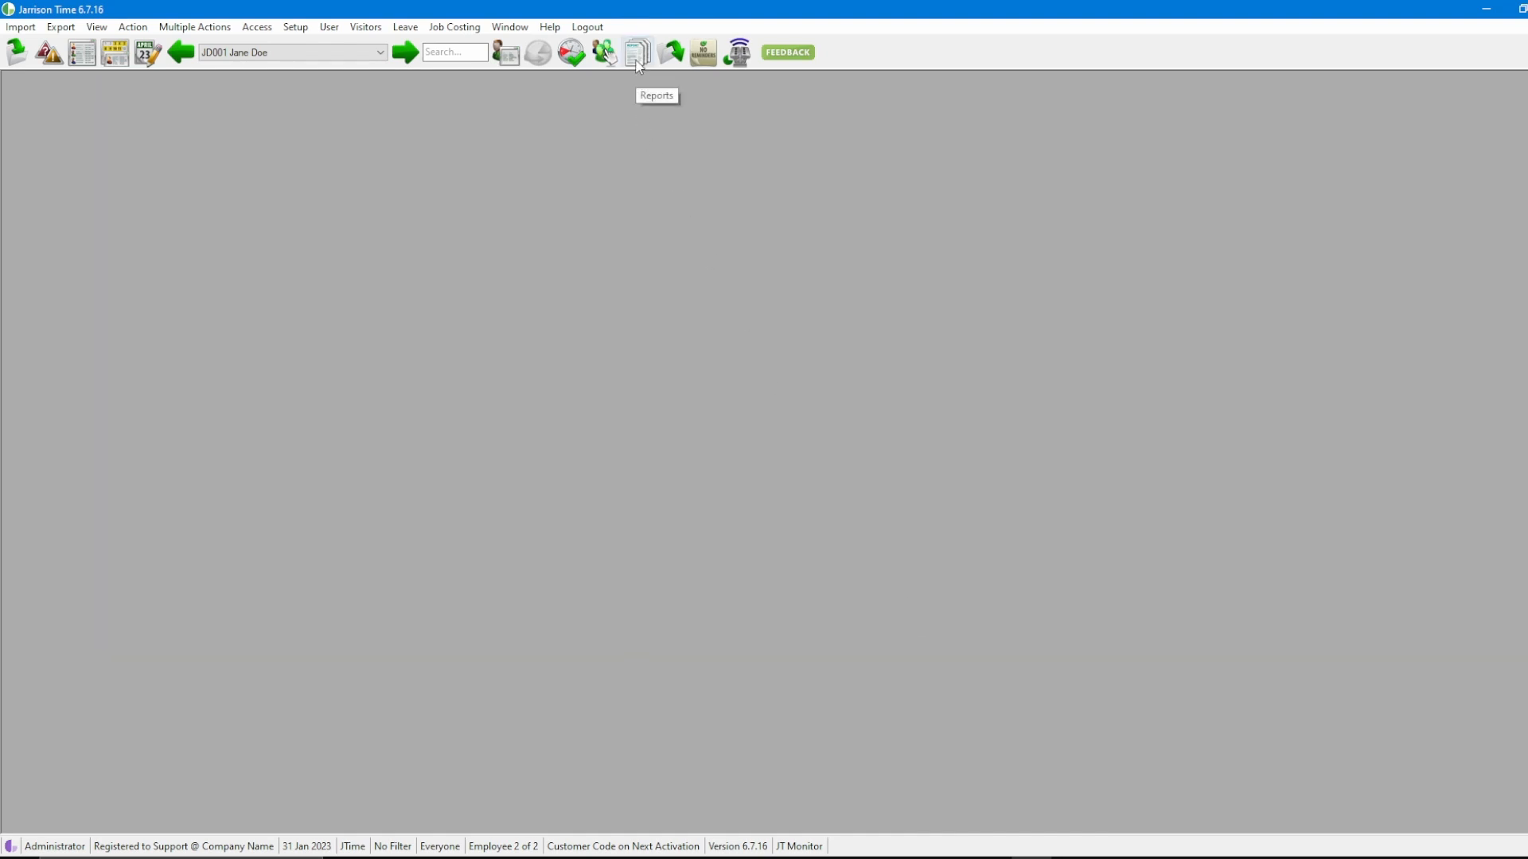
- Open the Reports window and select Employee Report for Last Period
click(638, 50)
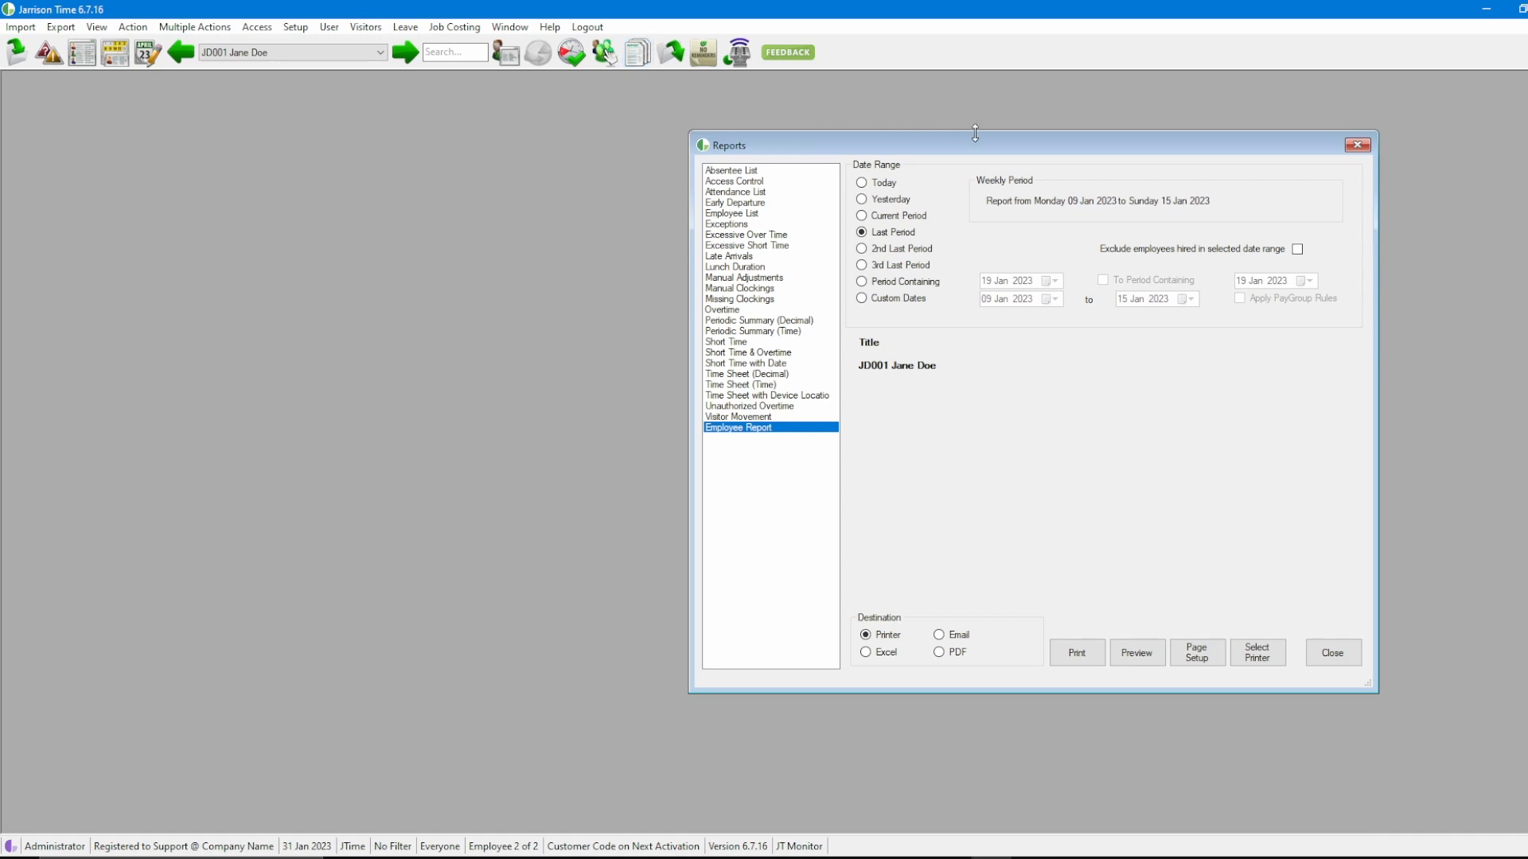
mouse_move(945, 156)
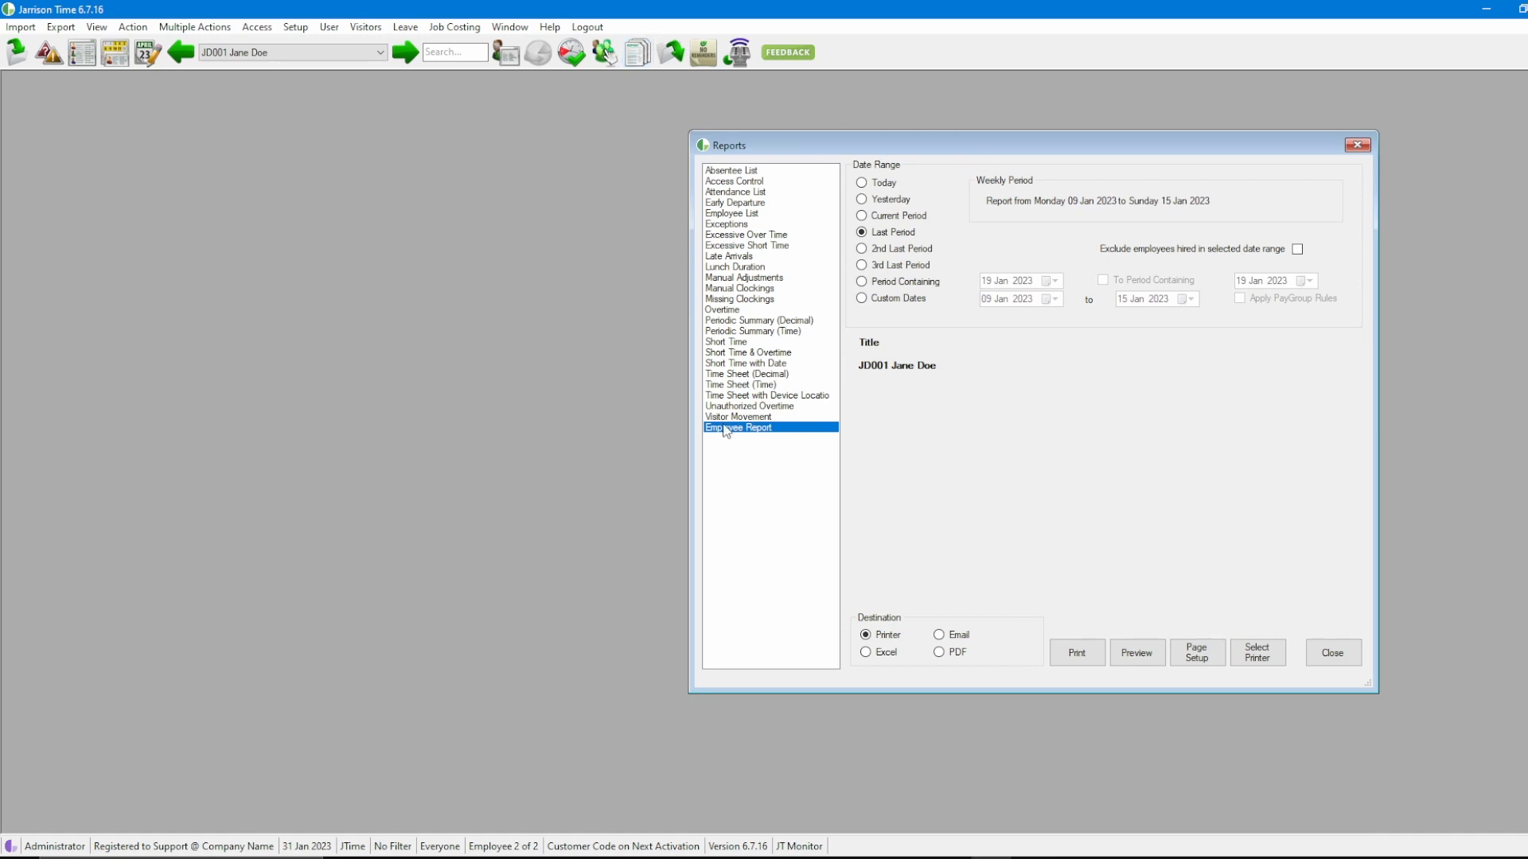
click(739, 427)
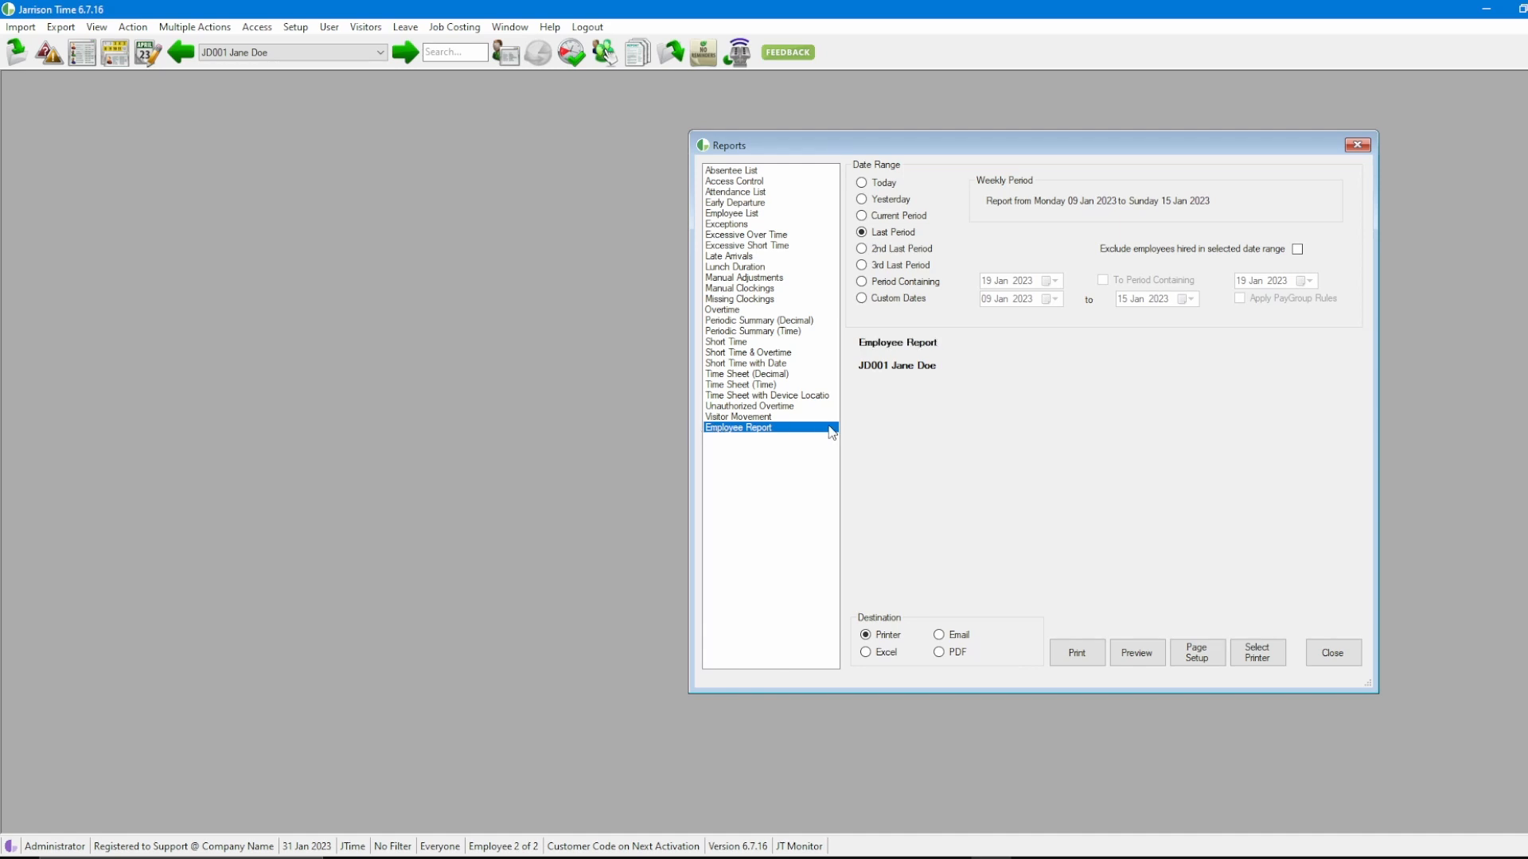
mouse_move(1028, 310)
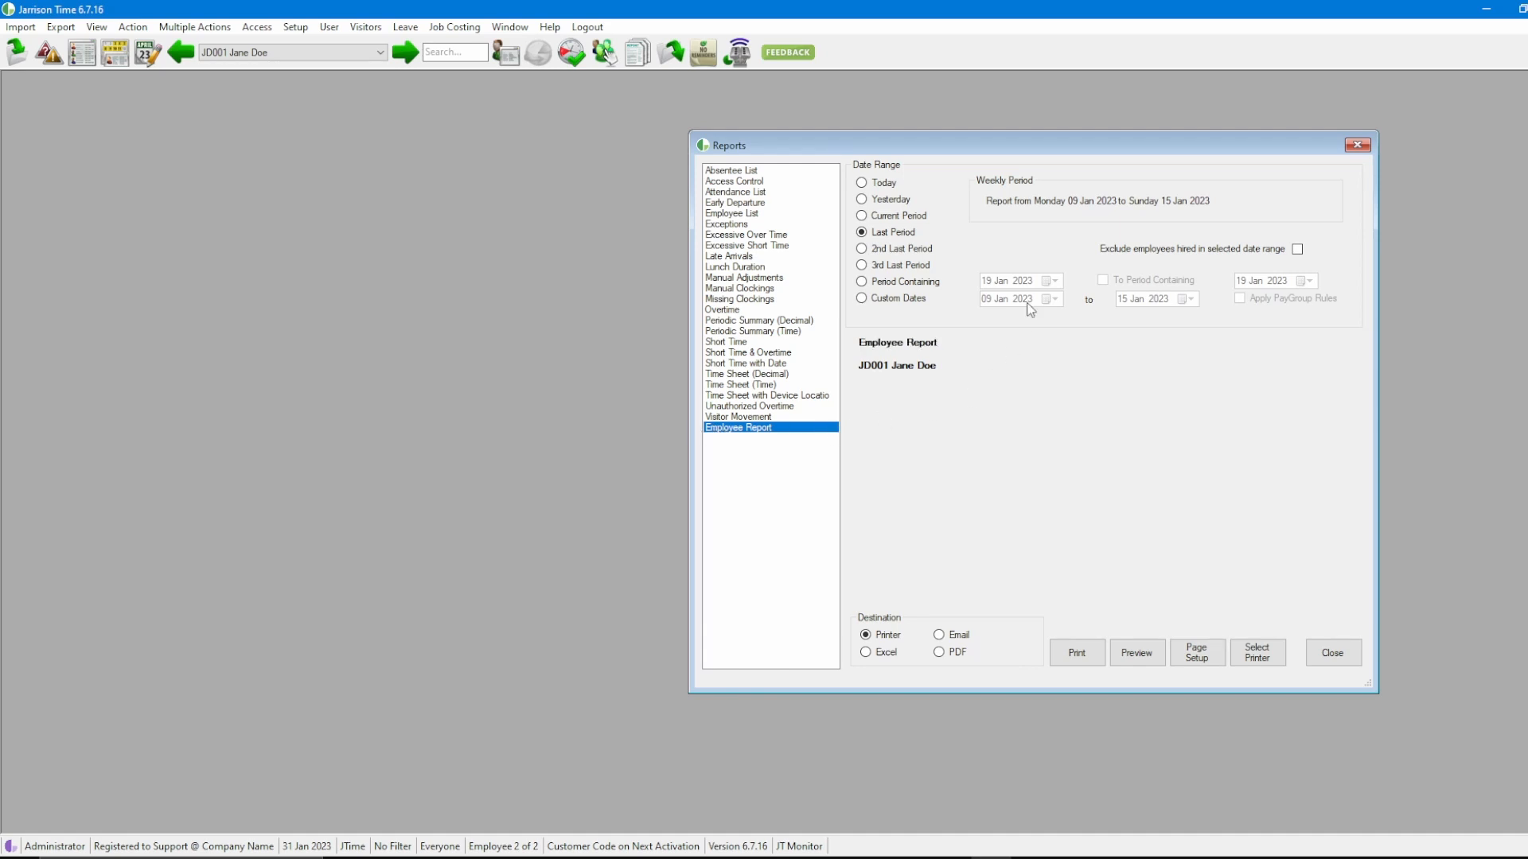
mouse_move(948, 237)
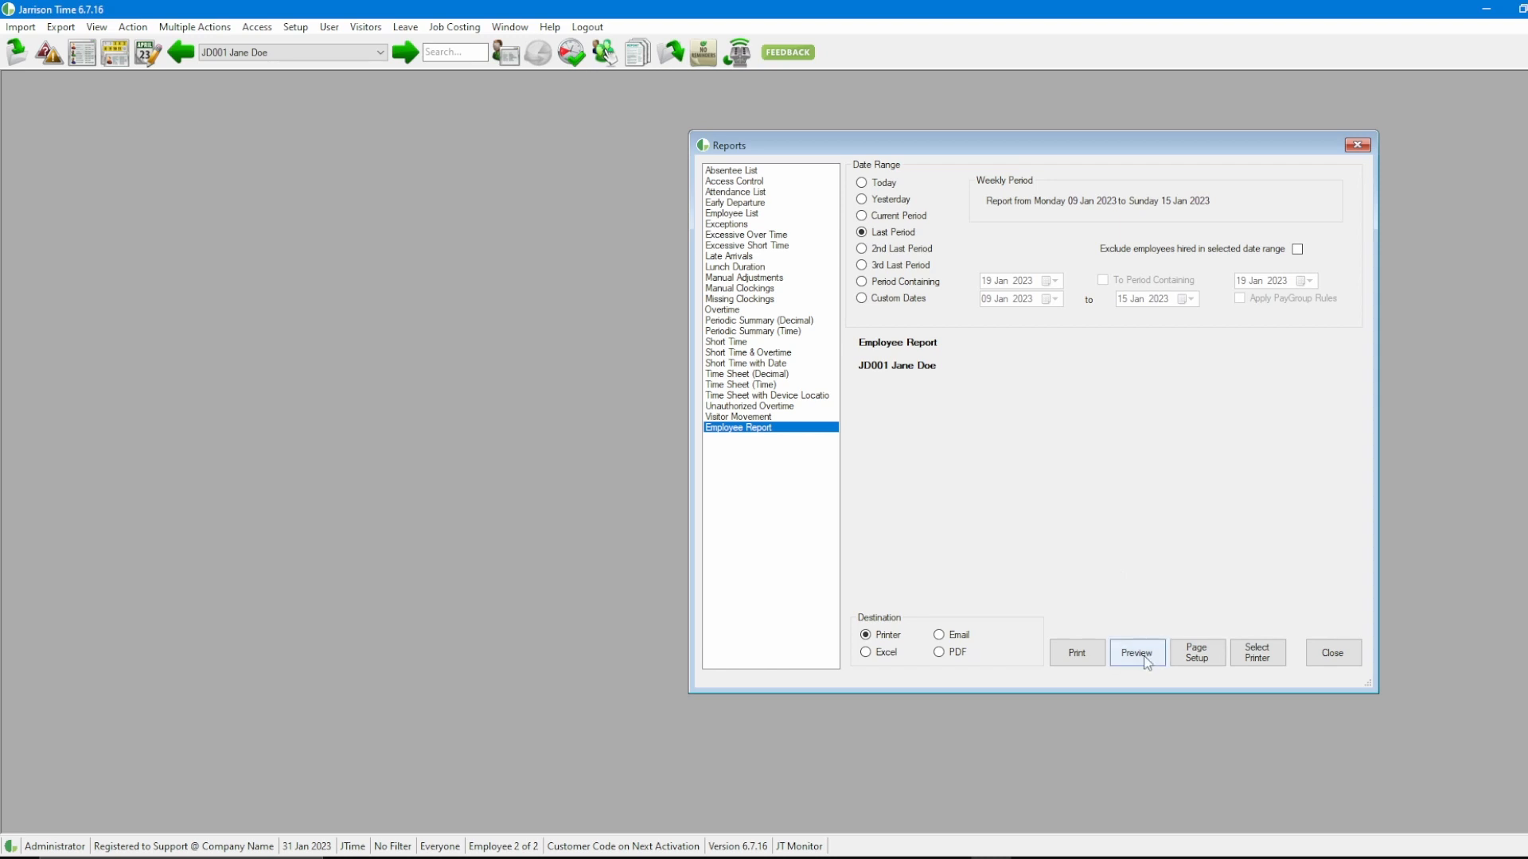
- Preview the Employee Report showing Name, Surname, Date, In and Out for 09–15 Jan 2023
click(1136, 652)
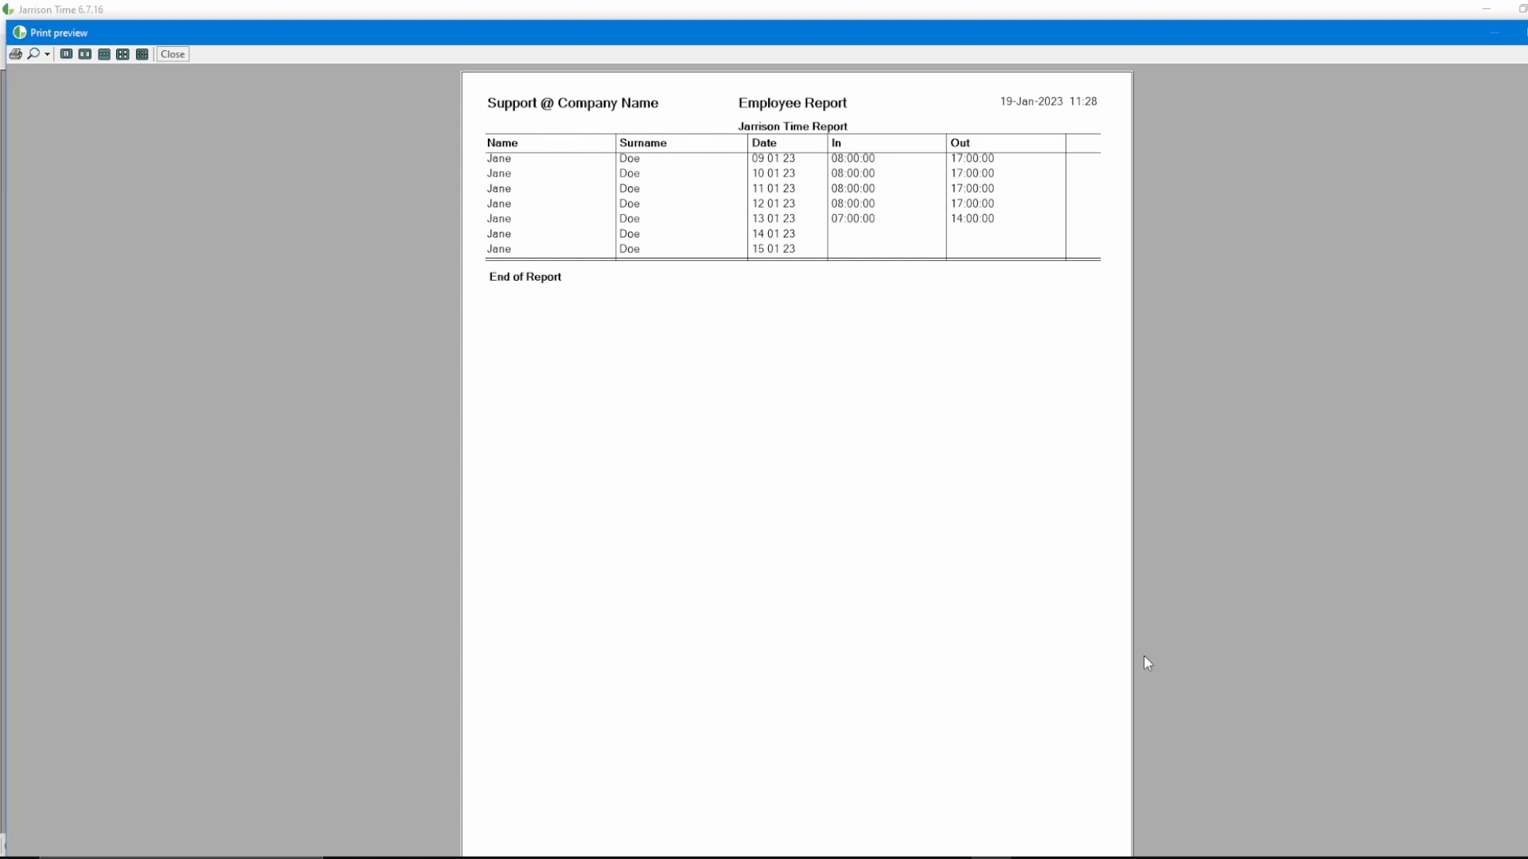